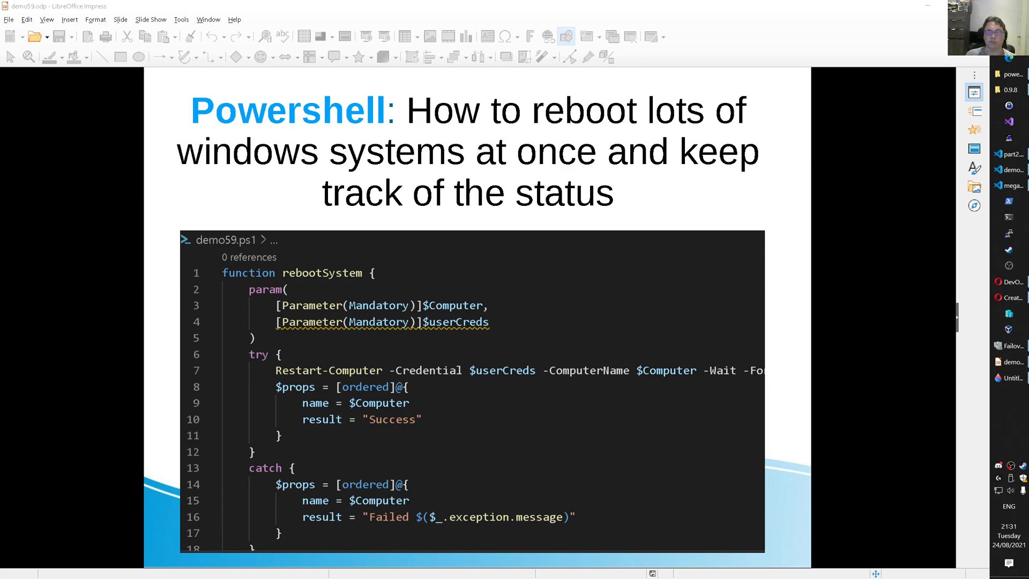
pyautogui.moveTo(741, 256)
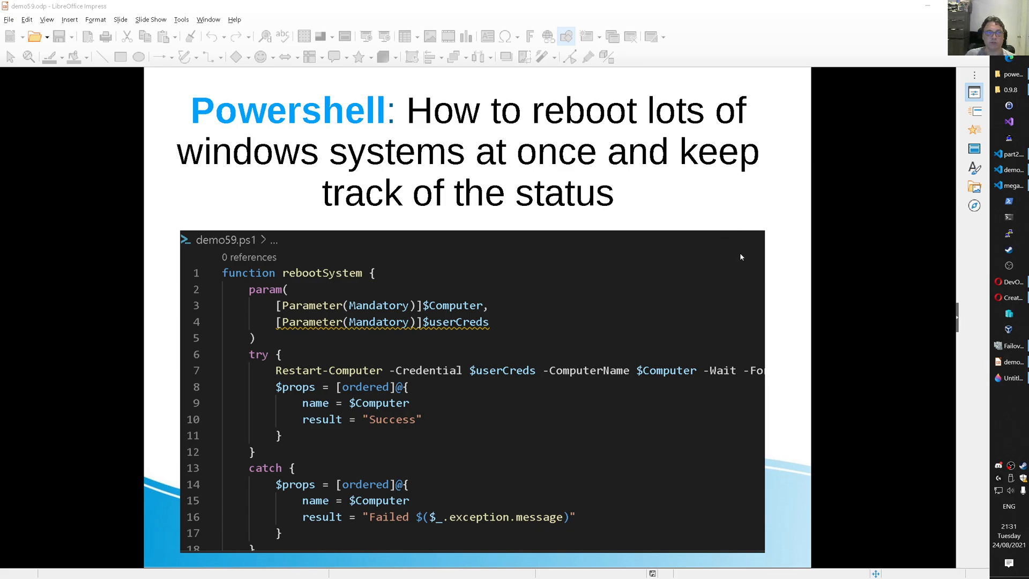
pyautogui.moveTo(744, 267)
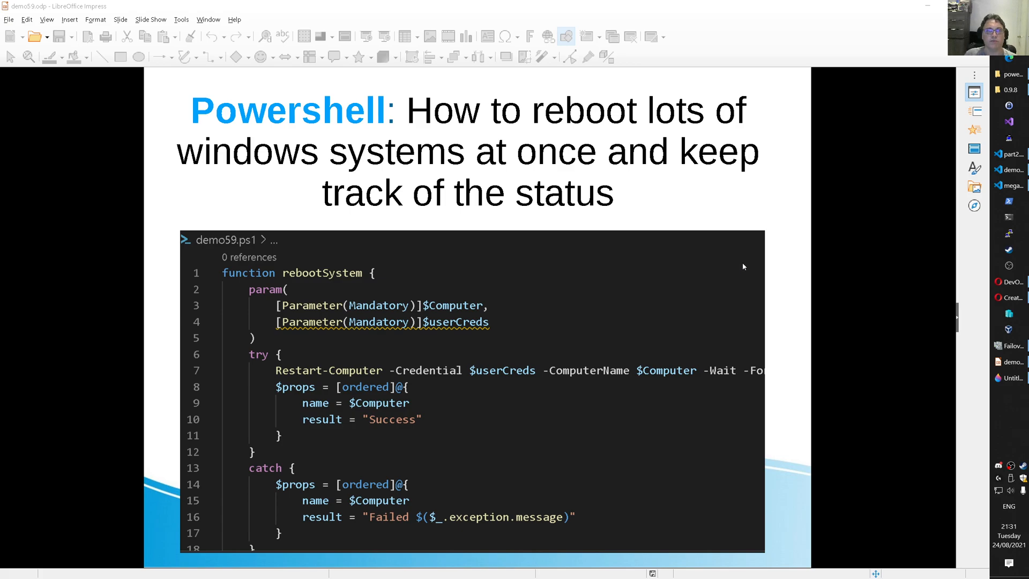
pyautogui.moveTo(727, 256)
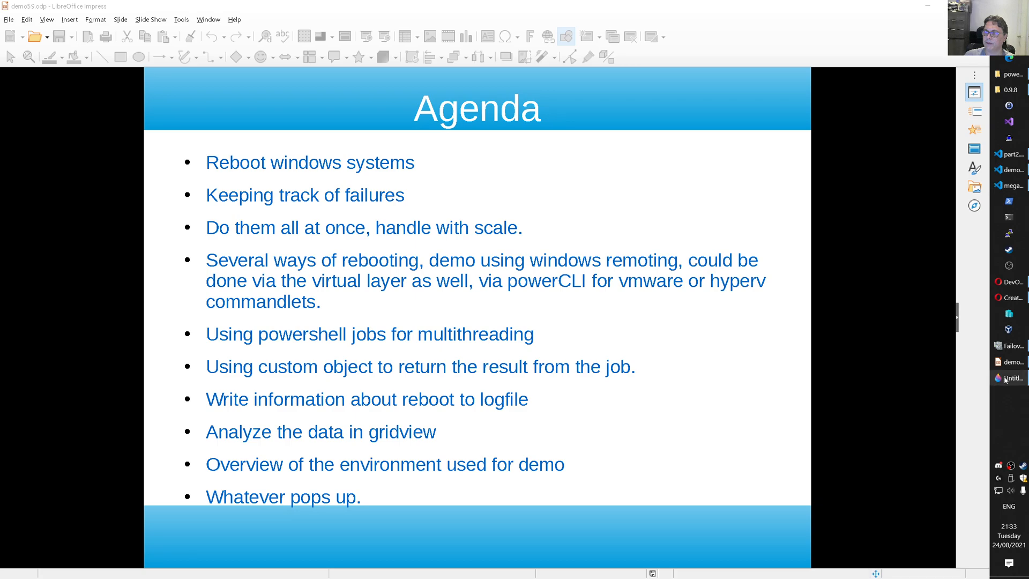
# Bring up the Paint 3D network sketch and write CRED above the winrm arrow
pyautogui.click(1009, 378)
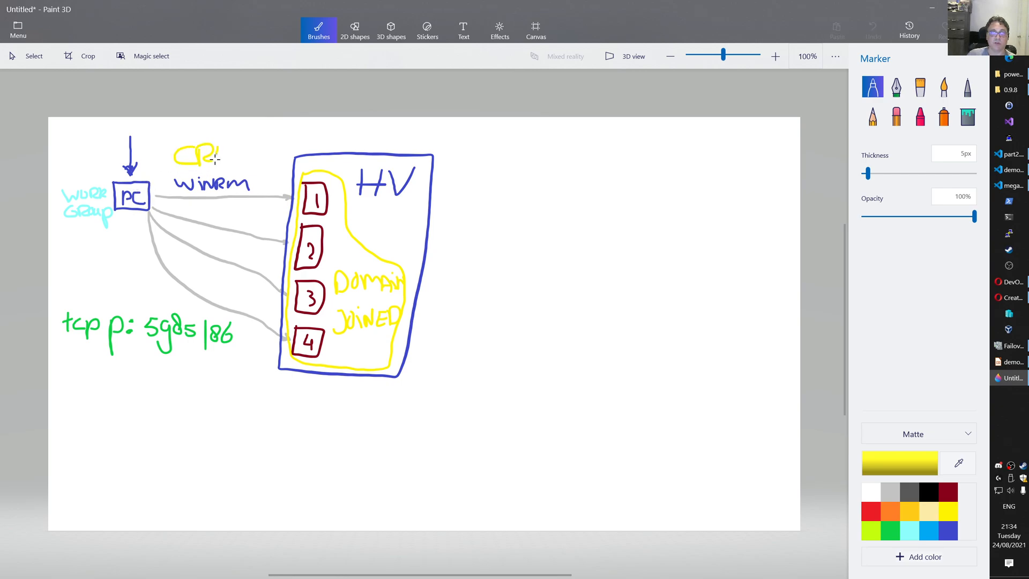
pyautogui.moveTo(210, 155); pyautogui.dragTo(250, 155)
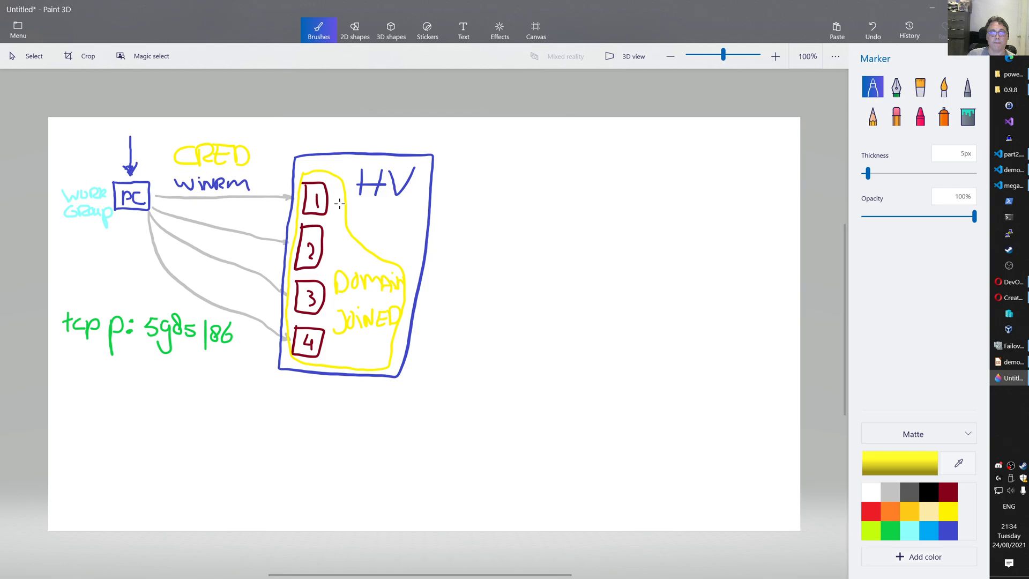
pyautogui.moveTo(293, 233)
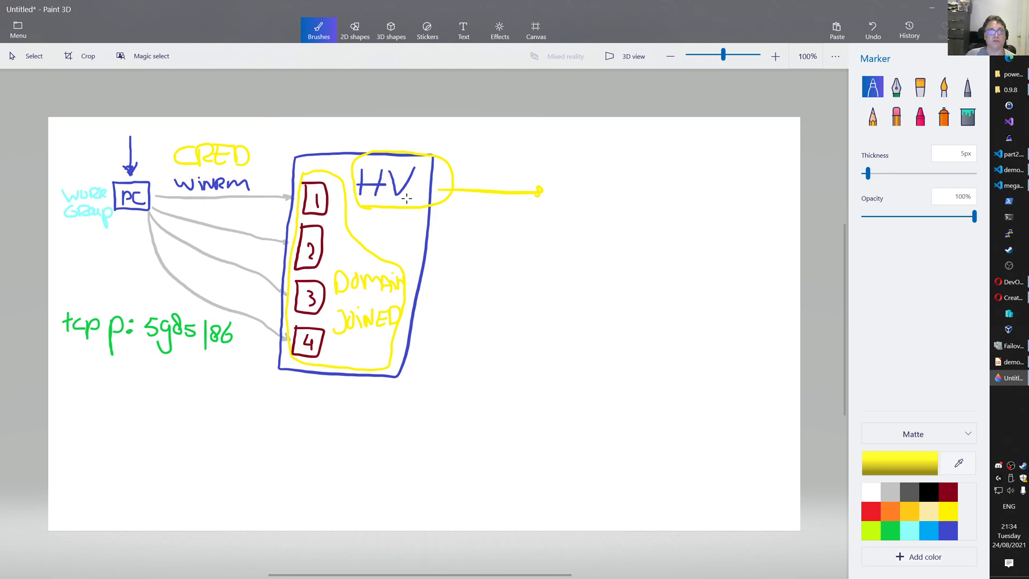
pyautogui.moveTo(778, 121)
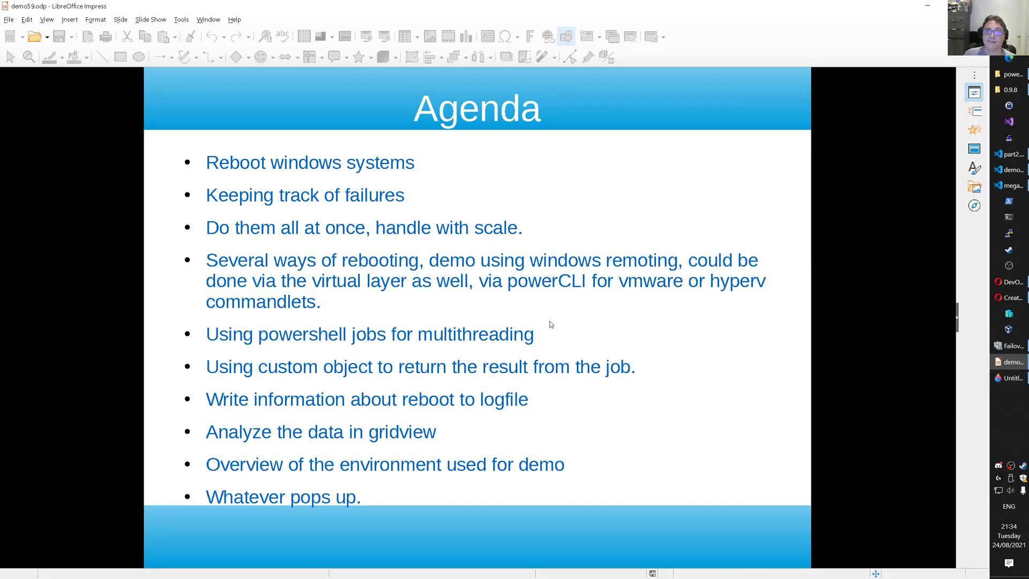
# Advance Impress to the Demo slide, then return to the network sketch
pyautogui.press('Right')
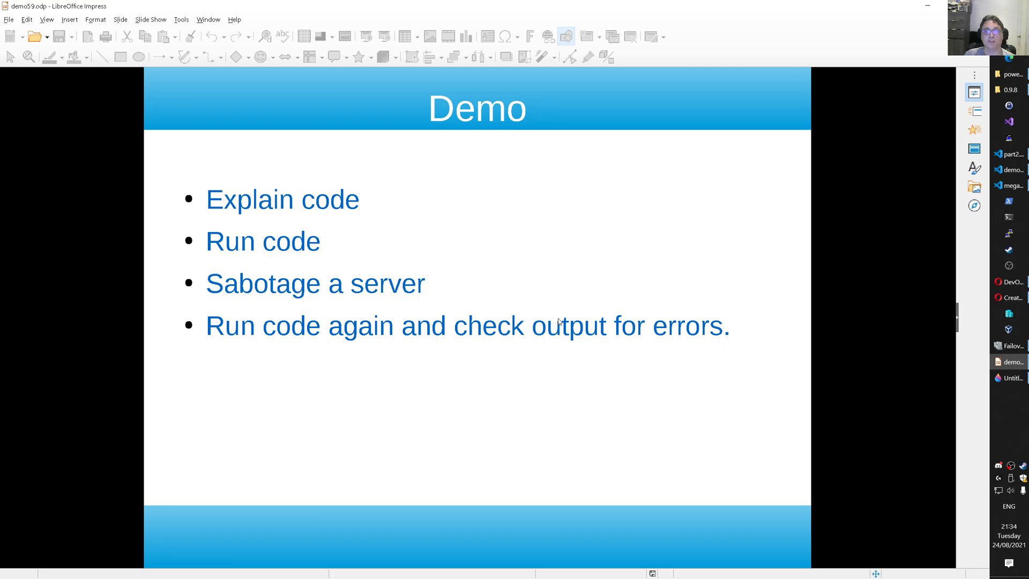
pyautogui.moveTo(516, 235)
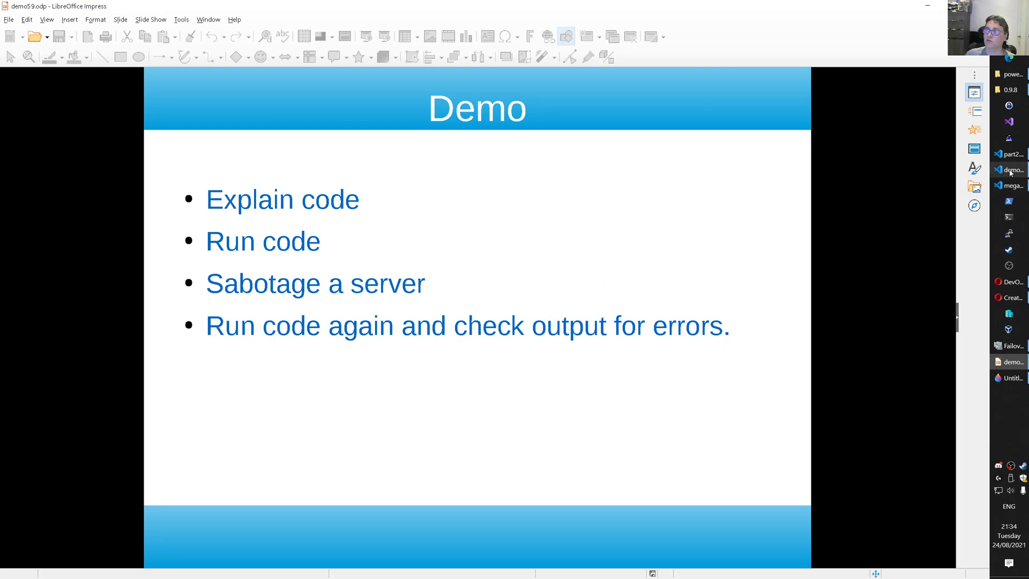
pyautogui.click(1010, 169)
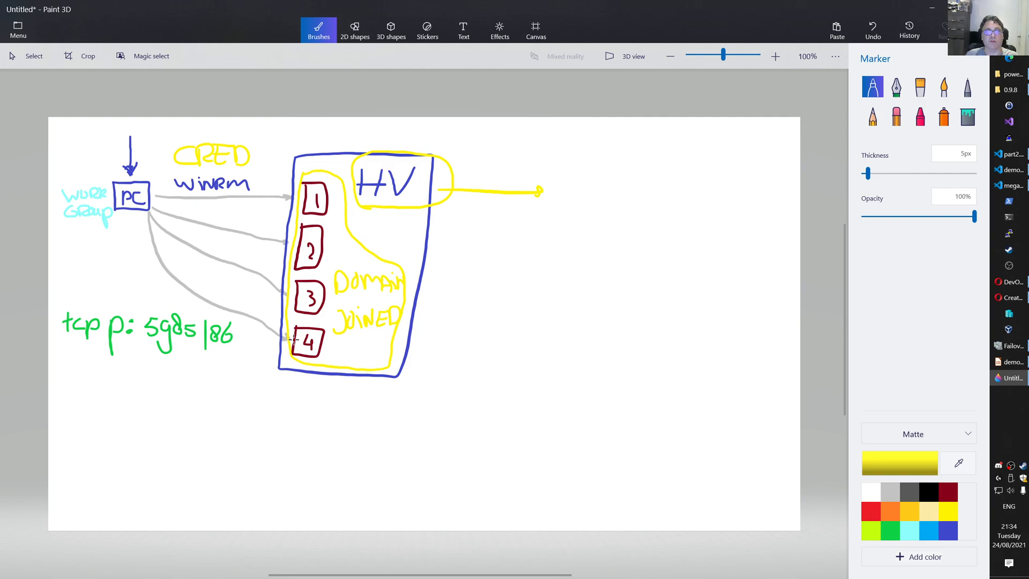
pyautogui.moveTo(984, 350)
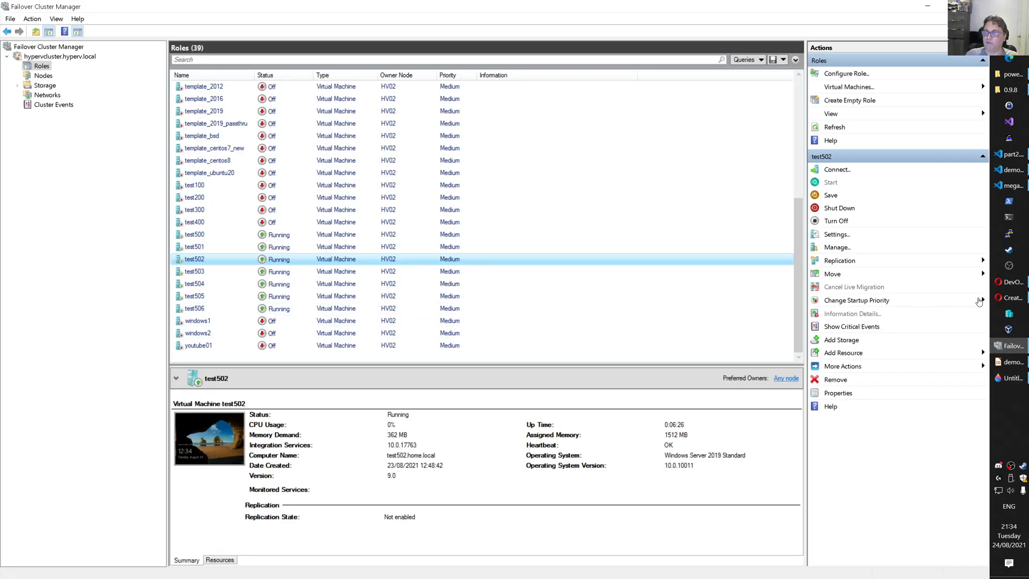
pyautogui.click(1009, 186)
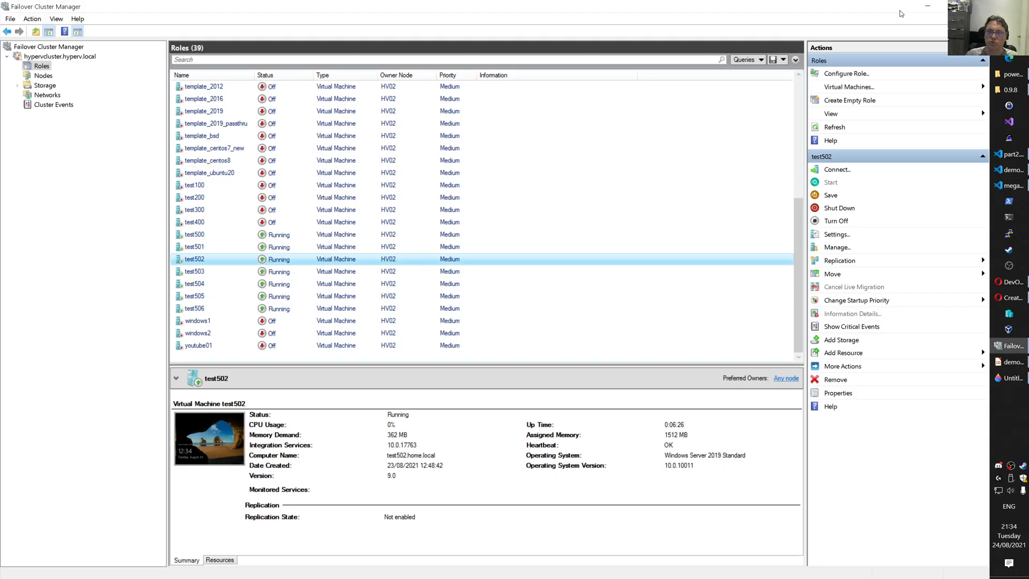
pyautogui.click(194, 235)
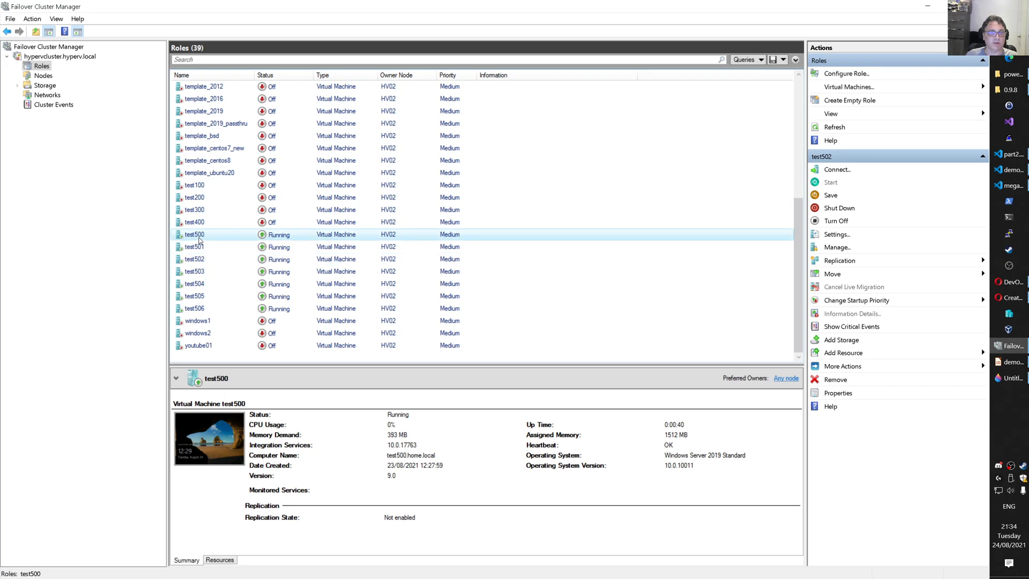
pyautogui.click(194, 309)
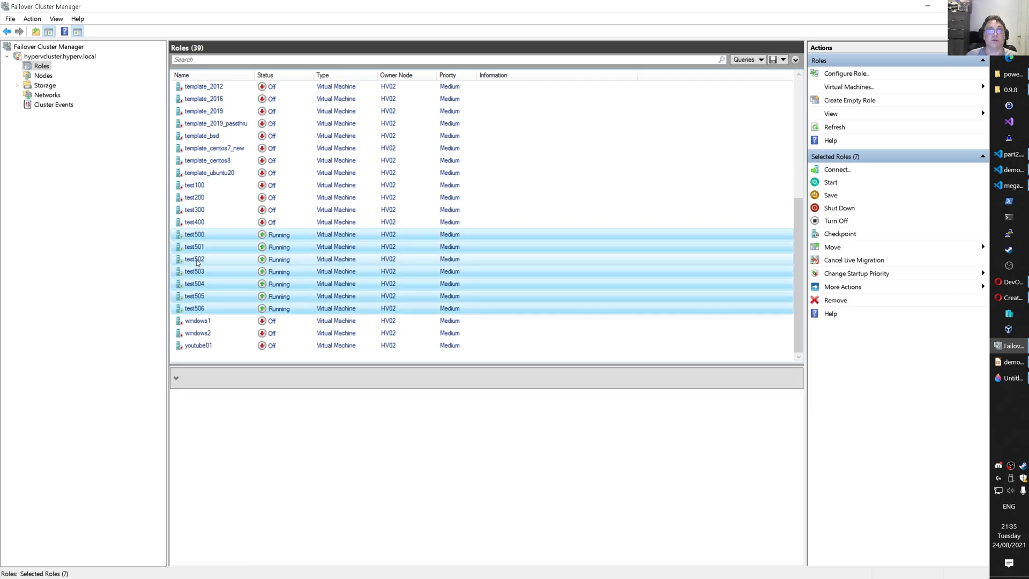
pyautogui.click(194, 259)
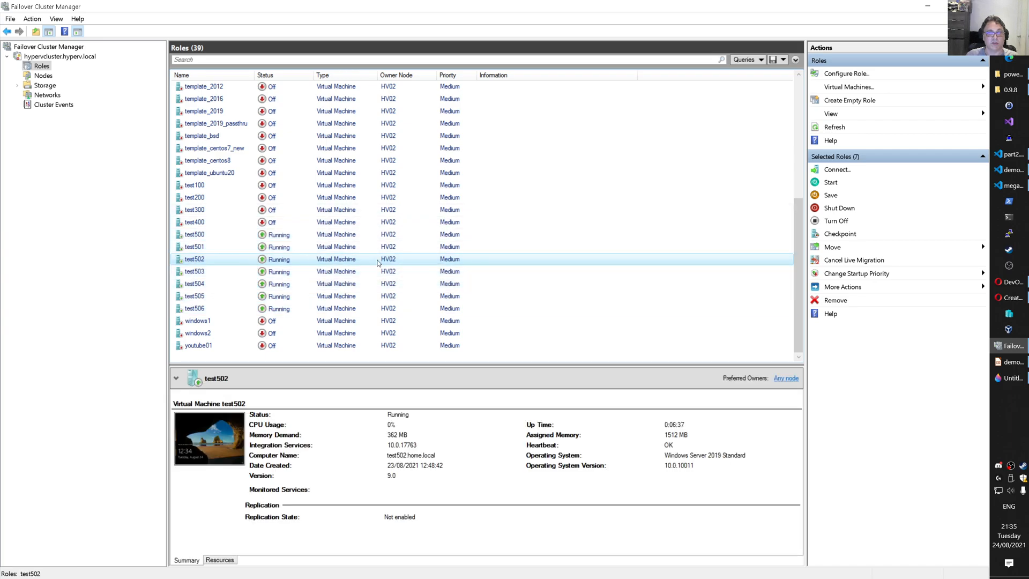
pyautogui.click(194, 258)
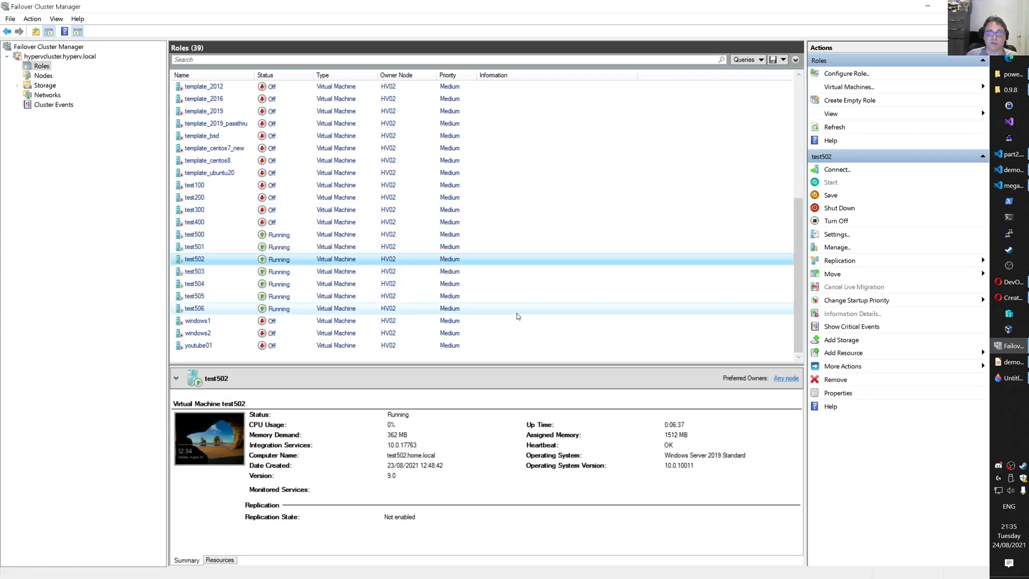
pyautogui.click(837, 169)
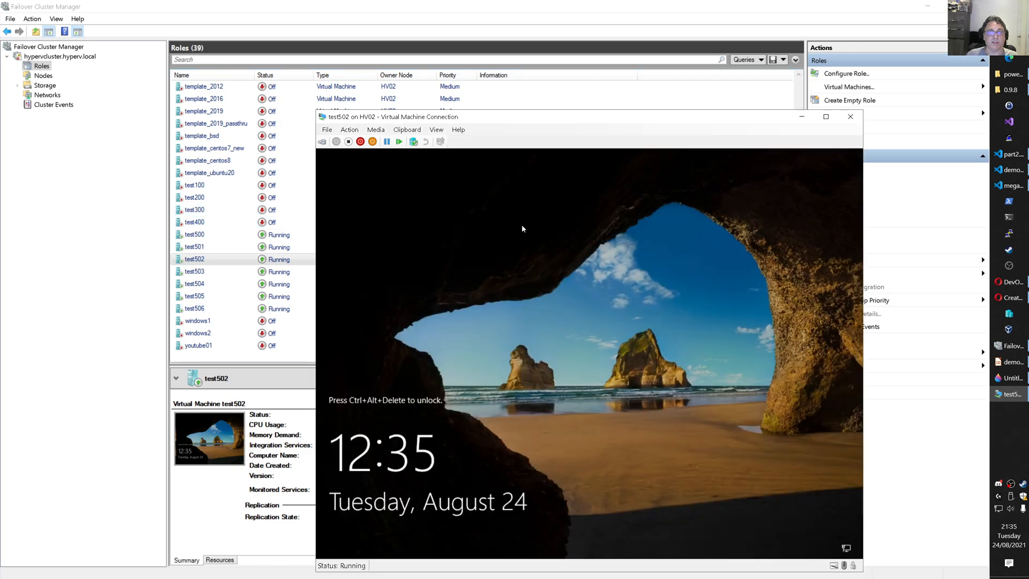
pyautogui.moveTo(321, 141)
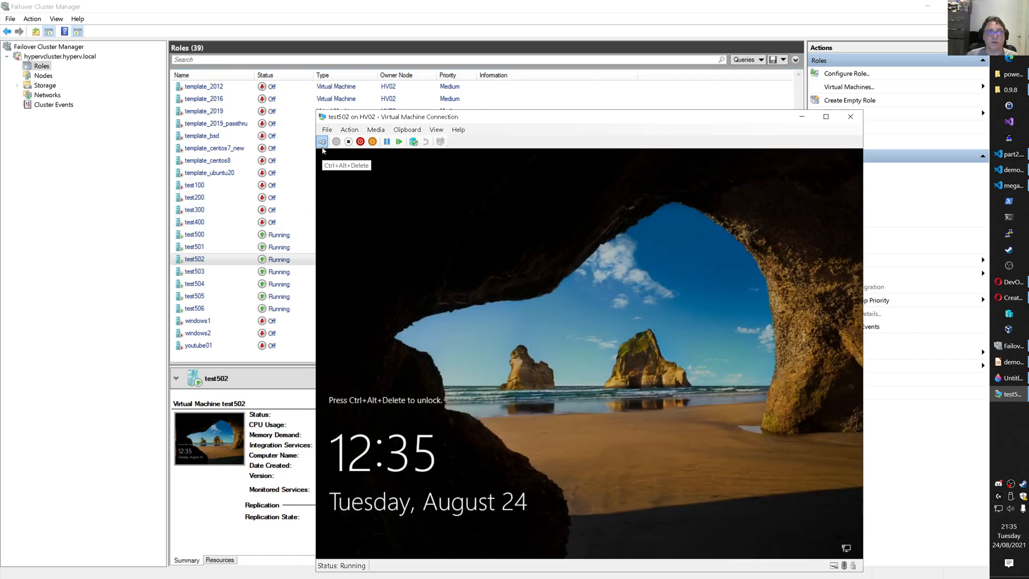
pyautogui.click(348, 142)
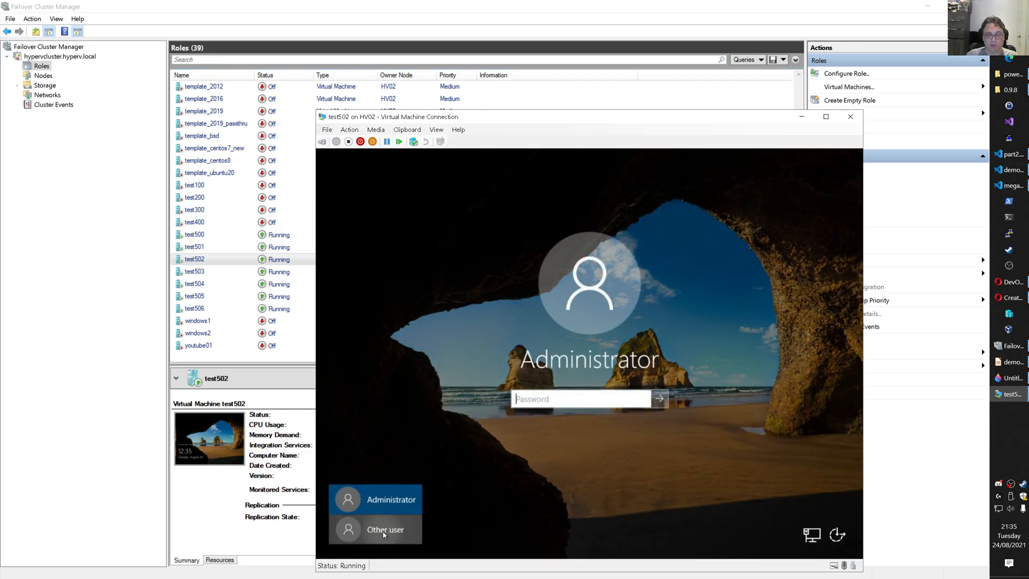
pyautogui.click(385, 529)
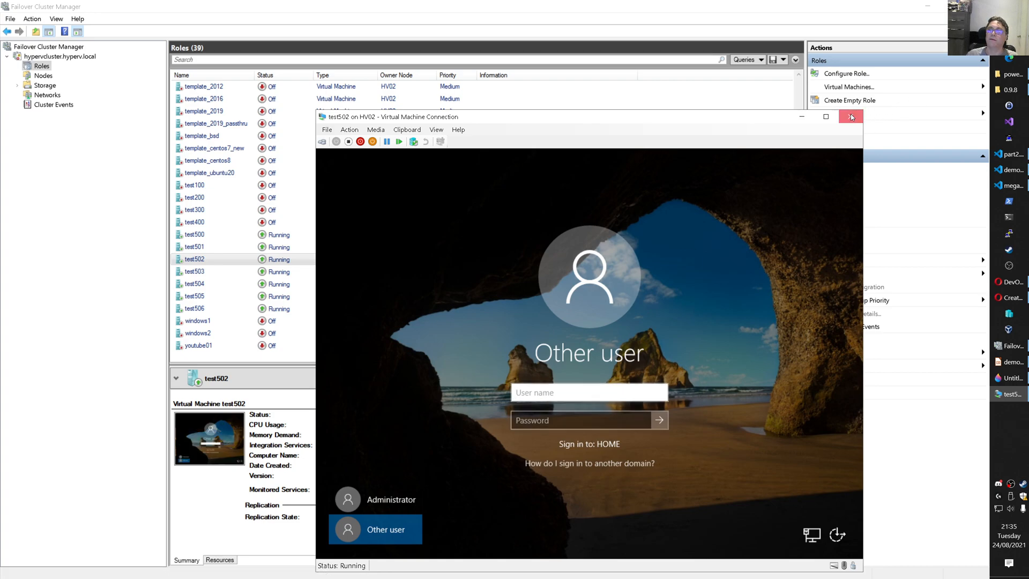
pyautogui.click(851, 116)
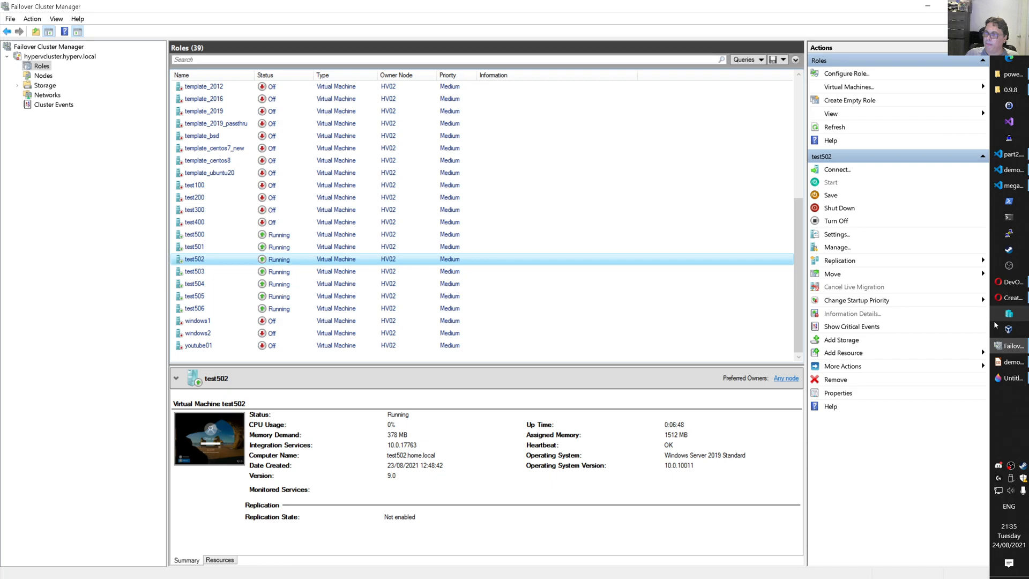
pyautogui.click(1014, 378)
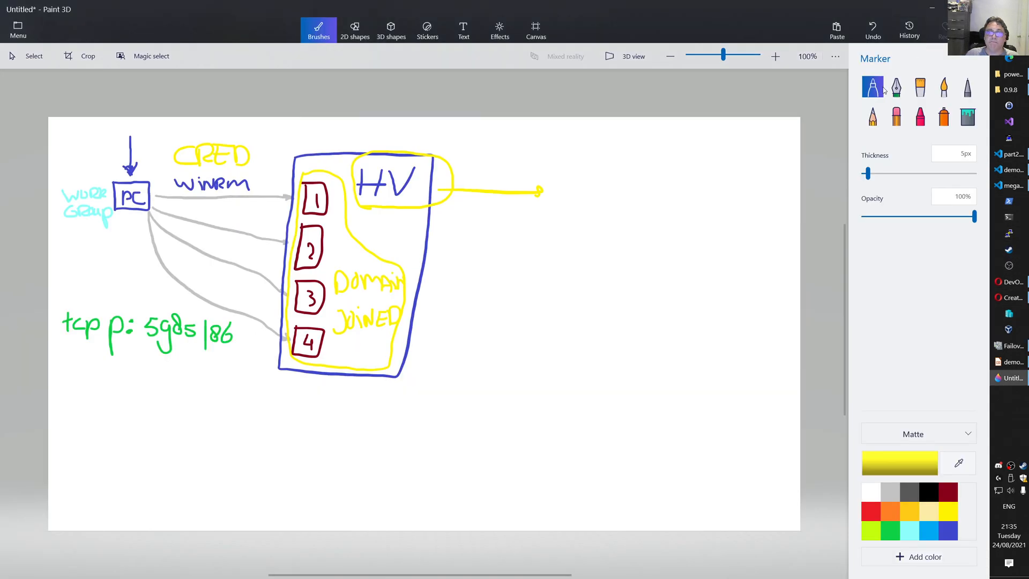
# Bring the demo59.ps1 reboot script in Visual Studio Code to the front
pyautogui.click(1010, 361)
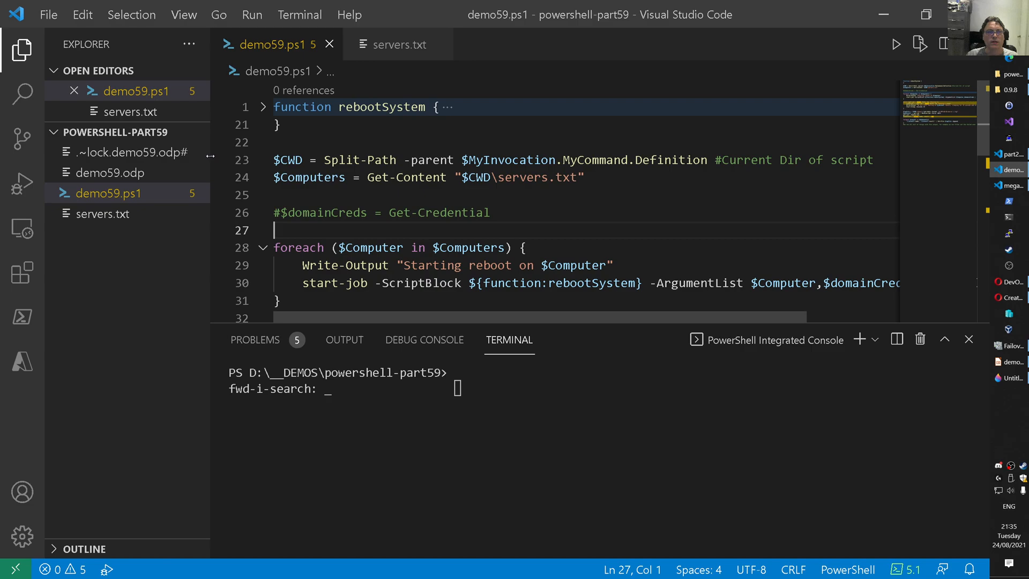
# Start debugging demo59.ps1 and step forward to the Get-Credential line
pyautogui.click(294, 160)
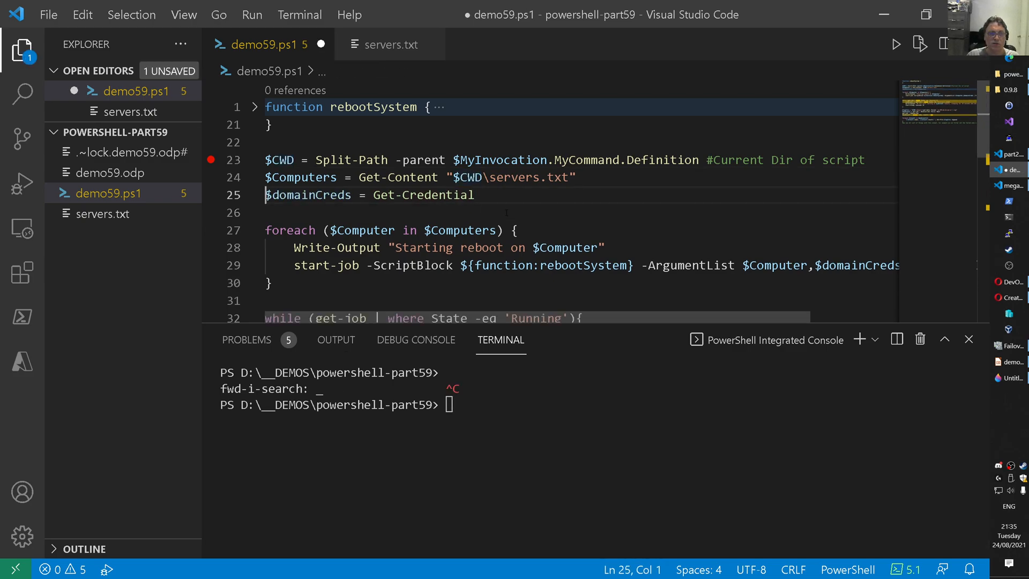
pyautogui.doubleClick(423, 195)
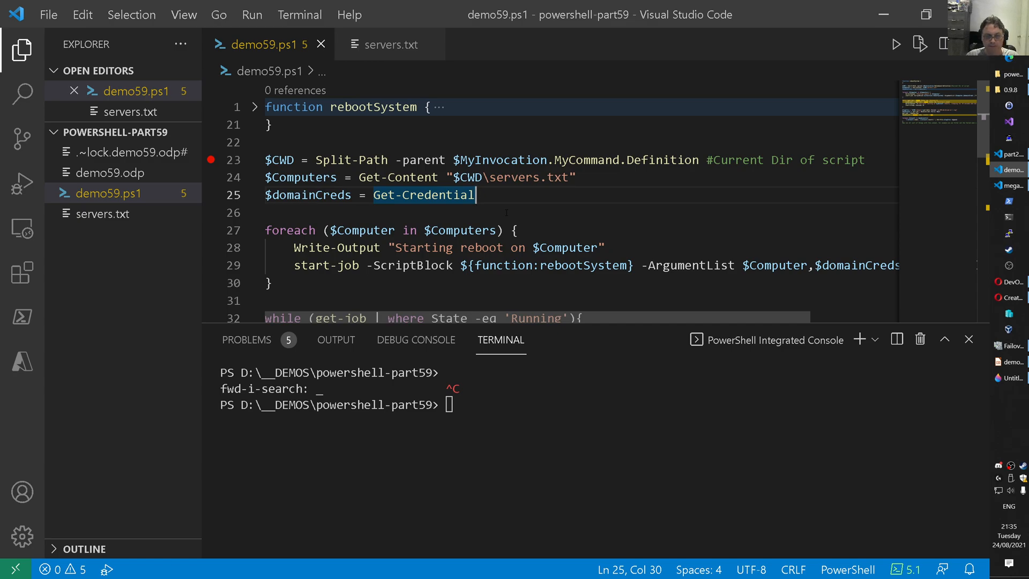
pyautogui.click(896, 43)
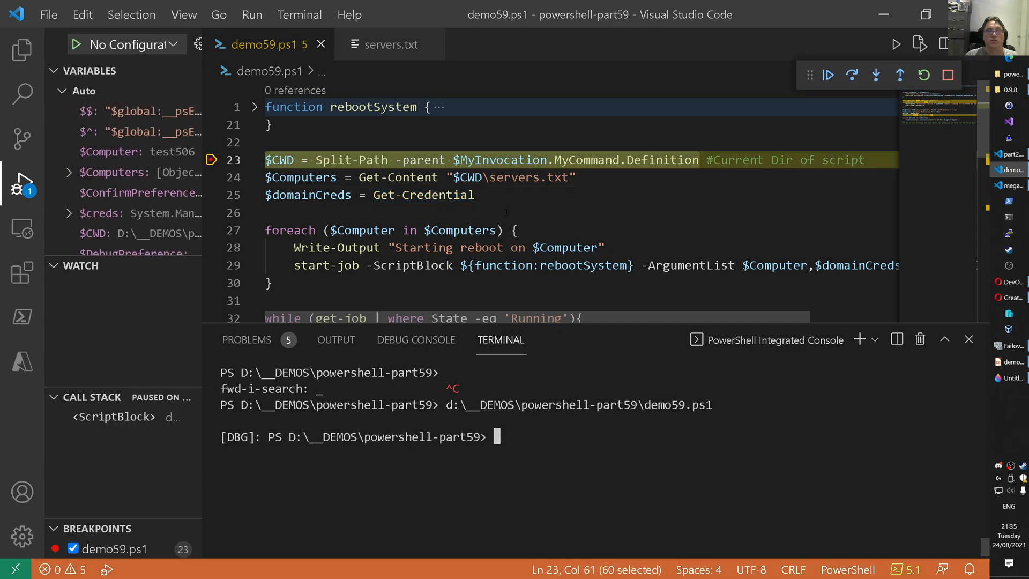
pyautogui.click(852, 75)
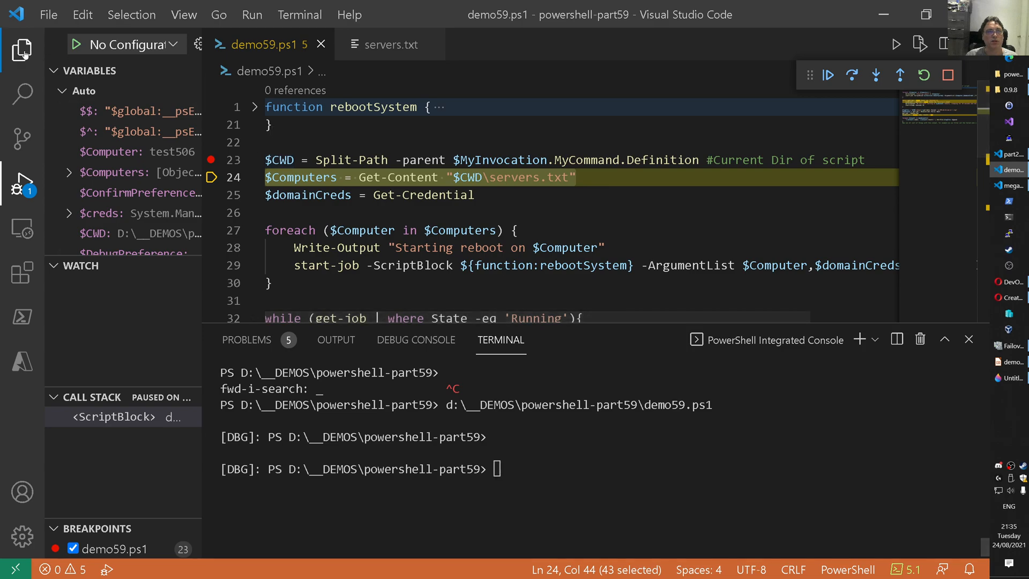
pyautogui.click(22, 51)
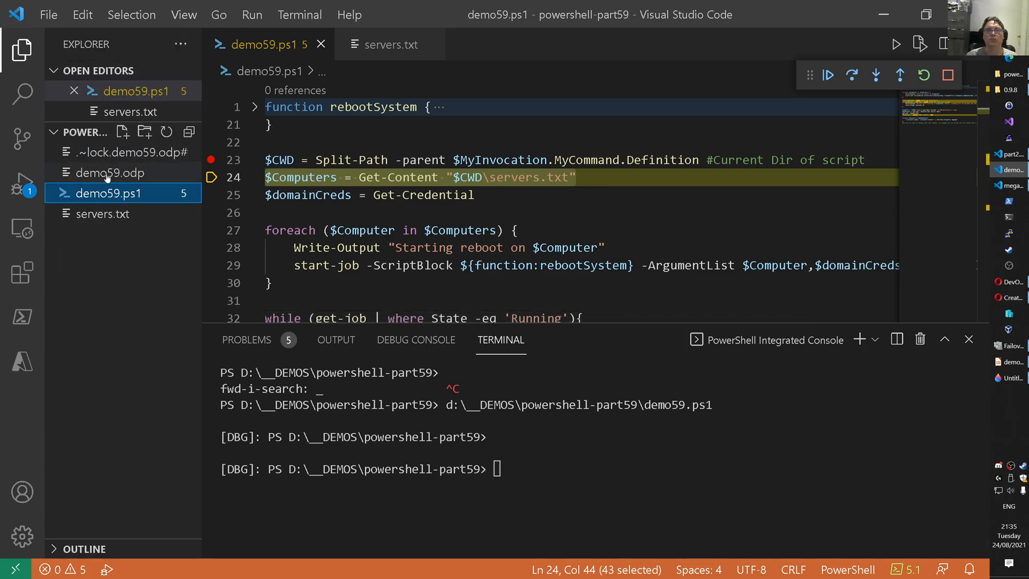
pyautogui.click(584, 176)
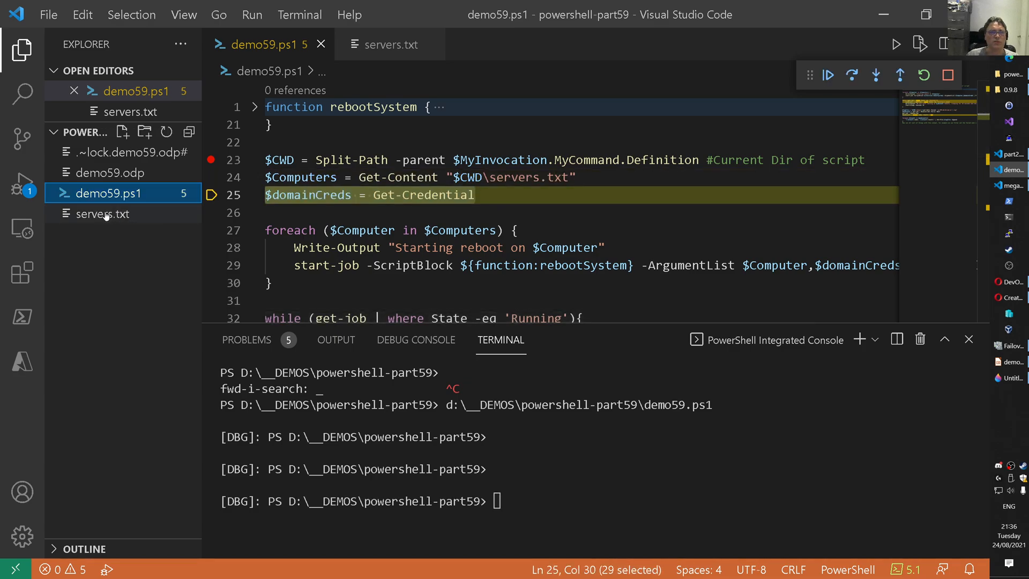
# Review servers.txt listing test500 to test506, then fold the rebootSystem function in the script
pyautogui.click(102, 214)
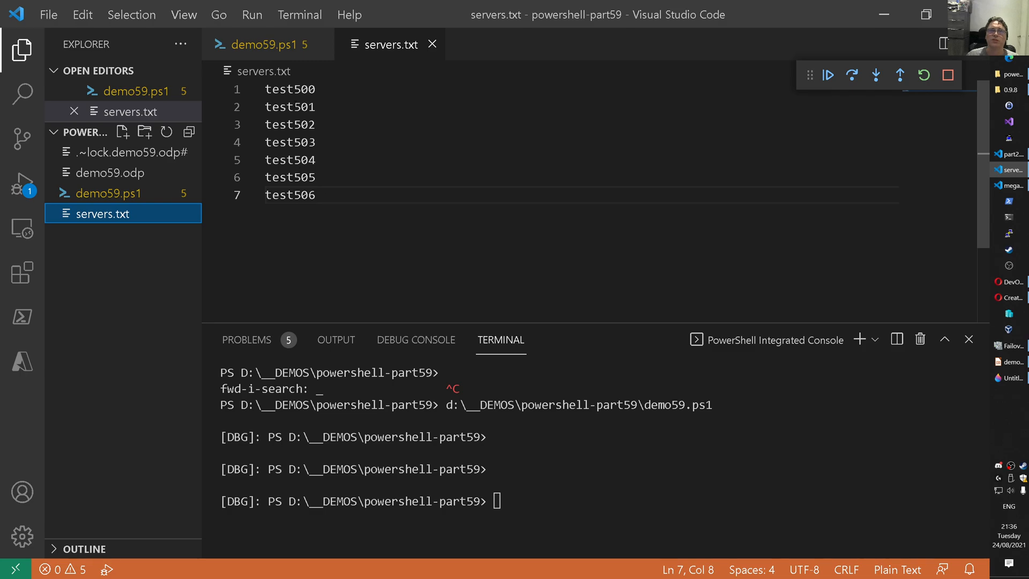
pyautogui.click(265, 44)
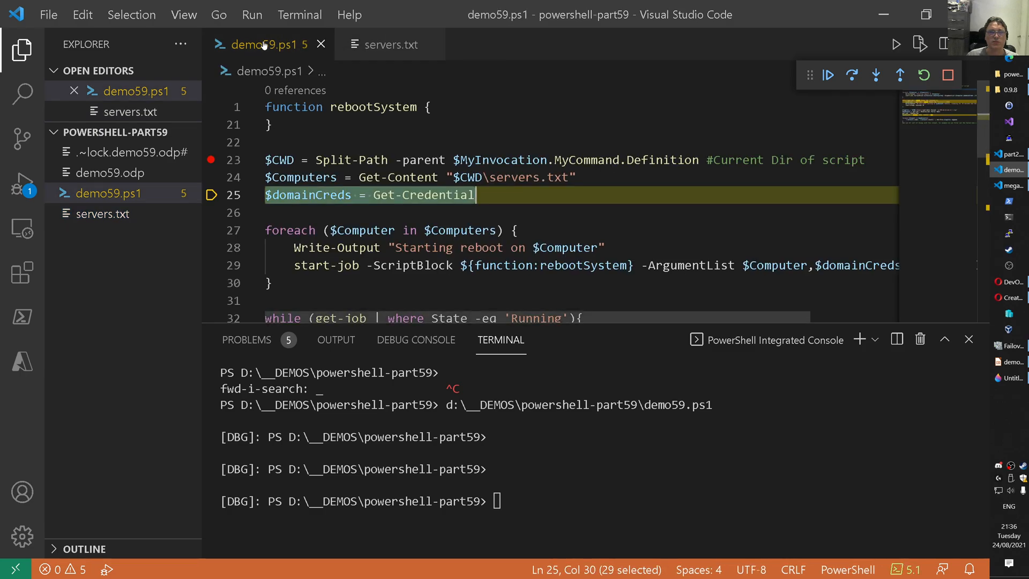
pyautogui.click(255, 107)
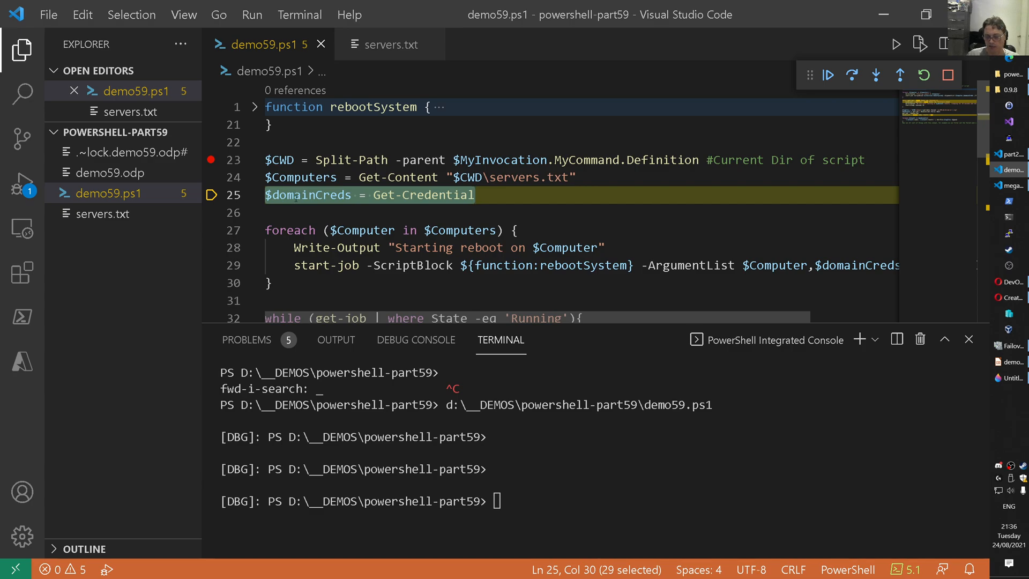
# Step over the credential line and enter the user name 'home\mark' at the prompt
pyautogui.click(852, 75)
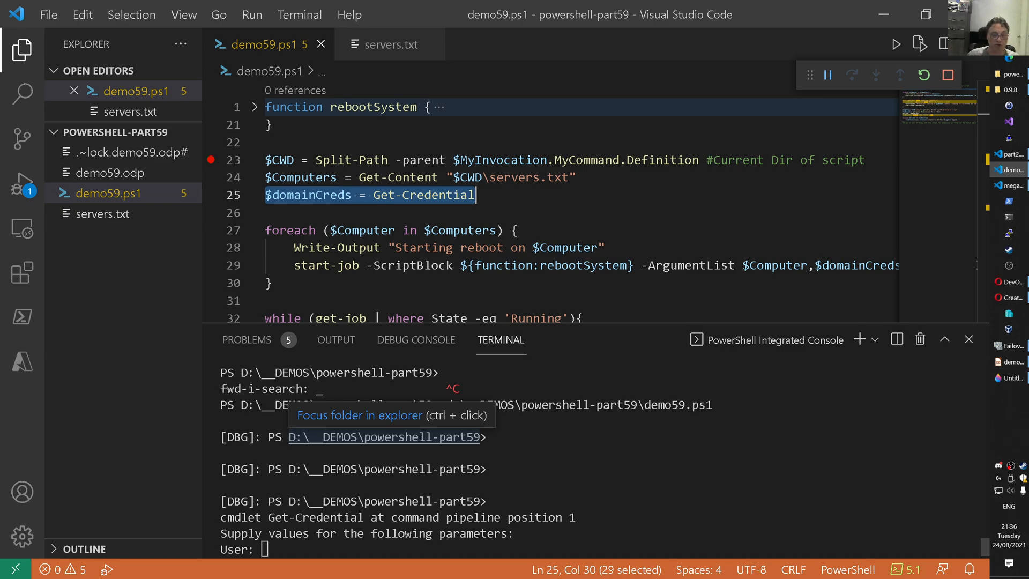
pyautogui.write('hom')
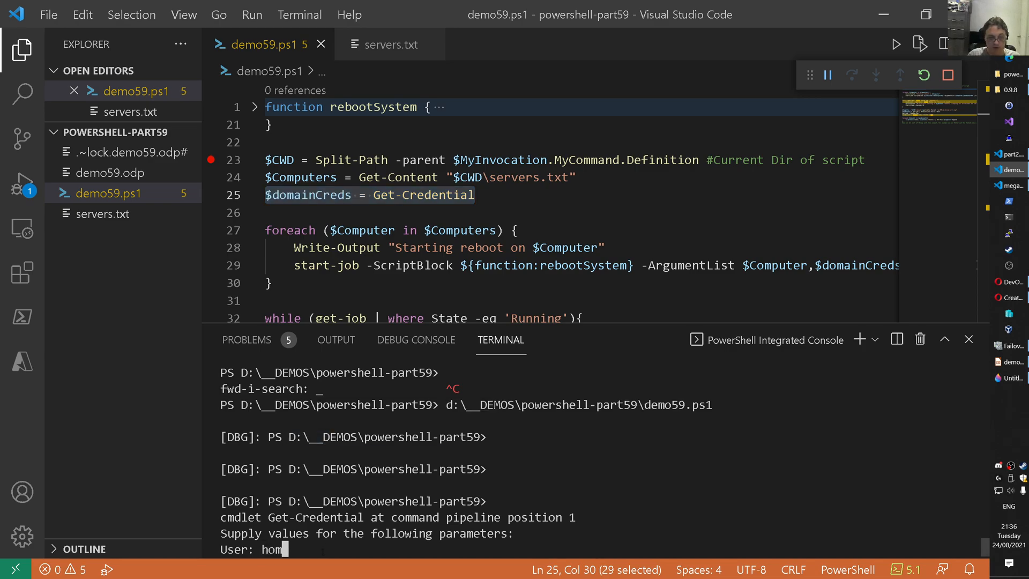
pyautogui.write('e')
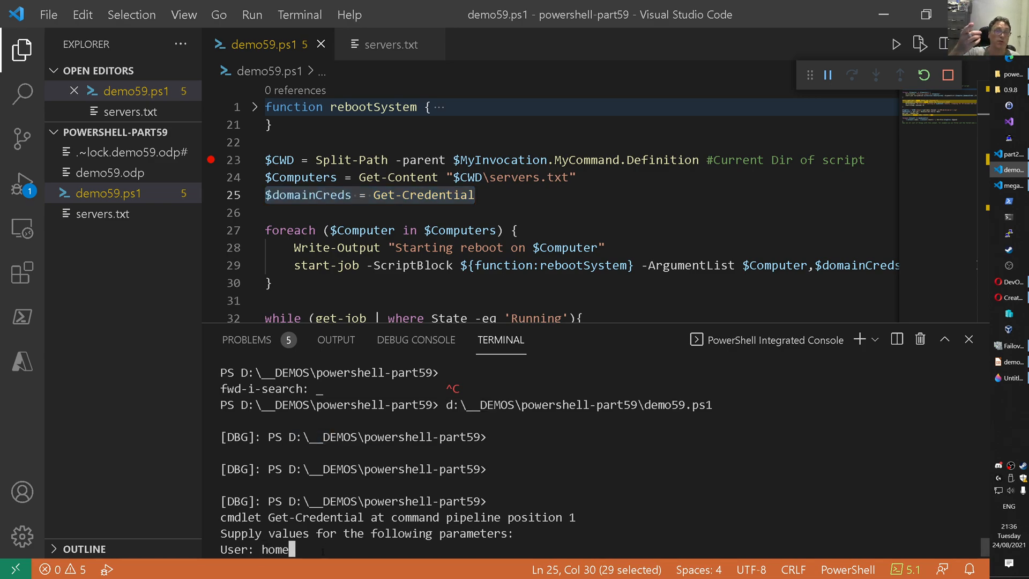
pyautogui.write('\\mar')
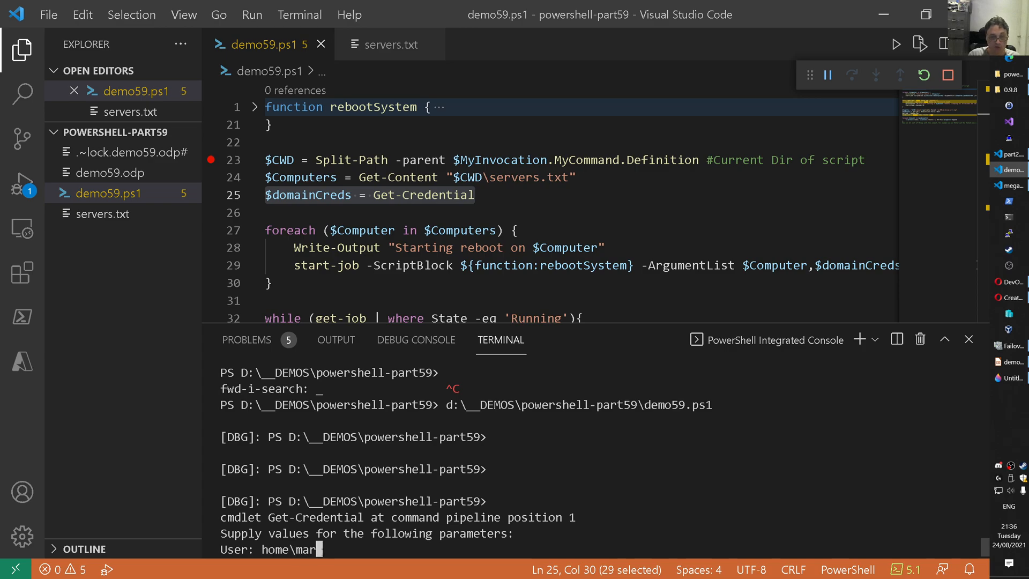
pyautogui.write('k')
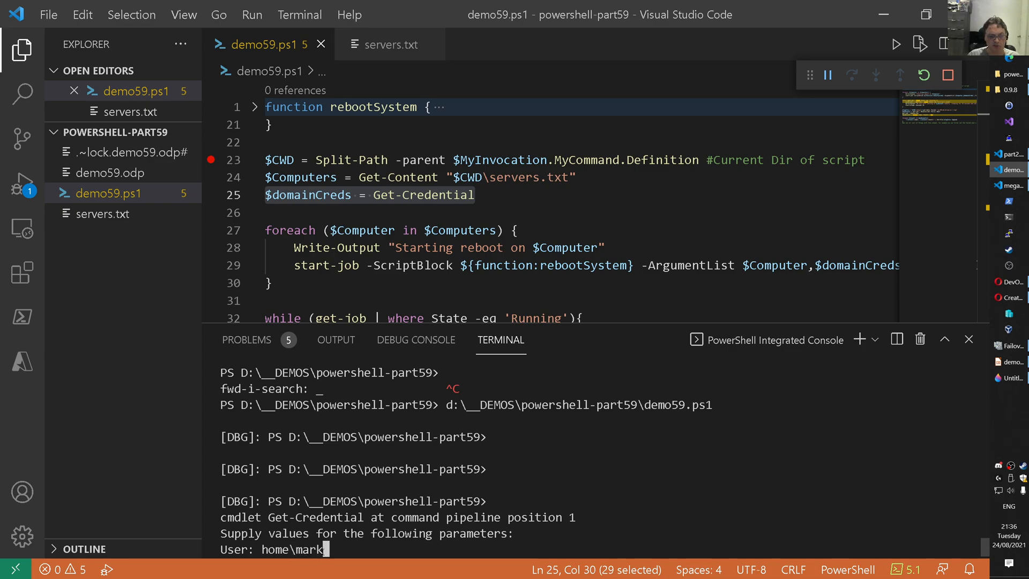
pyautogui.press('Return')
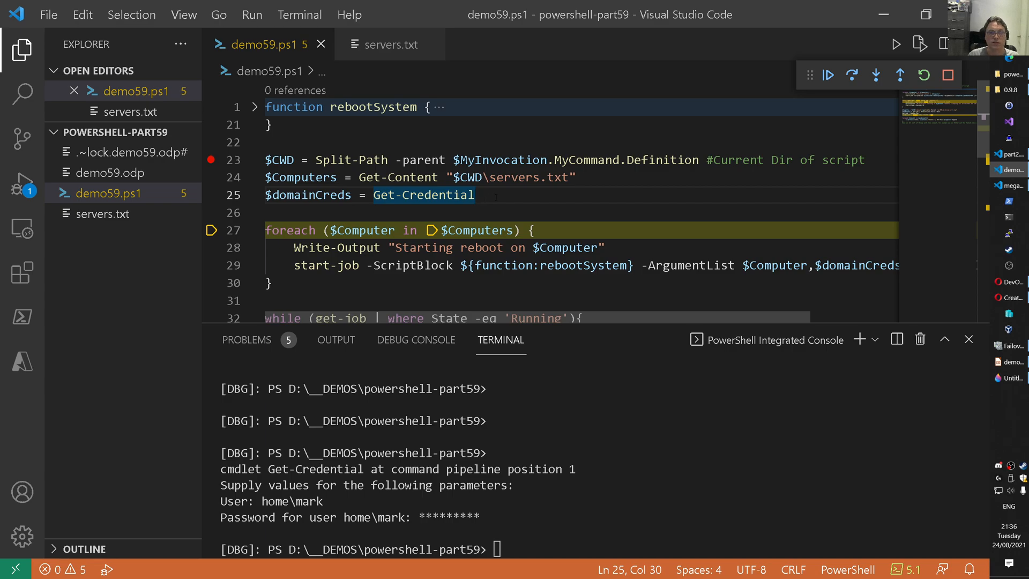
# Step the script into the foreach loop and connect to test500's console in Failover Cluster Manager
pyautogui.click(531, 231)
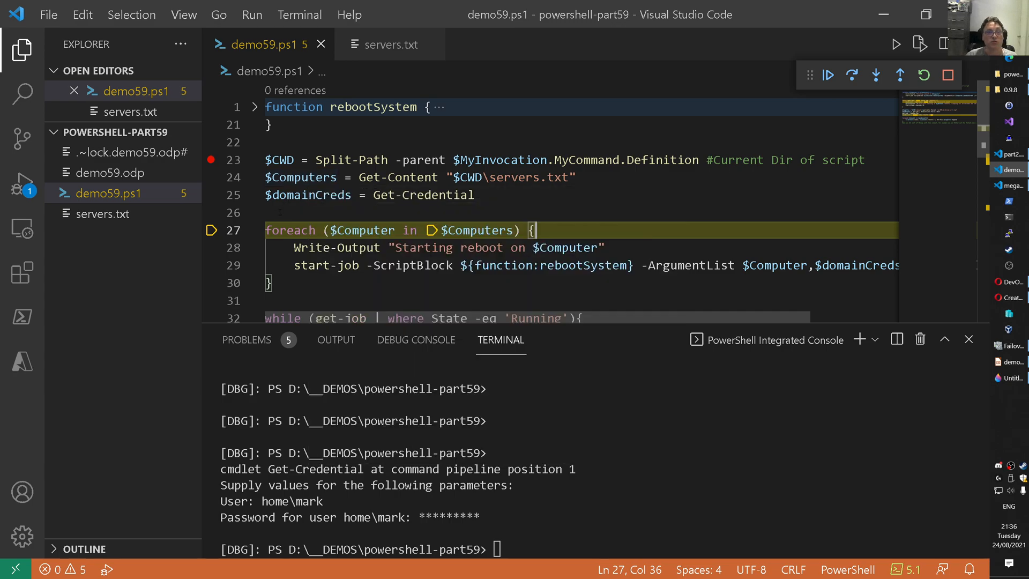
pyautogui.click(281, 212)
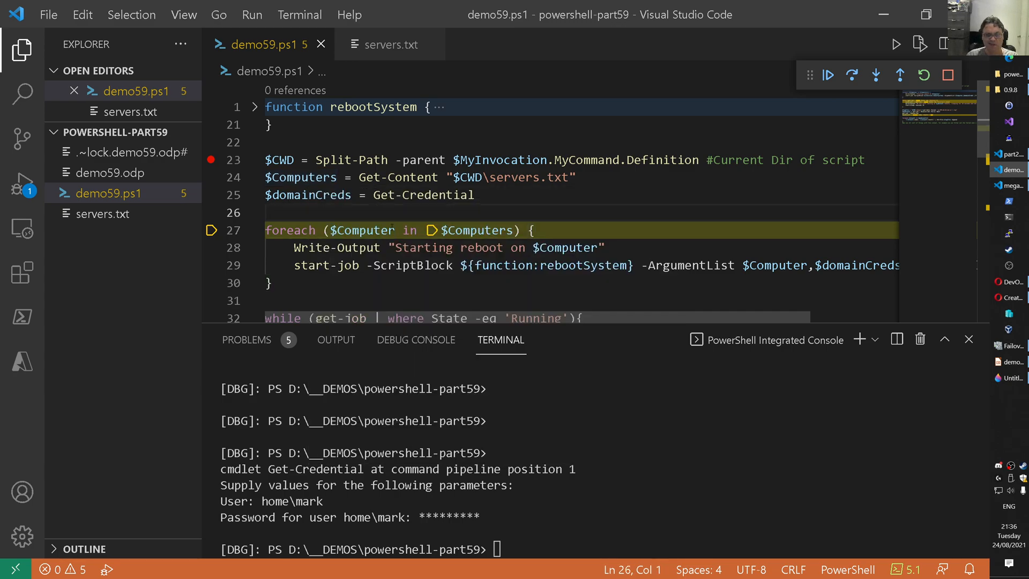
pyautogui.click(851, 75)
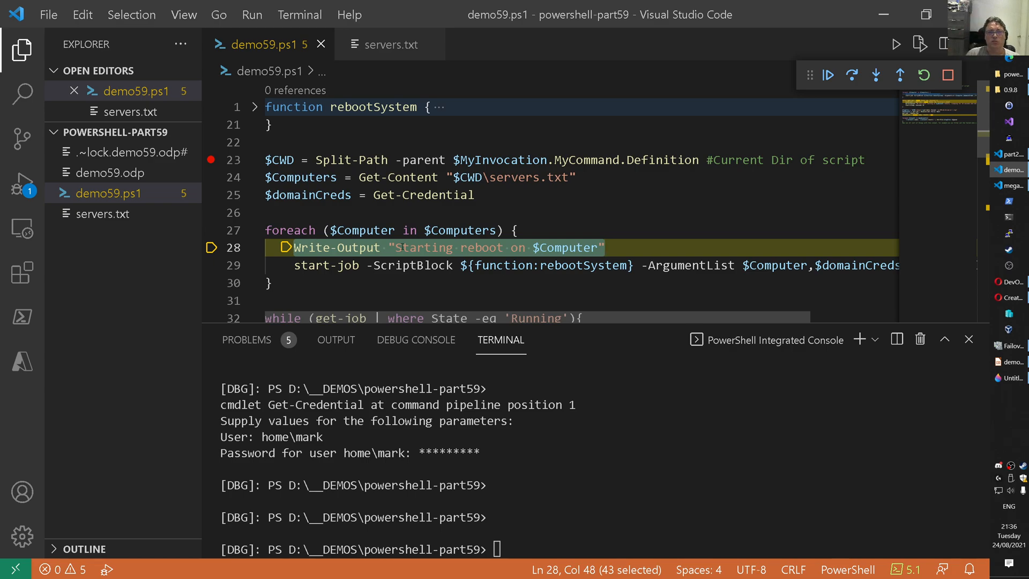
pyautogui.click(852, 75)
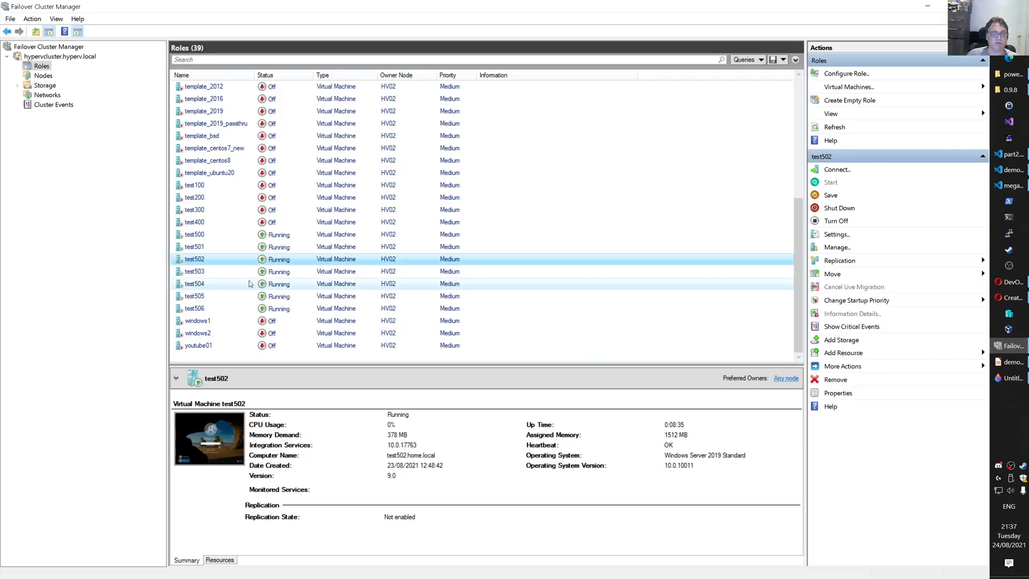
pyautogui.click(194, 235)
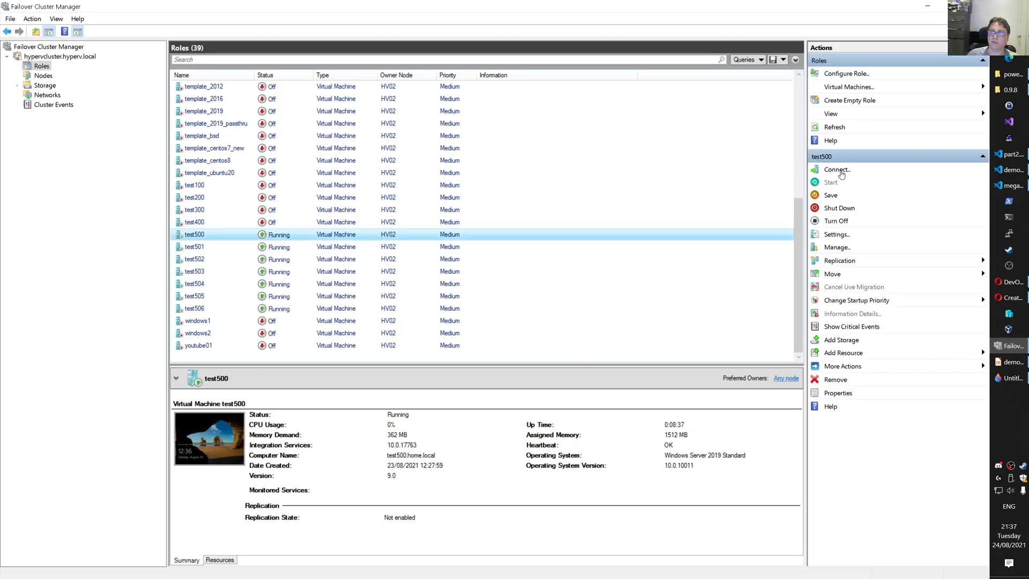
pyautogui.click(837, 170)
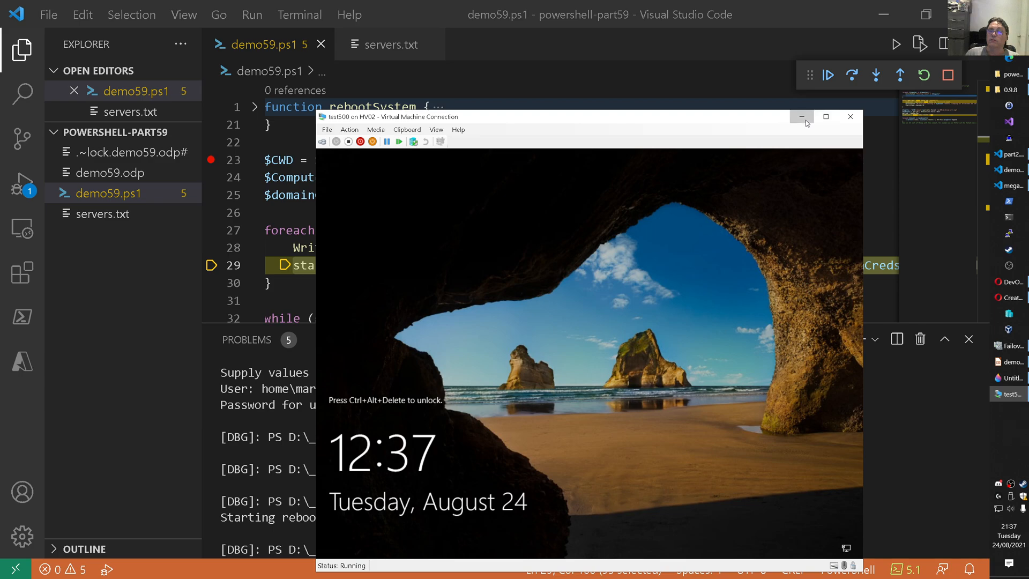
# Set the test500 console aside and view the full 'Starting reboot on test500' line
pyautogui.click(802, 117)
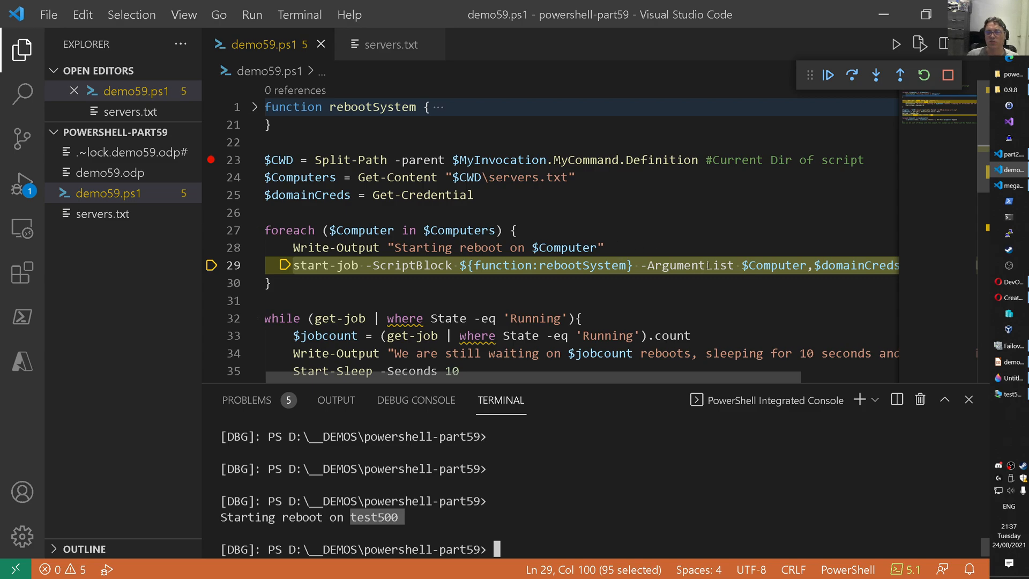
pyautogui.moveTo(566, 382)
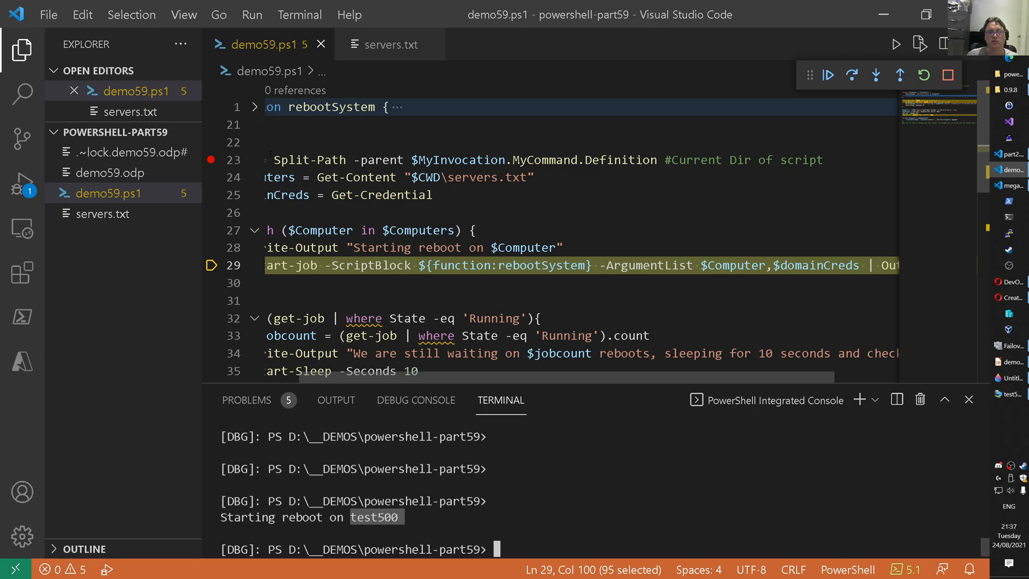
pyautogui.hscroll(-3)
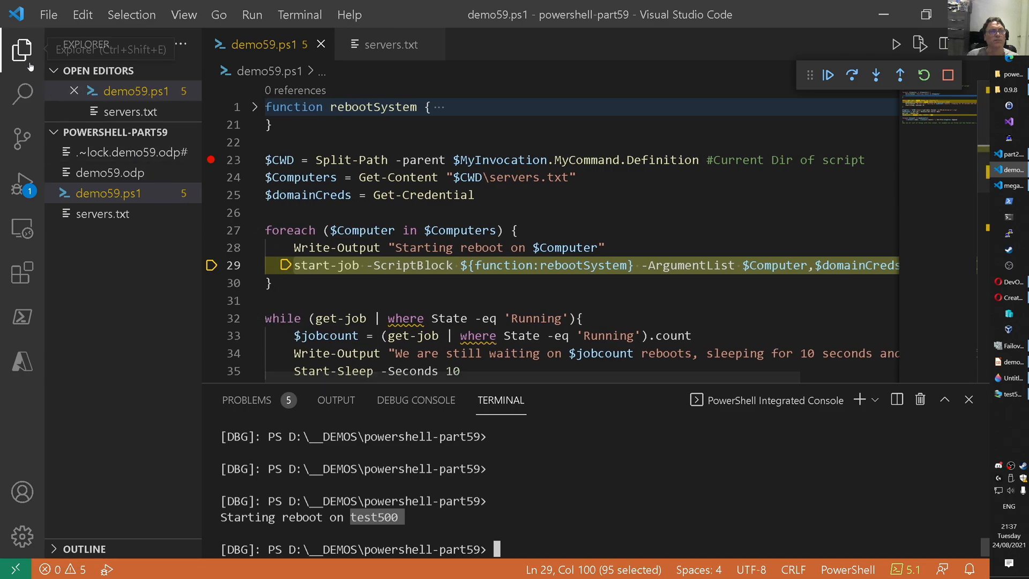
pyautogui.click(21, 50)
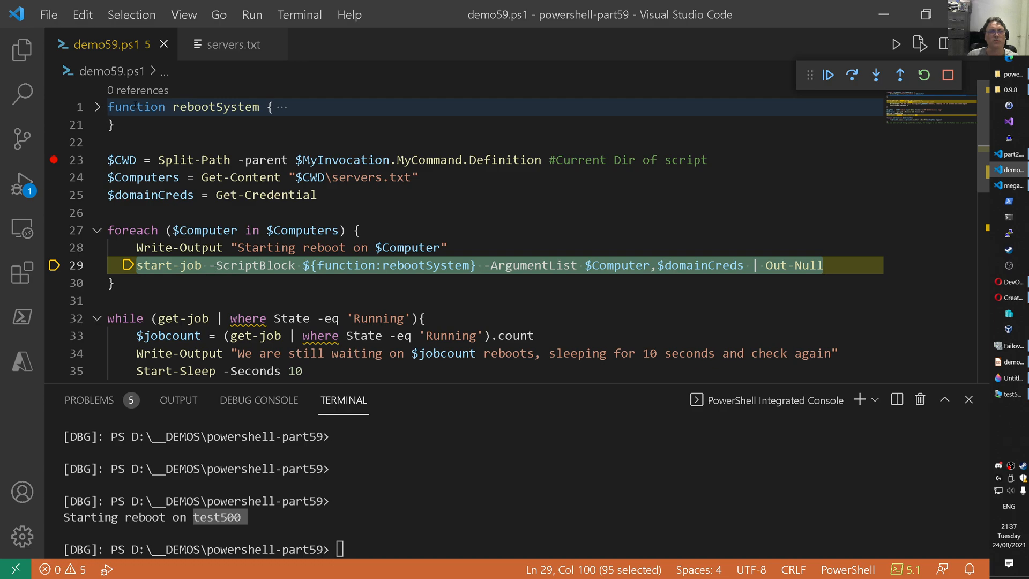
pyautogui.click(95, 107)
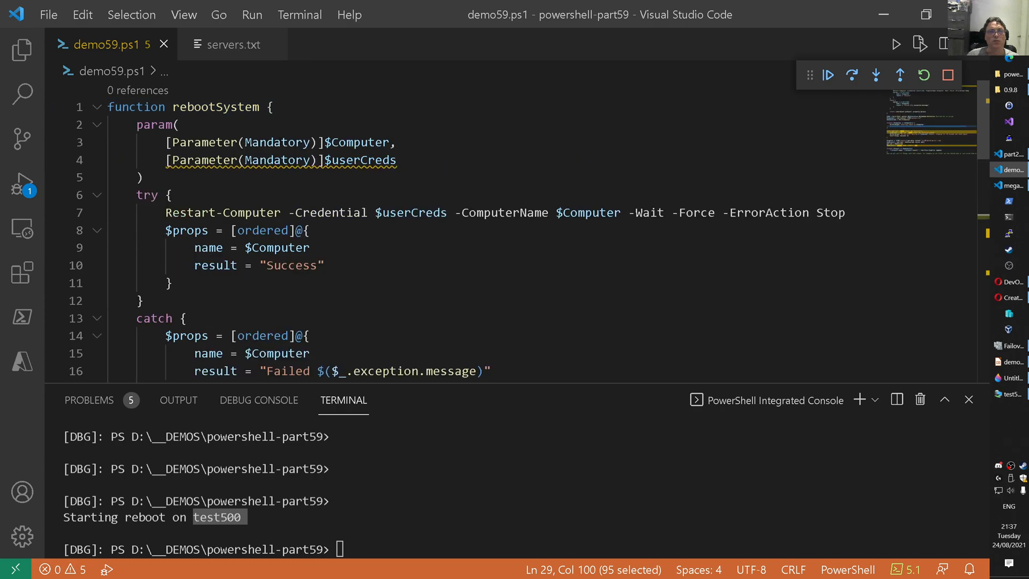
pyautogui.click(352, 160)
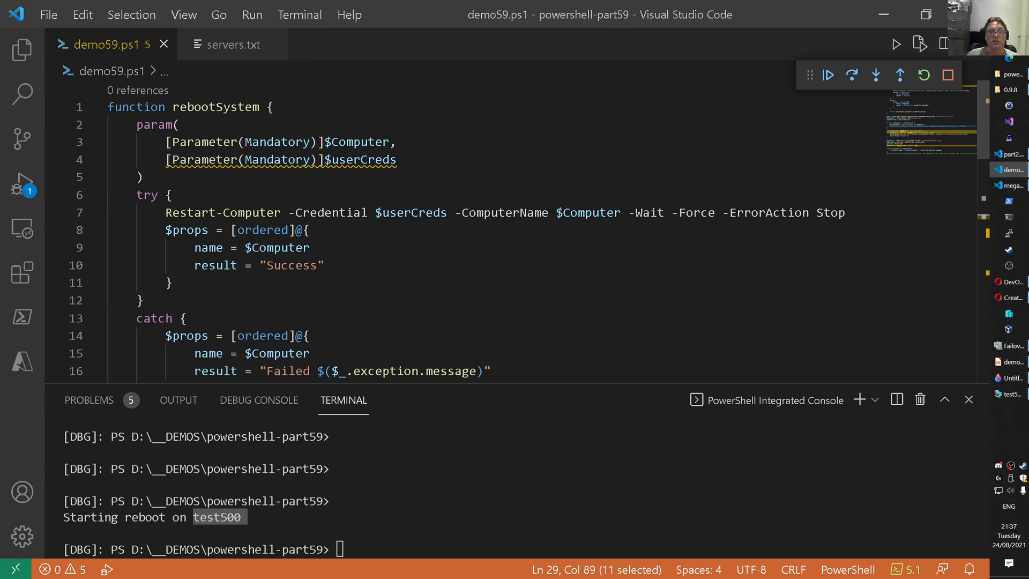
pyautogui.scroll(-3)
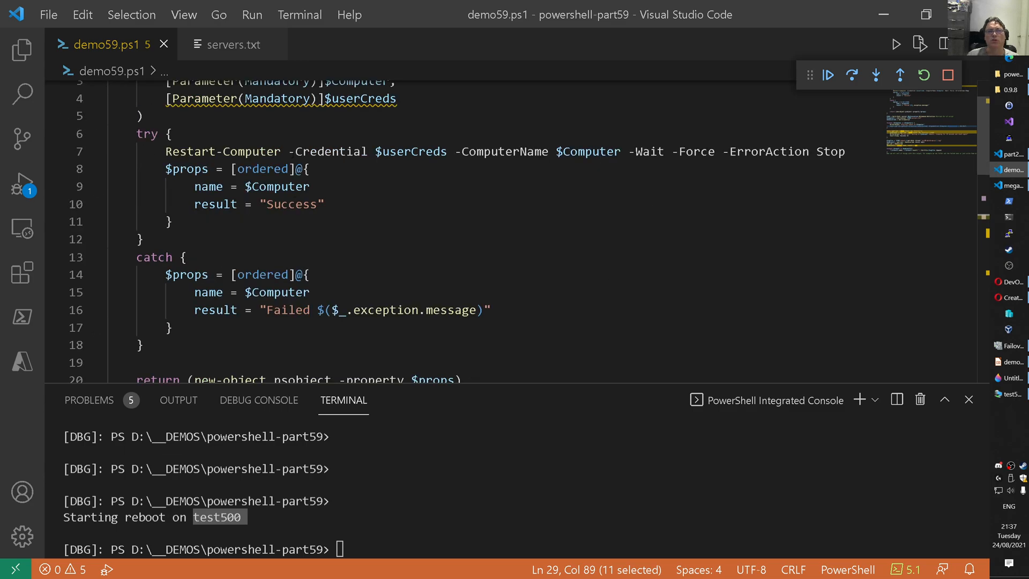
pyautogui.scroll(3)
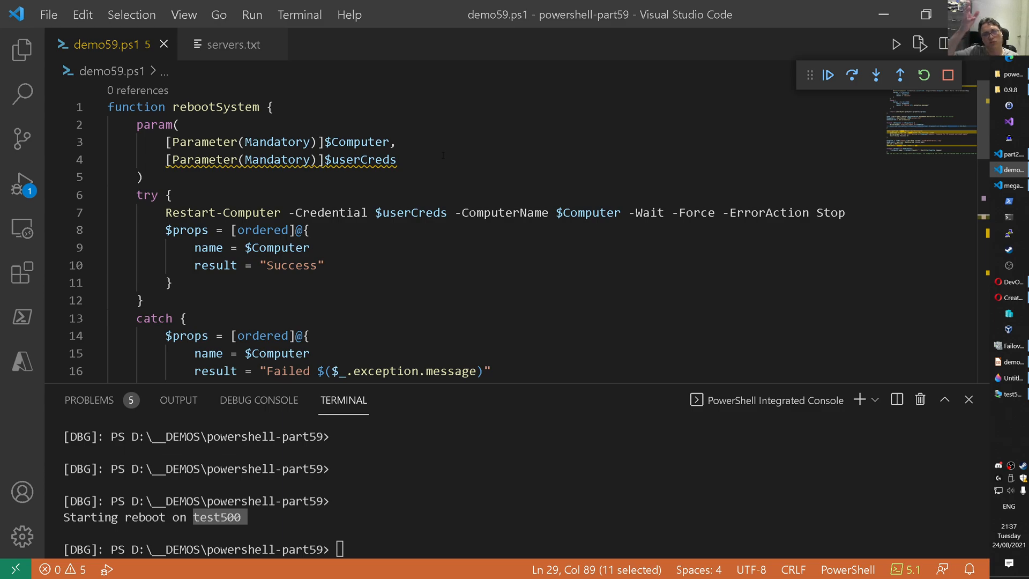
pyautogui.click(398, 212)
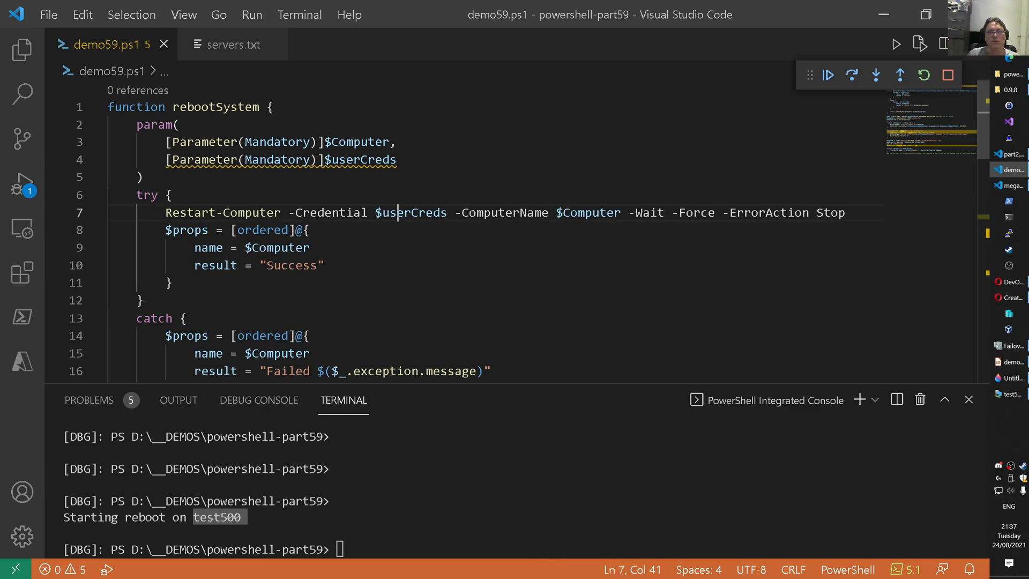
pyautogui.doubleClick(411, 213)
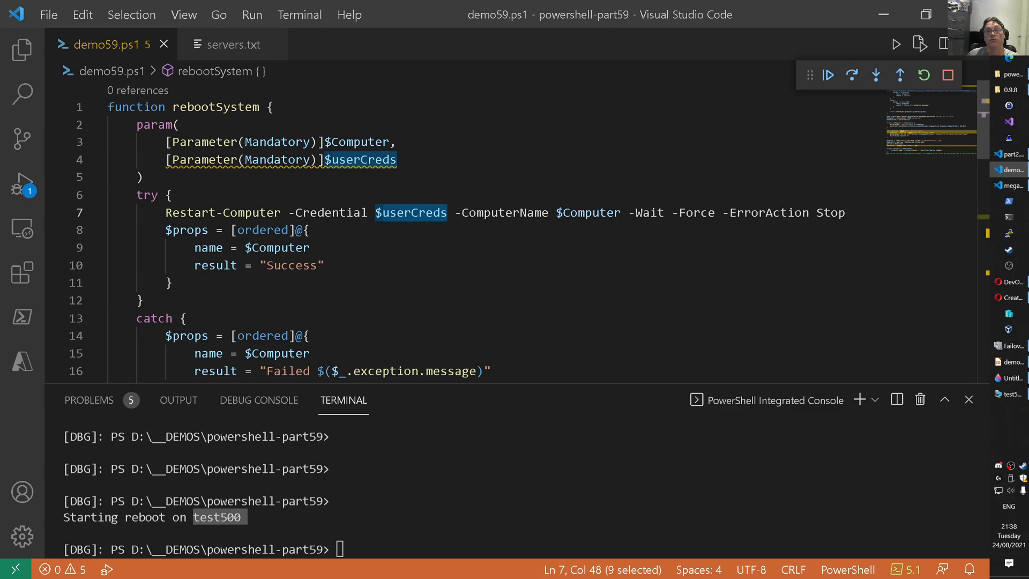
pyautogui.doubleClick(587, 212)
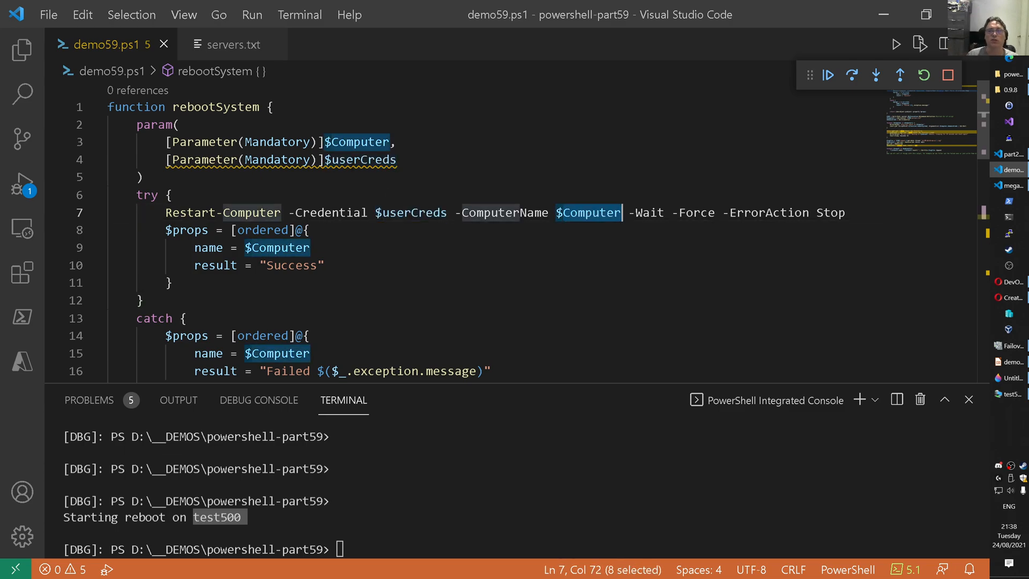
pyautogui.doubleClick(645, 213)
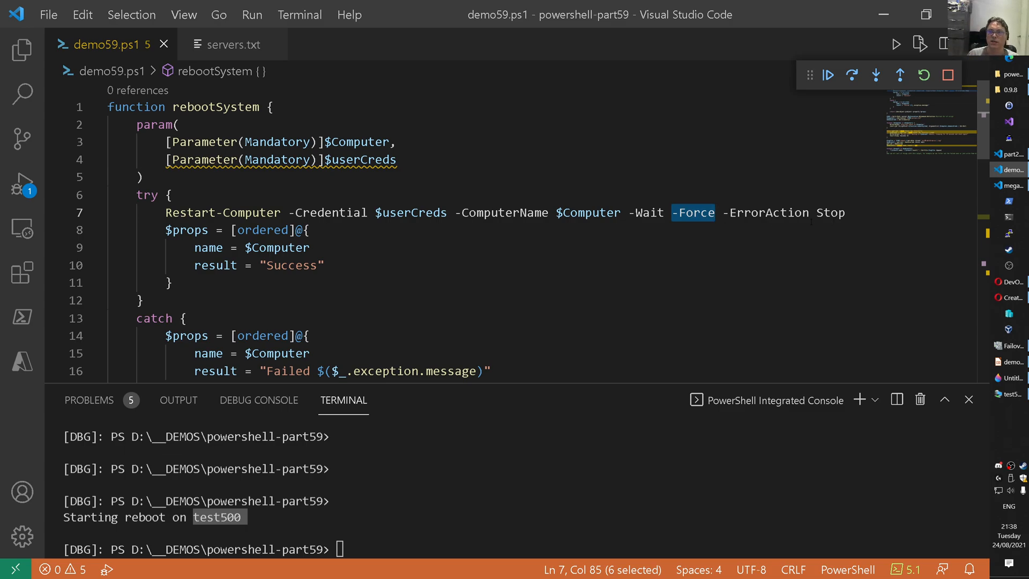
pyautogui.click(768, 212)
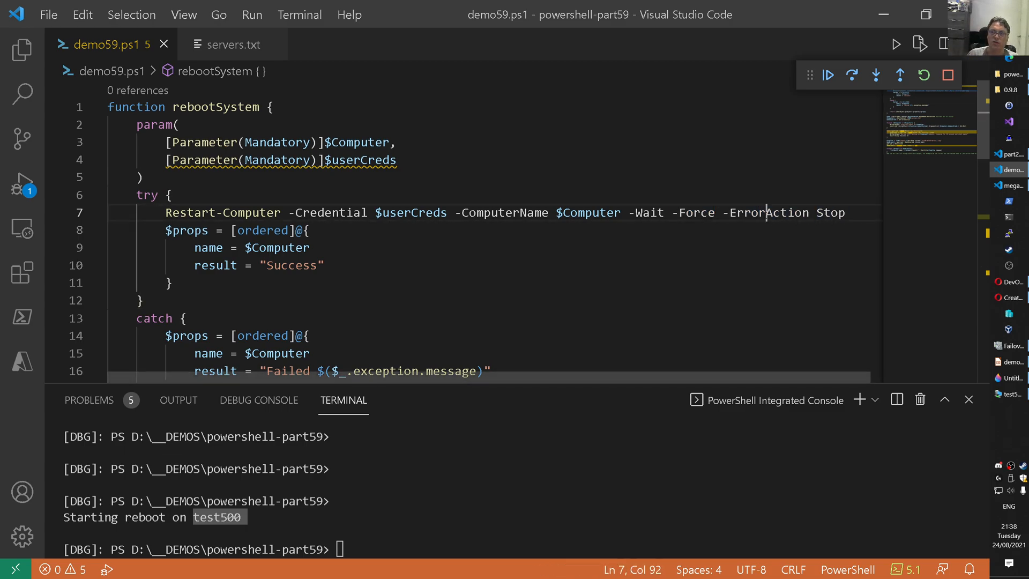
pyautogui.doubleClick(765, 212)
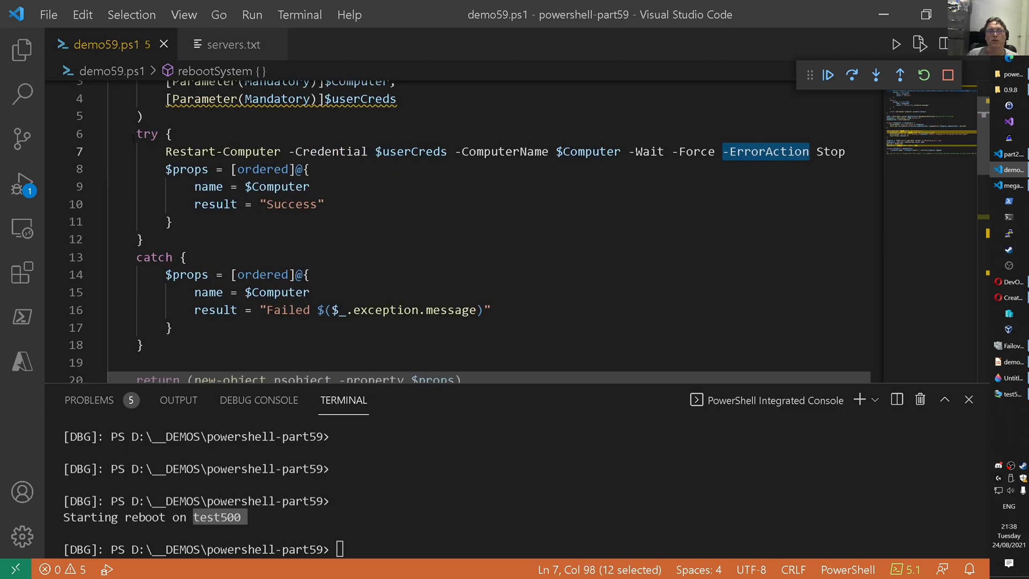
pyautogui.click(189, 256)
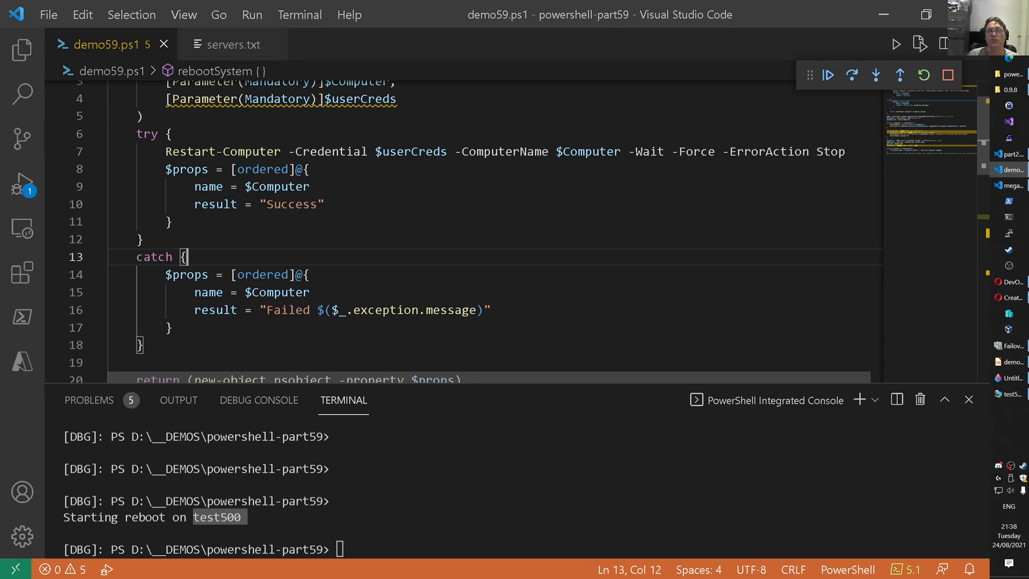
pyautogui.moveTo(166, 151); pyautogui.dragTo(297, 152)
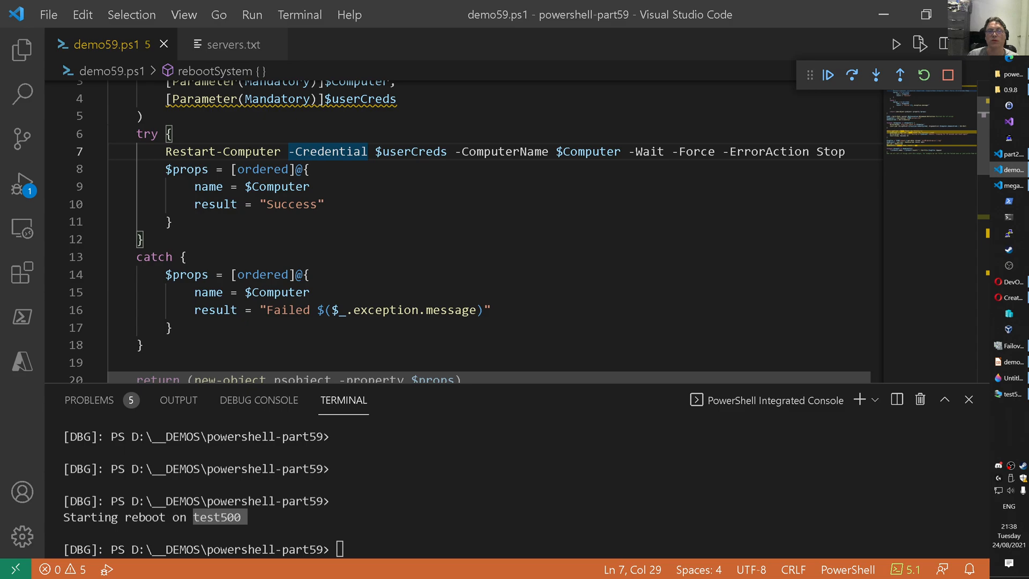
pyautogui.click(155, 257)
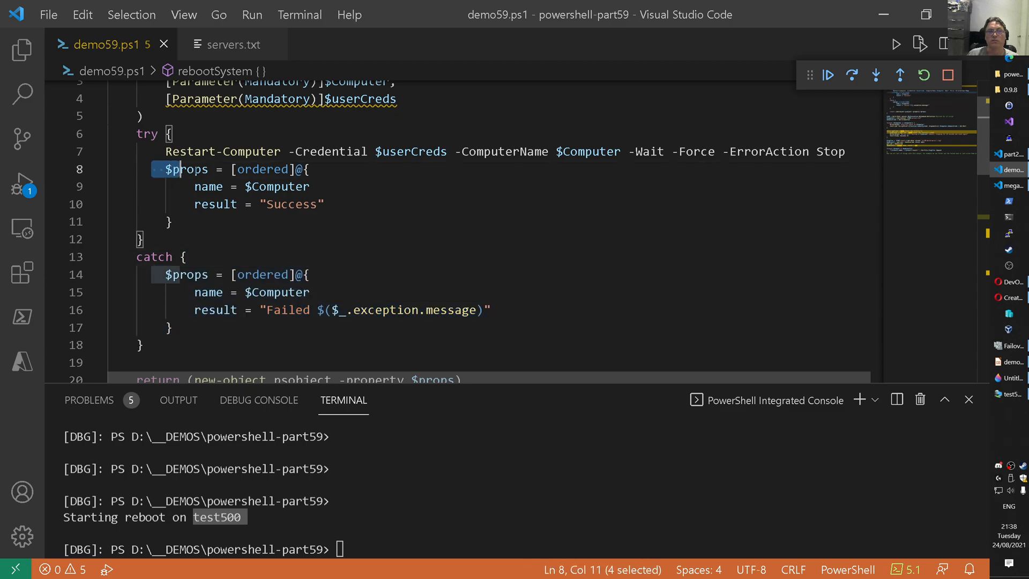
pyautogui.moveTo(166, 169); pyautogui.dragTo(181, 221)
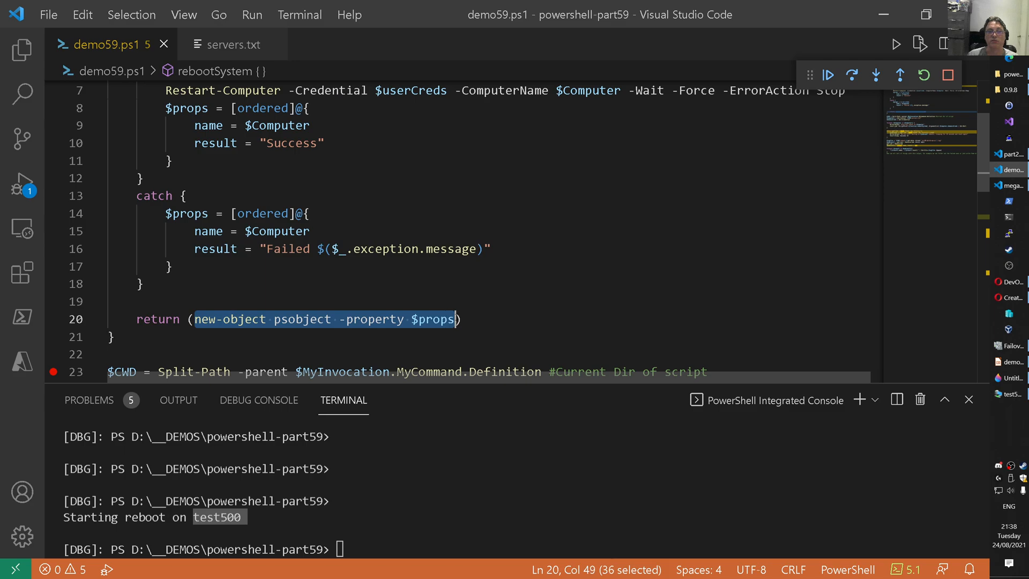
pyautogui.click(462, 320)
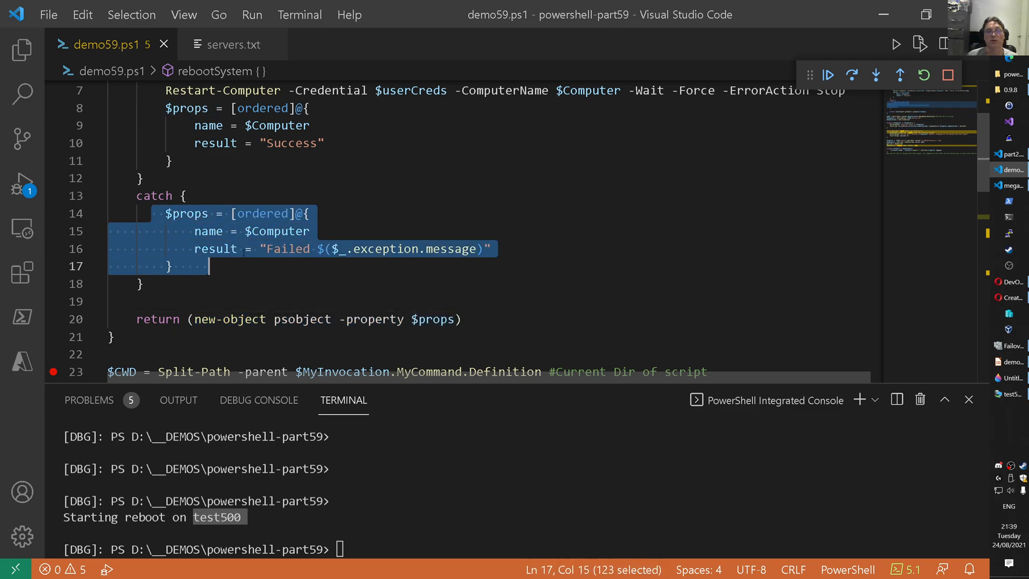
pyautogui.doubleClick(262, 214)
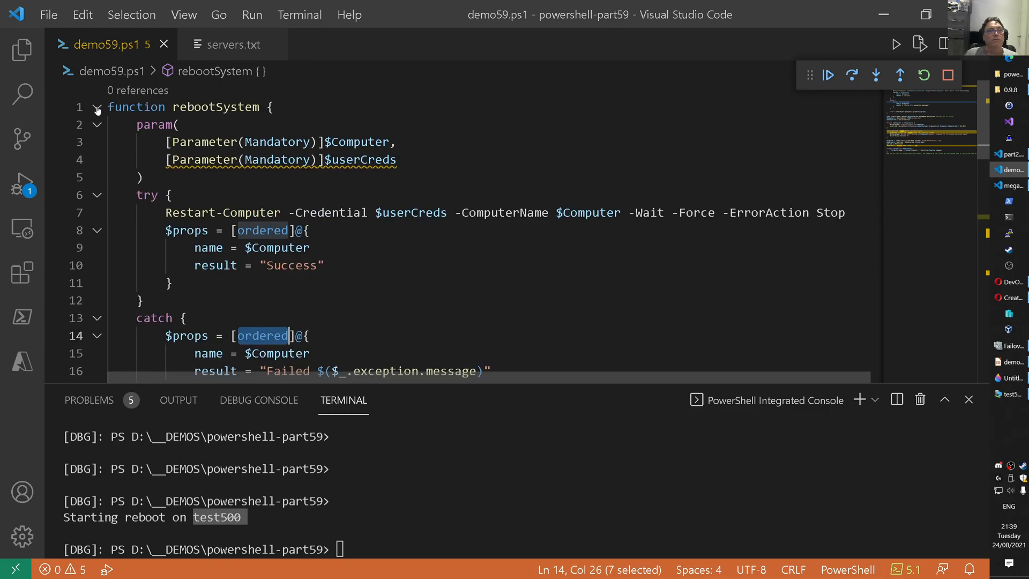
# Step the loop to start the reboot job for test501 and continue to the waiting-loop breakpoint
pyautogui.scroll(-3)
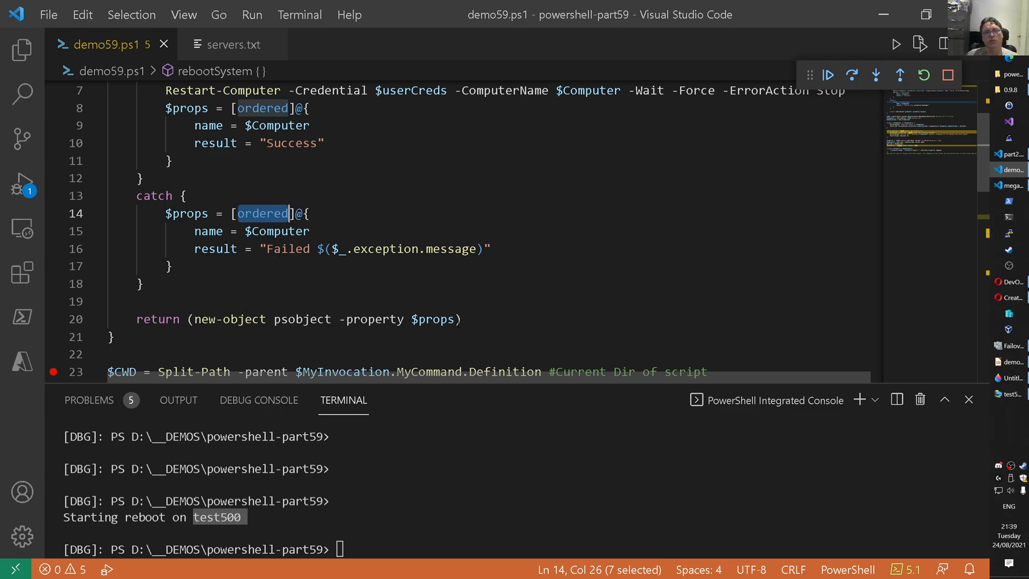
pyautogui.scroll(3)
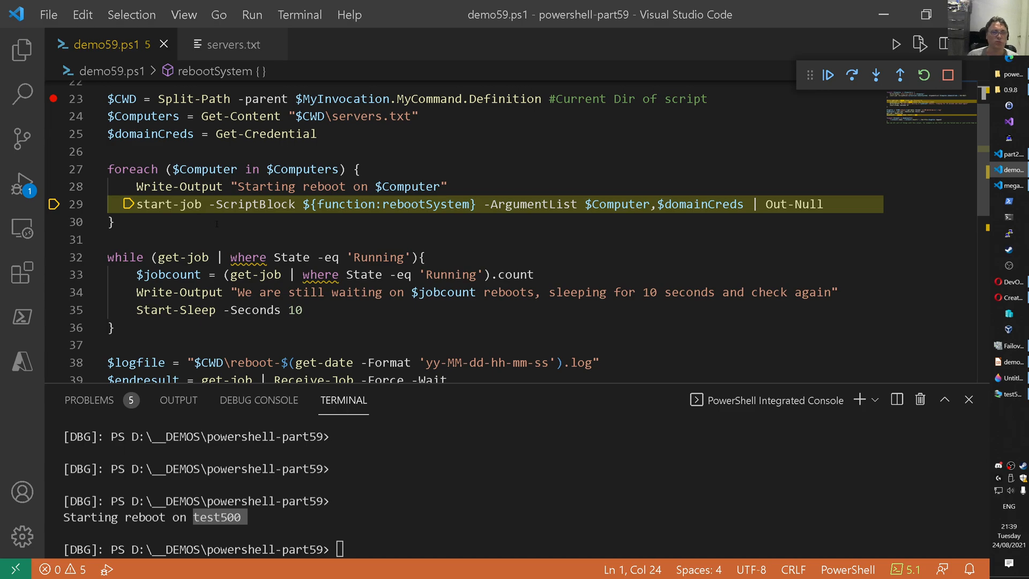
pyautogui.click(853, 74)
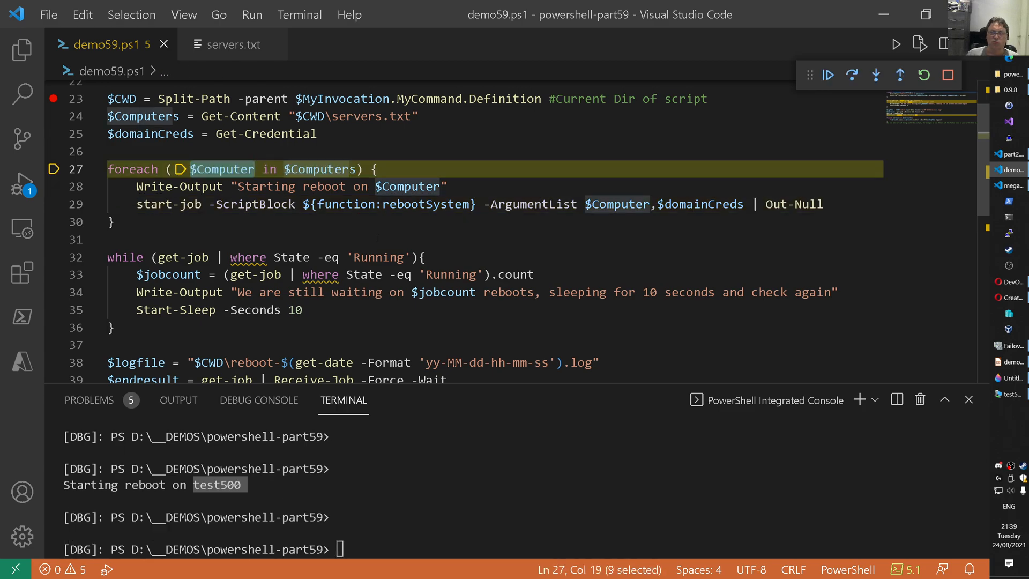
pyautogui.click(851, 75)
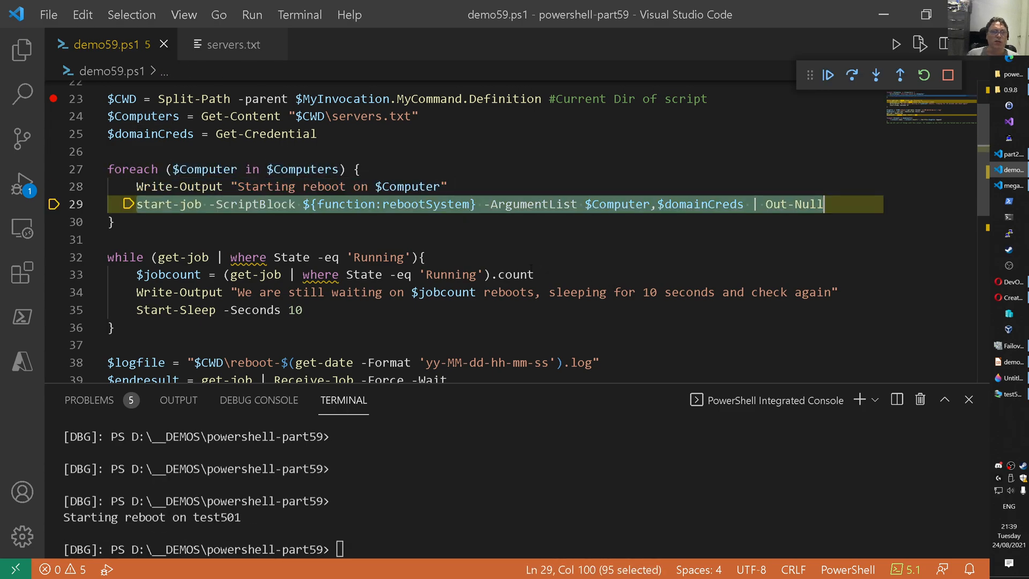
pyautogui.click(851, 75)
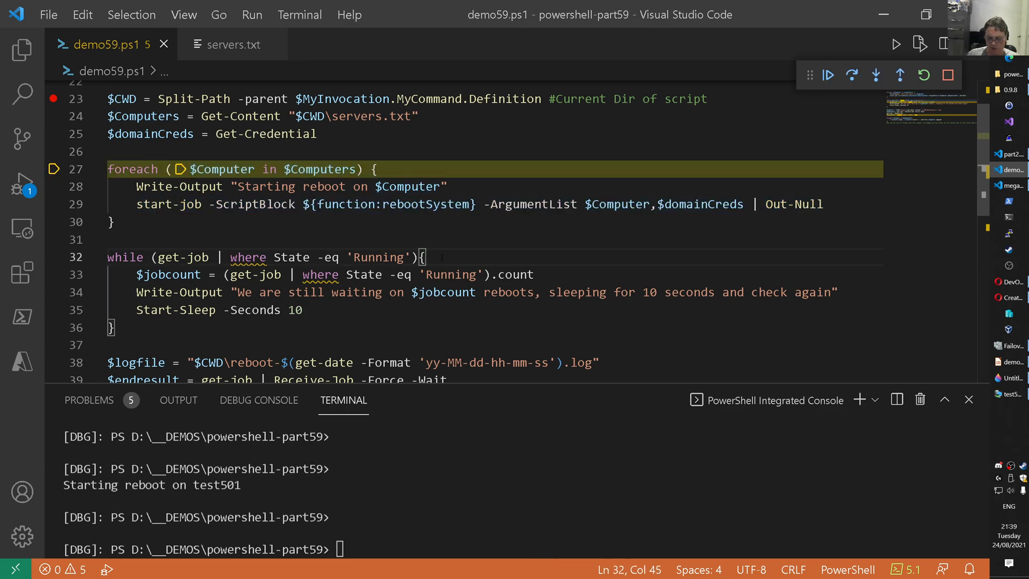
pyautogui.click(828, 74)
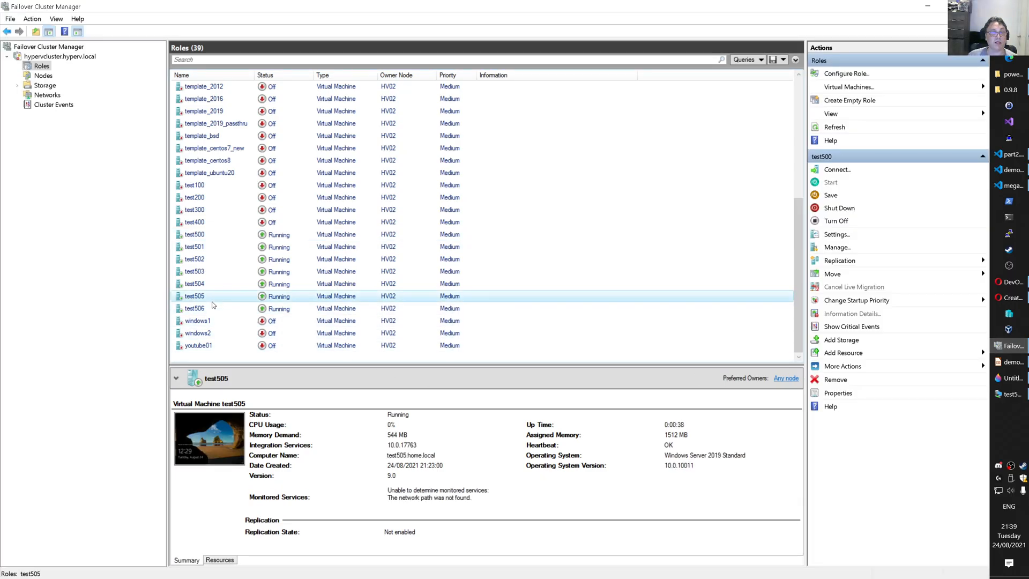
# View the summaries of test506, test504 and test503, then connect to test504's console
pyautogui.click(194, 309)
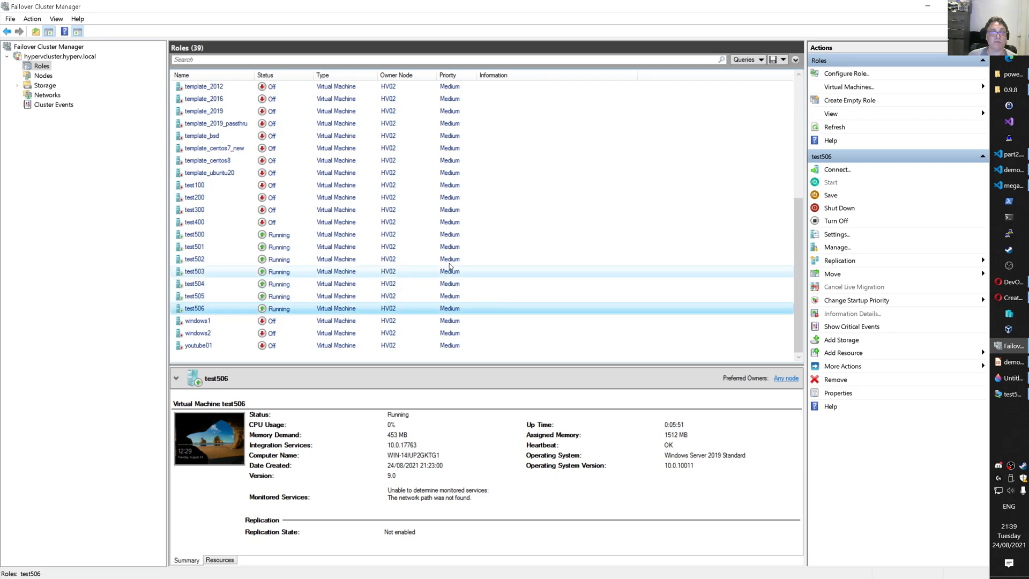
pyautogui.click(194, 283)
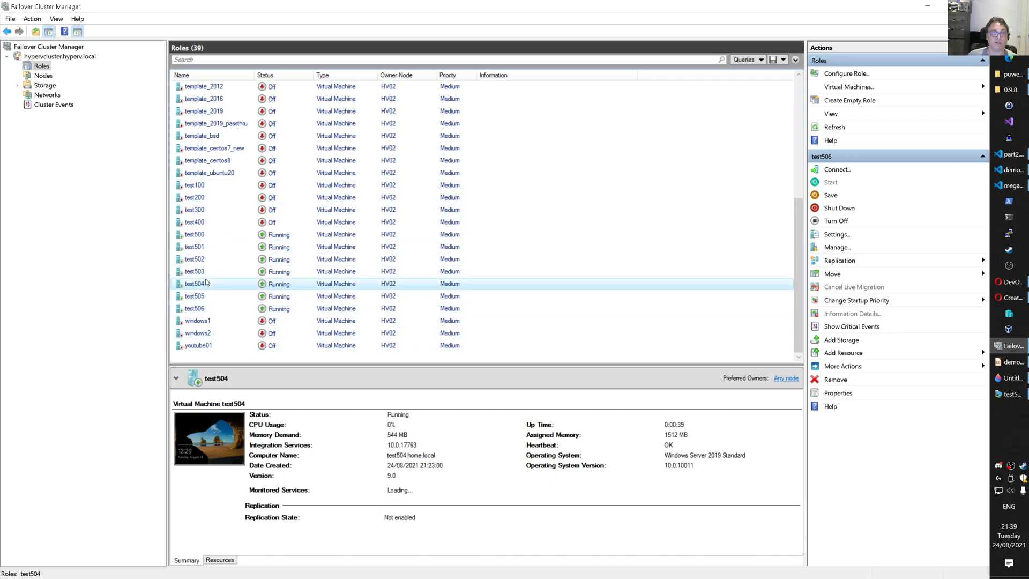
pyautogui.click(194, 271)
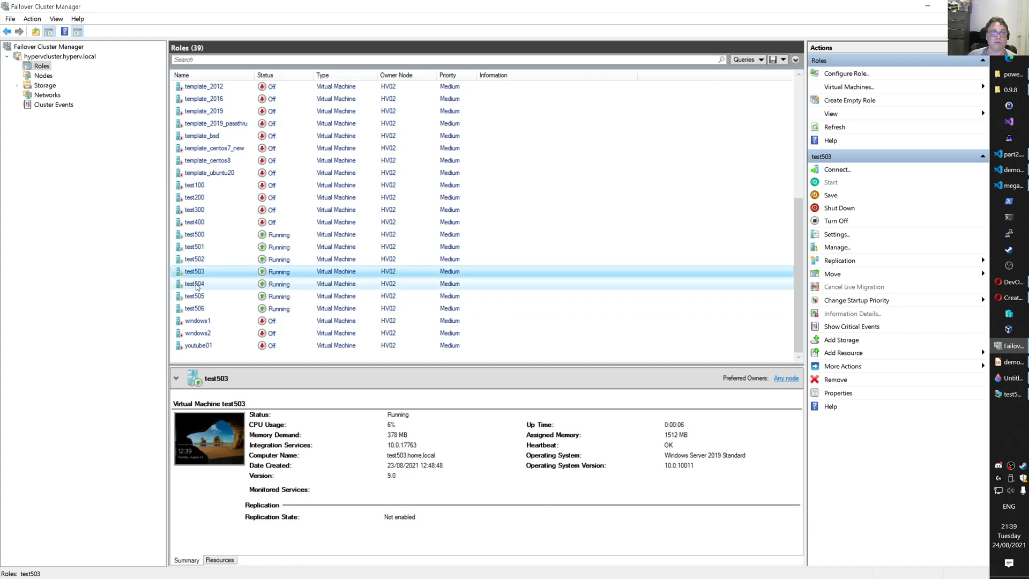
pyautogui.click(194, 283)
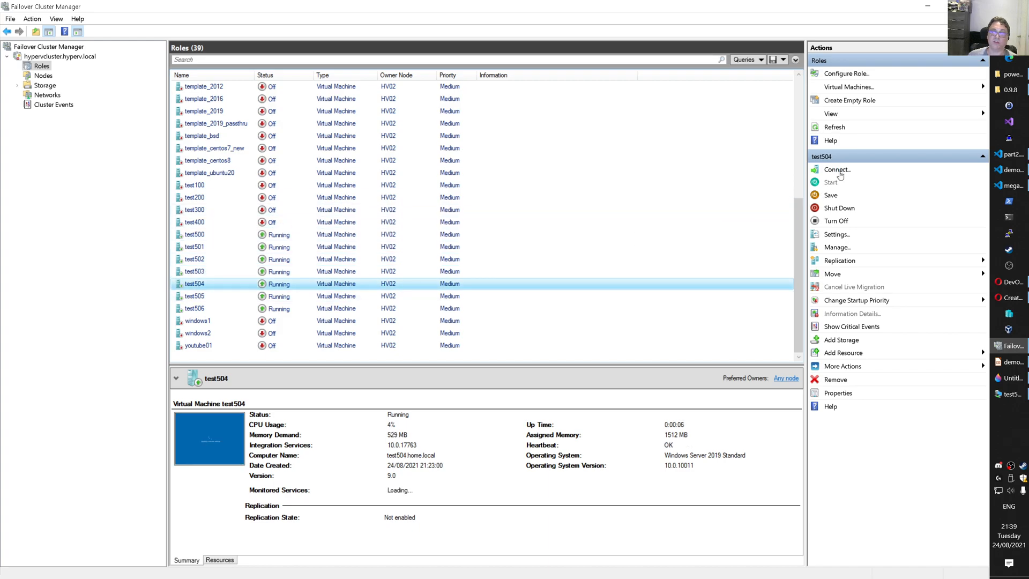
pyautogui.click(837, 169)
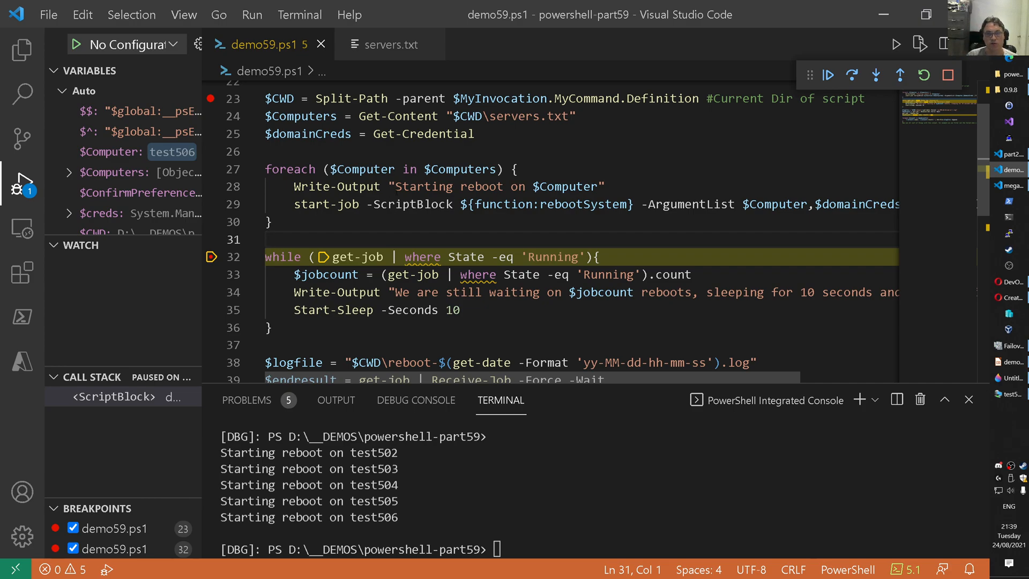
# Step past the waiting loop to line 38 and highlight the get-date part of the log file name
pyautogui.click(596, 256)
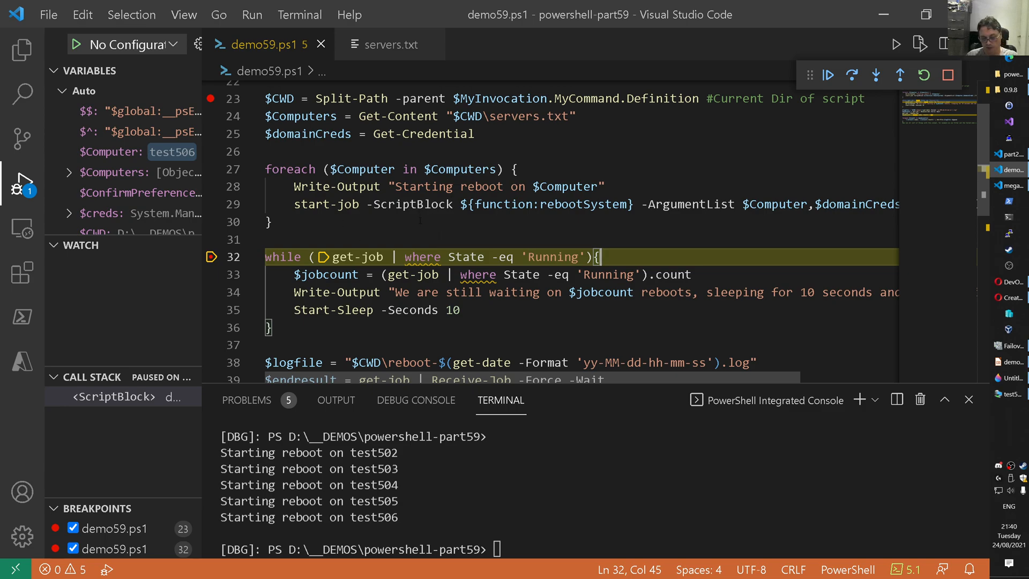
pyautogui.click(852, 75)
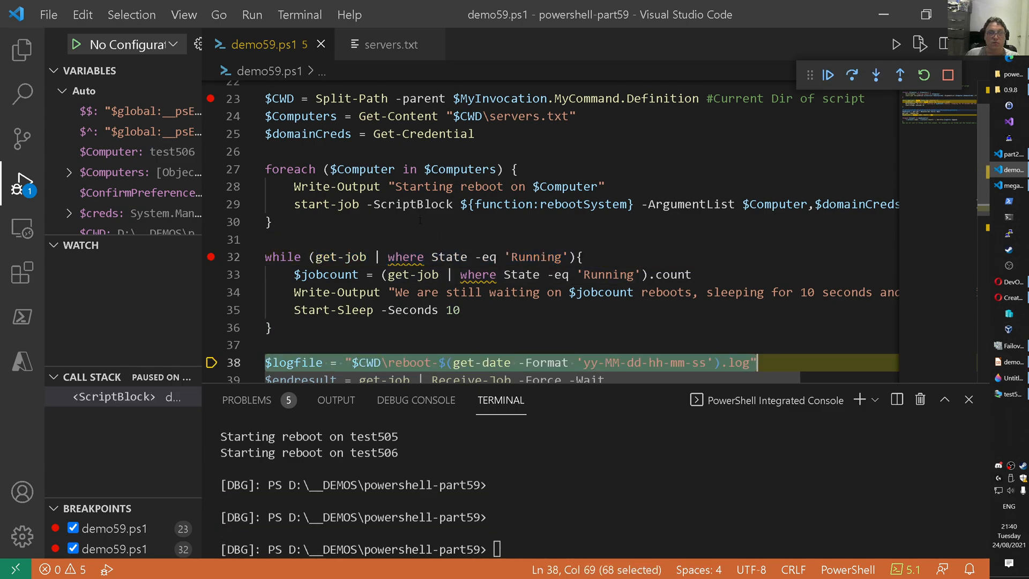
pyautogui.scroll(-3)
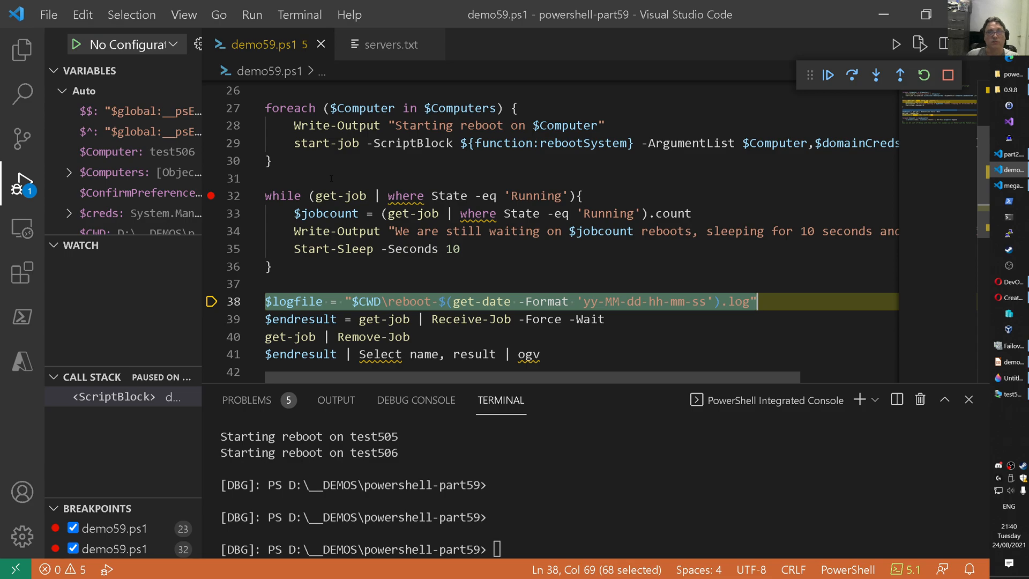
pyautogui.scroll(-3)
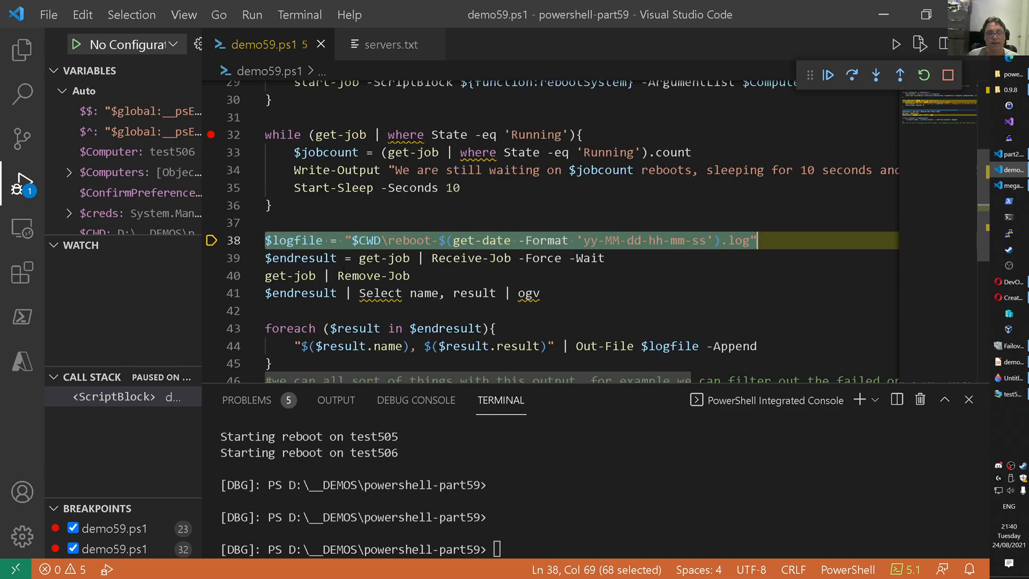
pyautogui.doubleClick(299, 240)
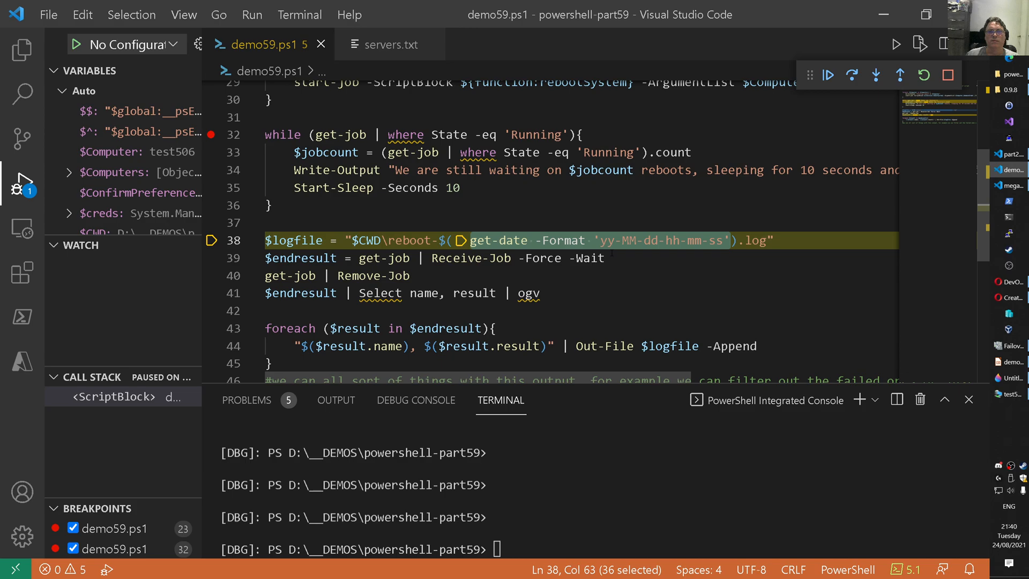
# Step past the log file name assignment and echo the generated $logf path in the terminal
pyautogui.click(853, 75)
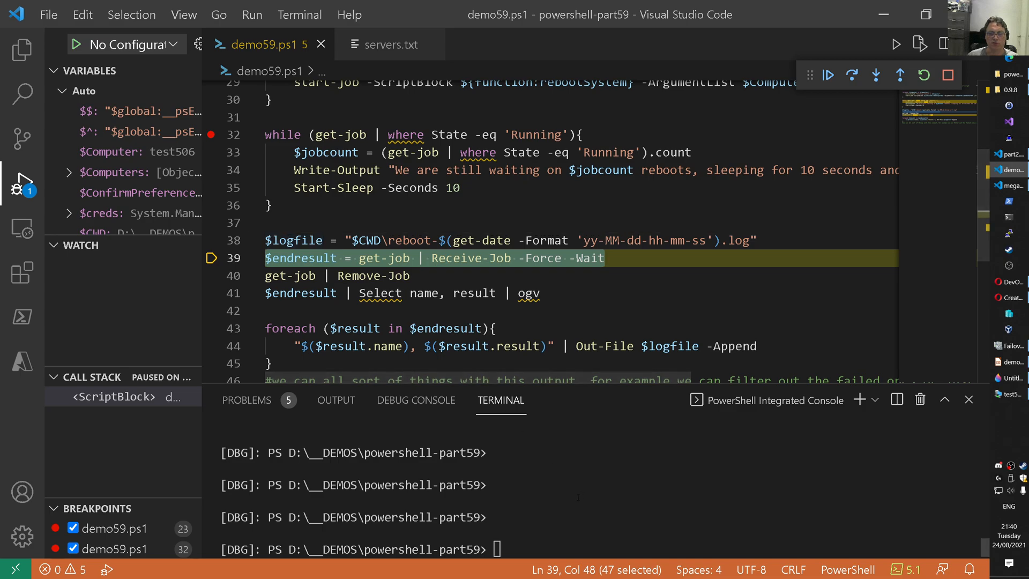
pyautogui.write('$logf')
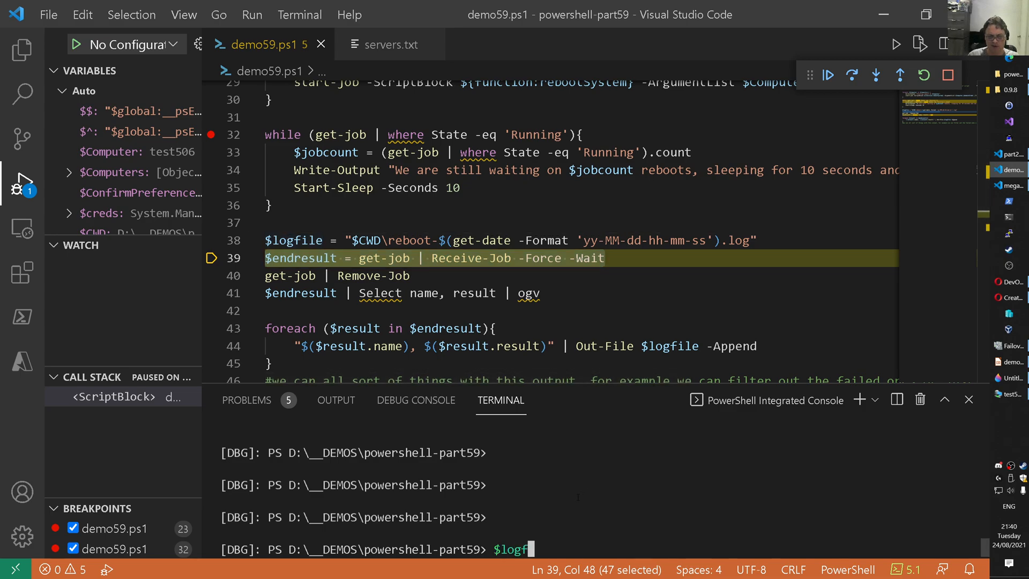
pyautogui.press('Return')
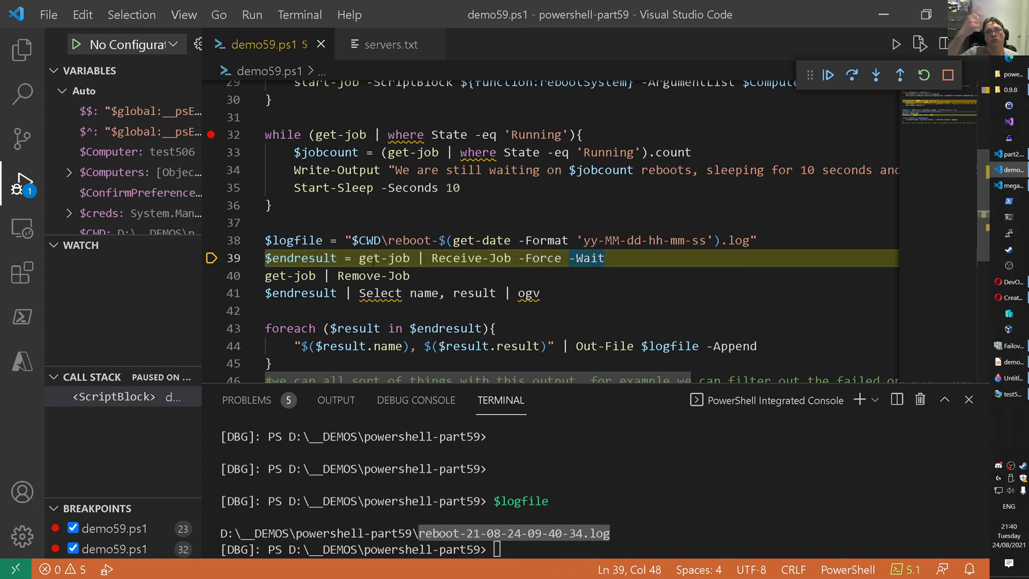
# List the background reboot jobs with get-job while the debugger is paused
pyautogui.write('g')
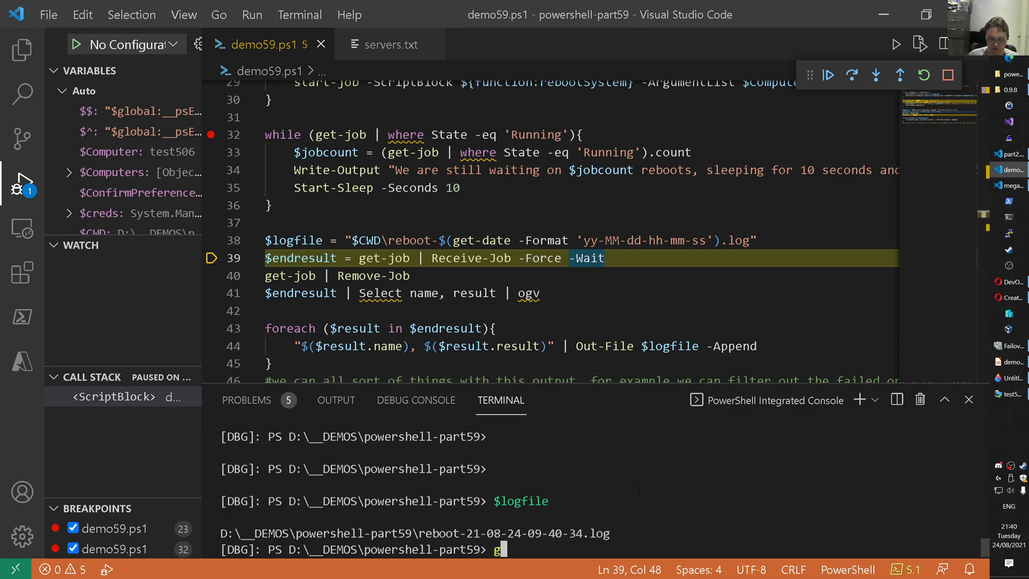
pyautogui.write('et-jp')
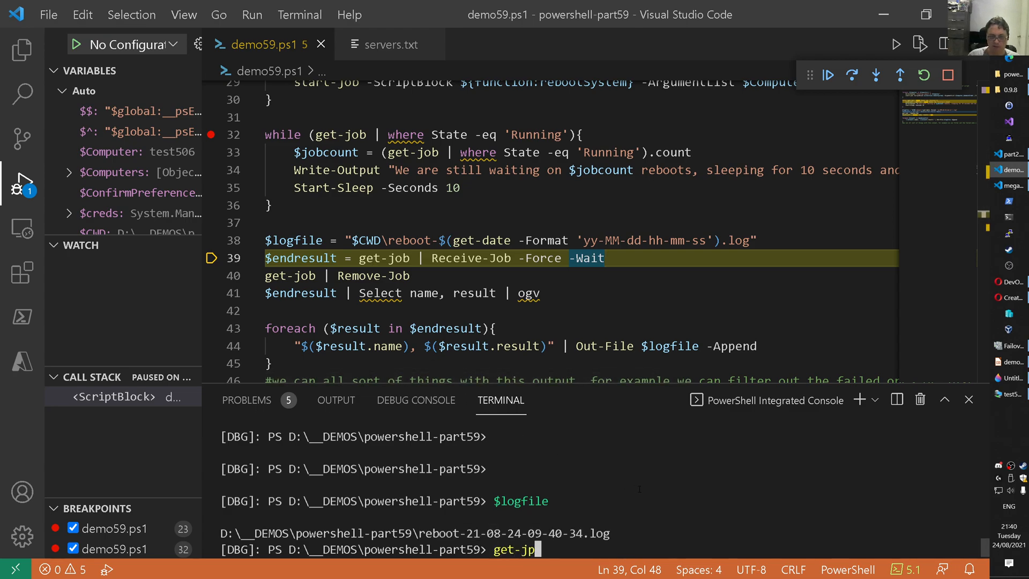
pyautogui.press('Return')
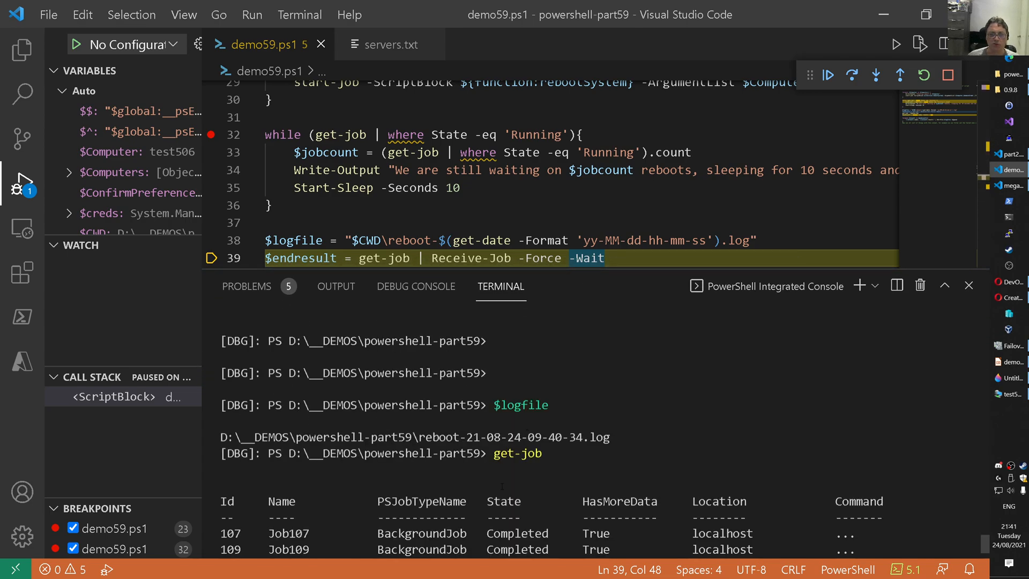
pyautogui.scroll(-3)
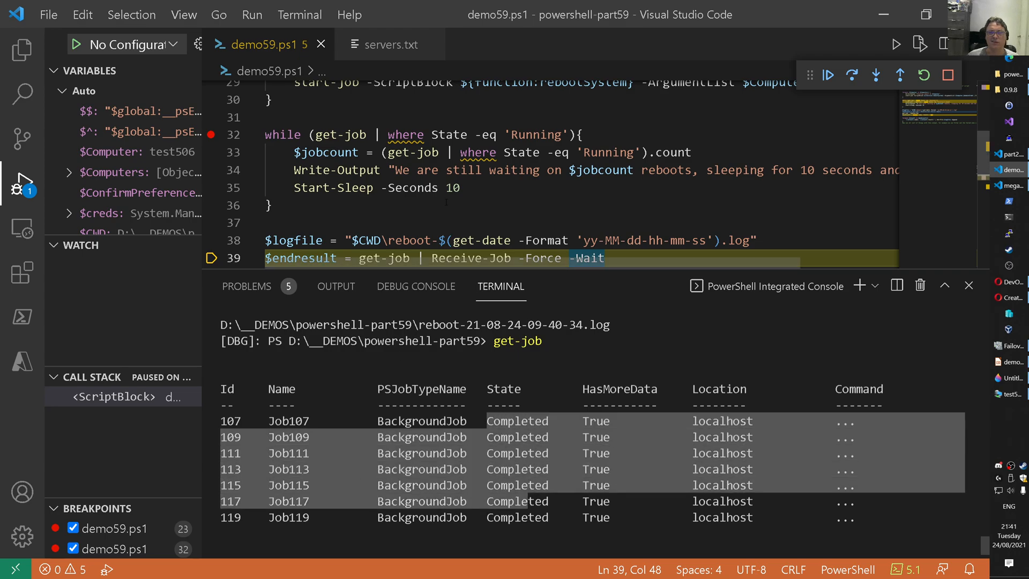
pyautogui.click(269, 204)
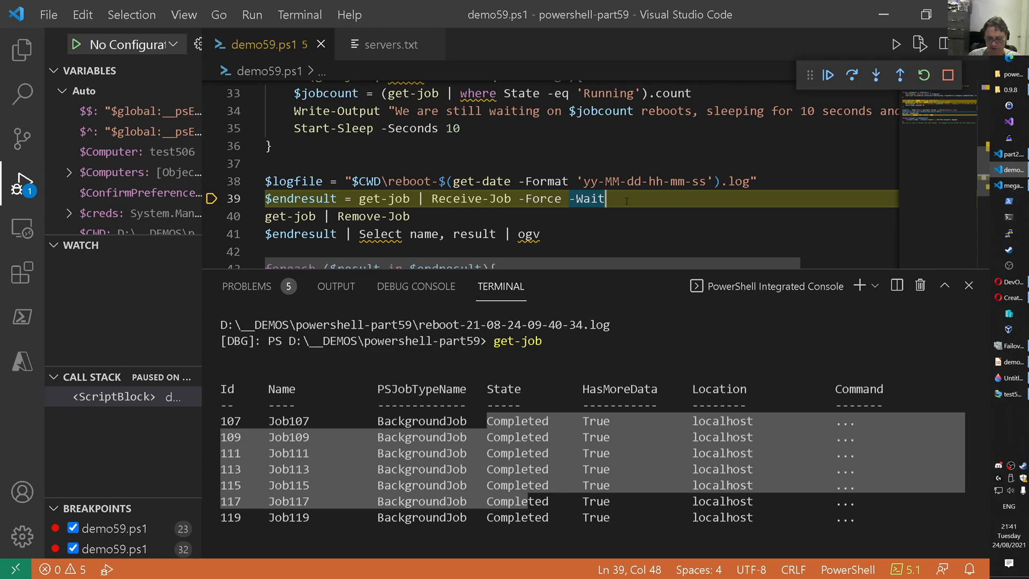
# Resume the script to receive all seven completed job results, then inspect $endresult
pyautogui.click(826, 74)
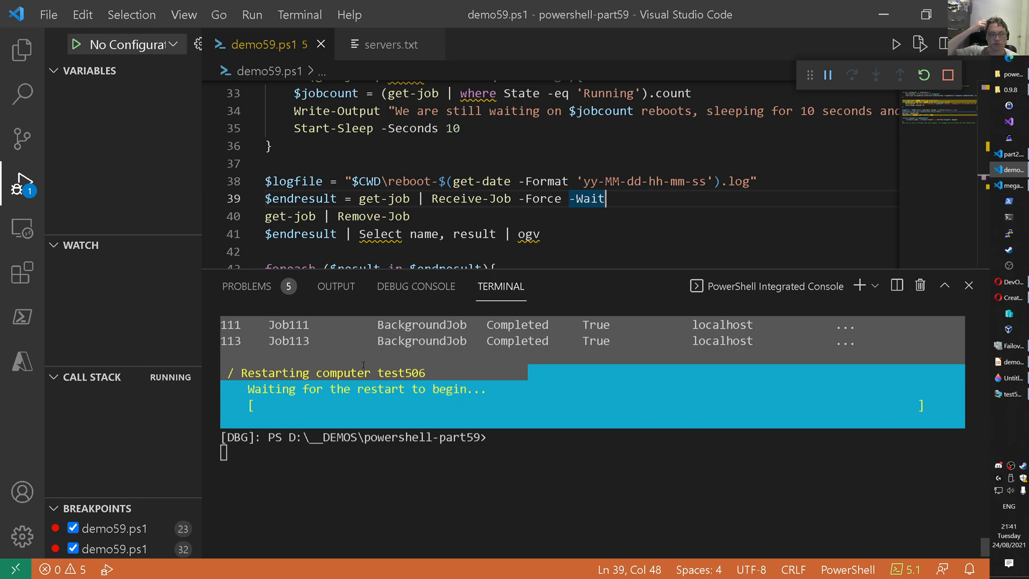
pyautogui.click(851, 74)
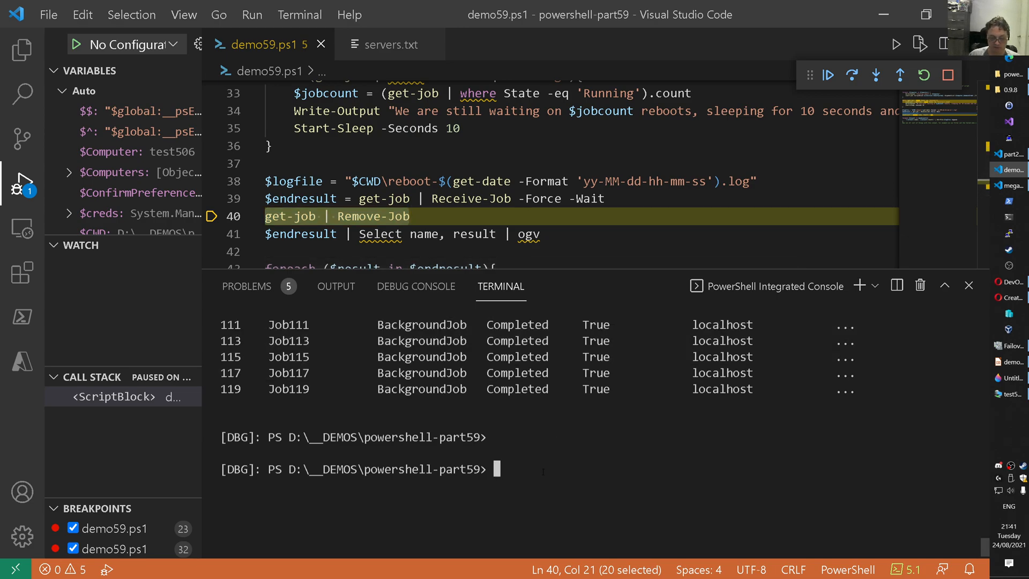
pyautogui.write('get-job')
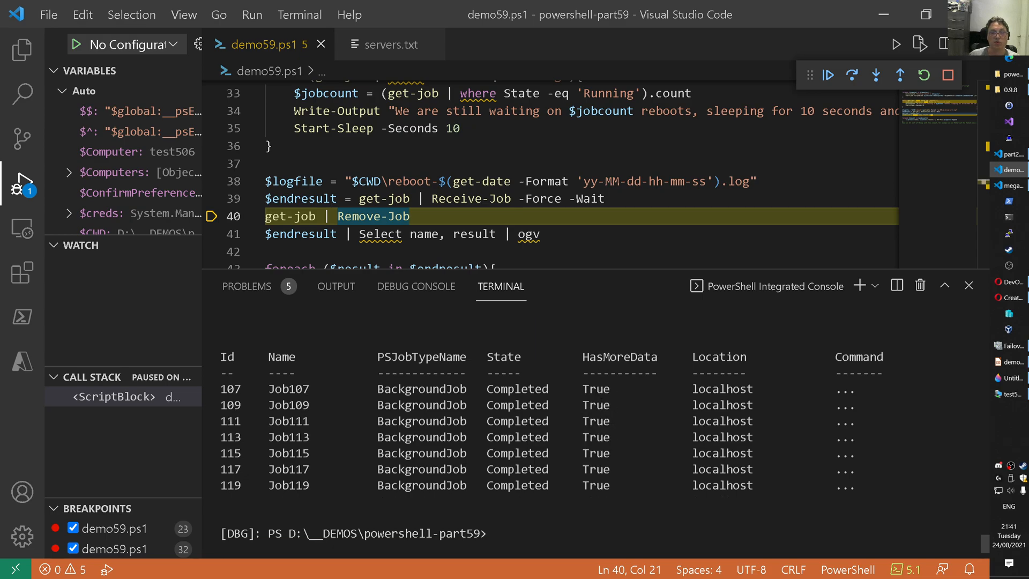
pyautogui.doubleClick(595, 388)
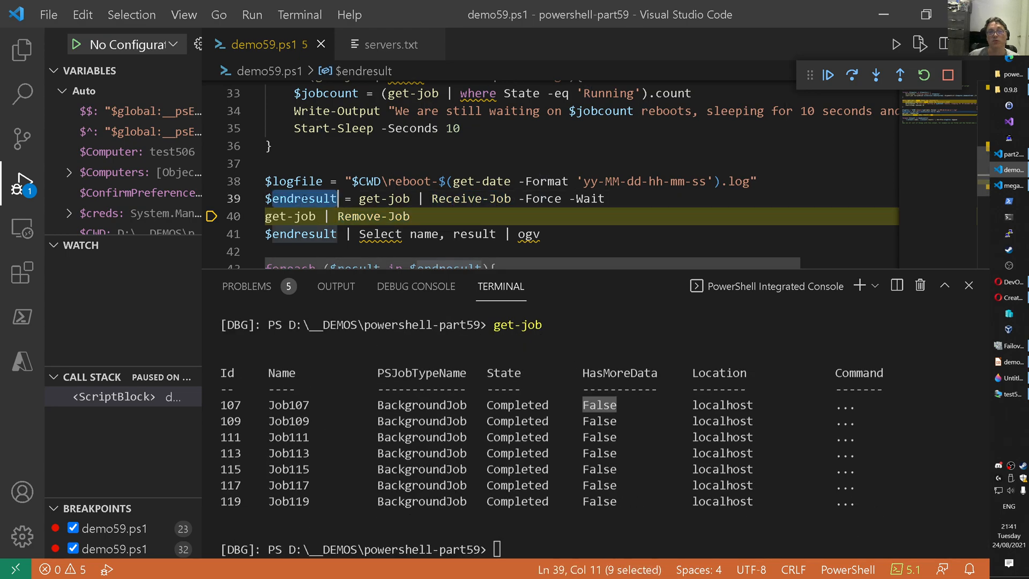
pyautogui.moveTo(301, 199)
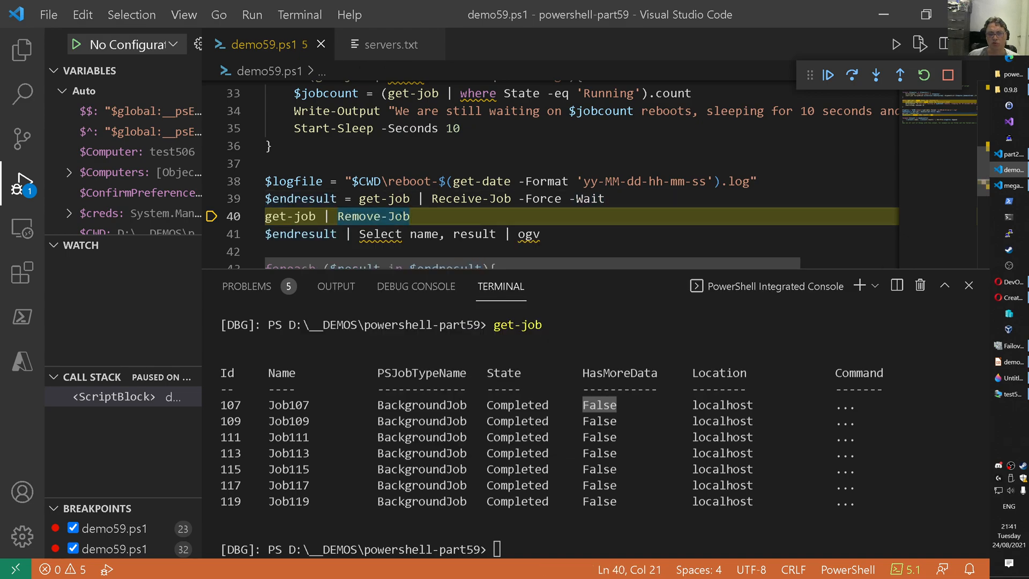
# Run Remove-Job and Out-GridView, showing test500–test506 all Success, and return to the editor
pyautogui.click(852, 75)
pyautogui.write('get-job')
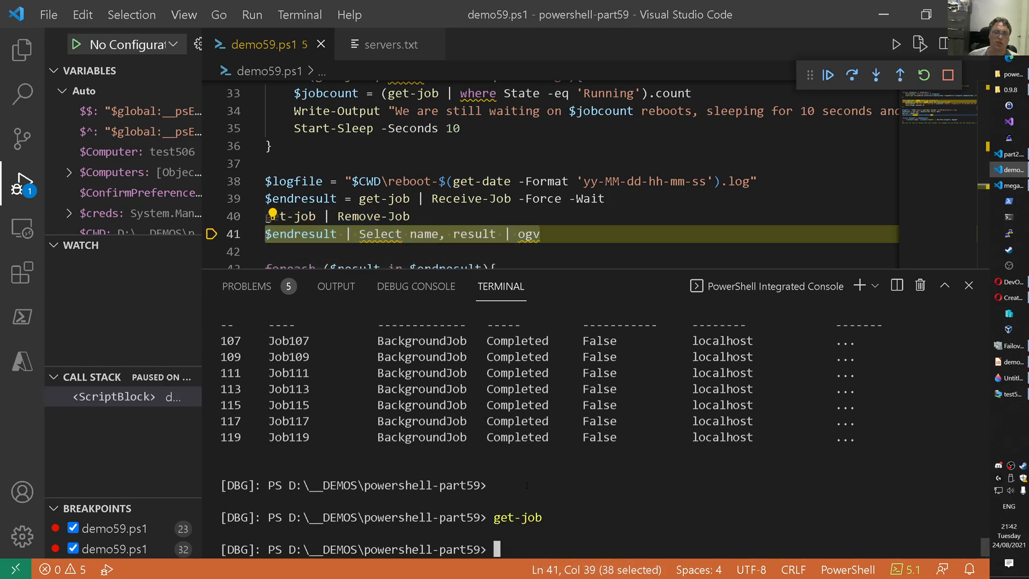
pyautogui.scroll(-3)
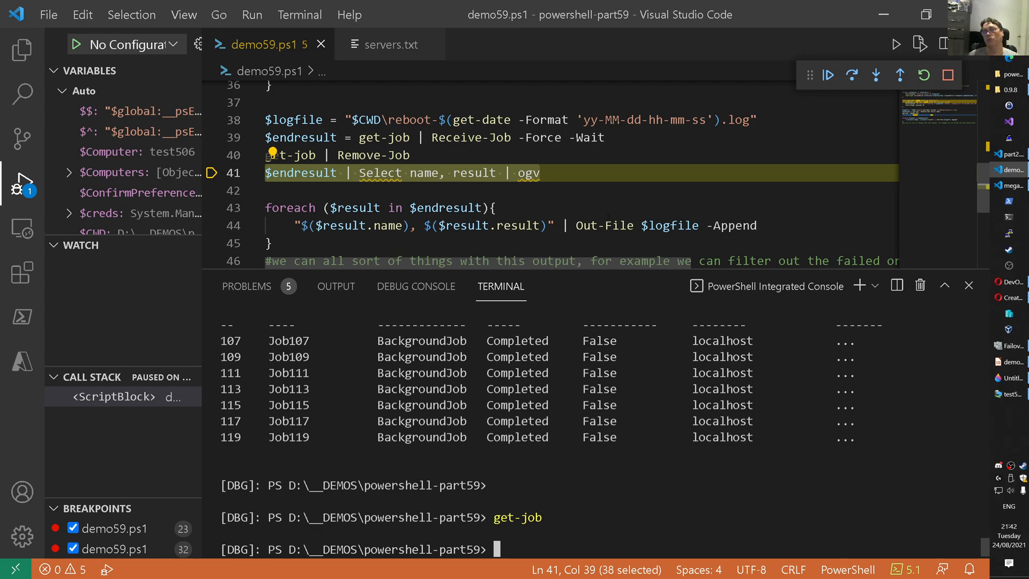
pyautogui.click(551, 173)
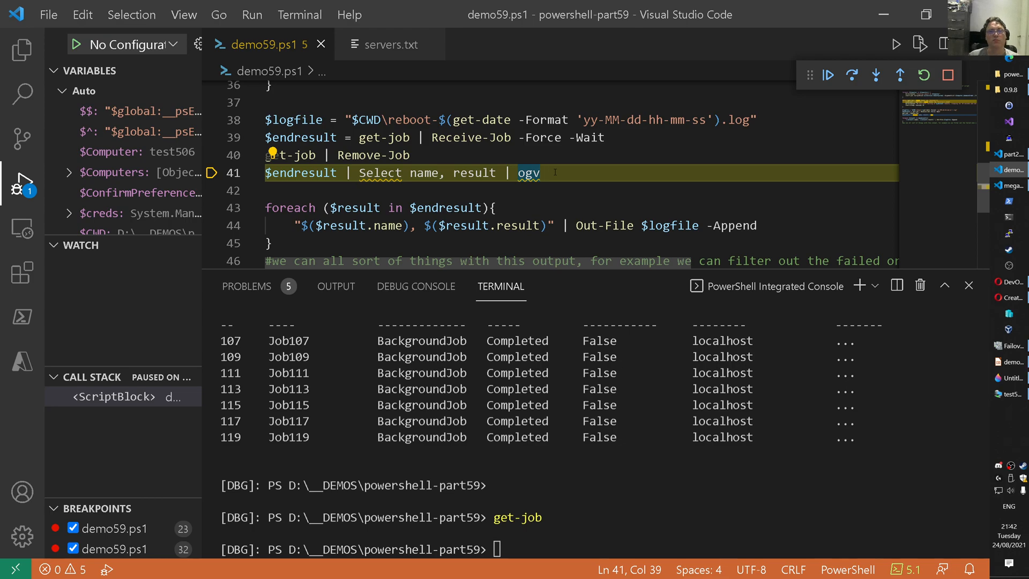
pyautogui.click(851, 75)
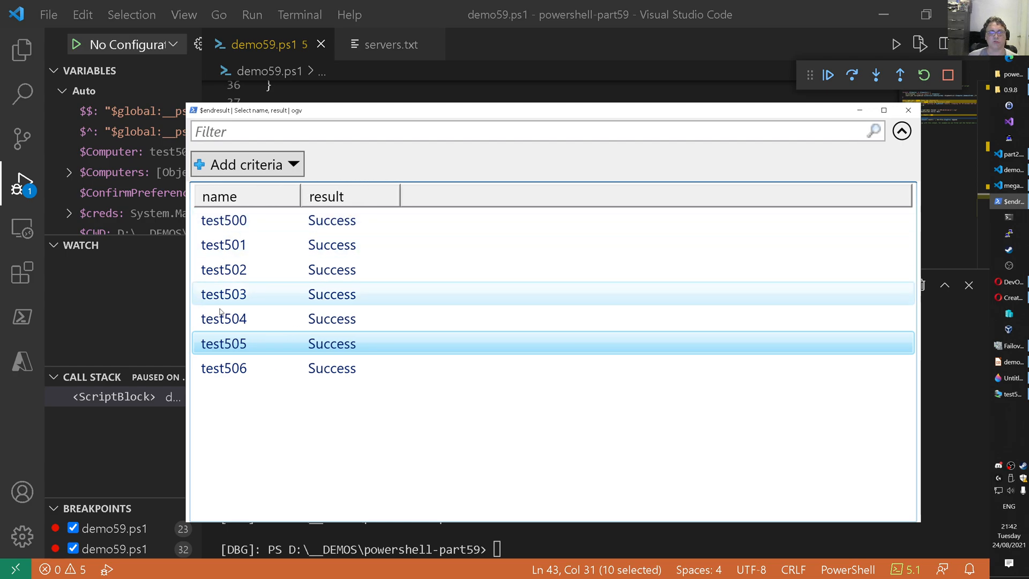
pyautogui.moveTo(335, 288)
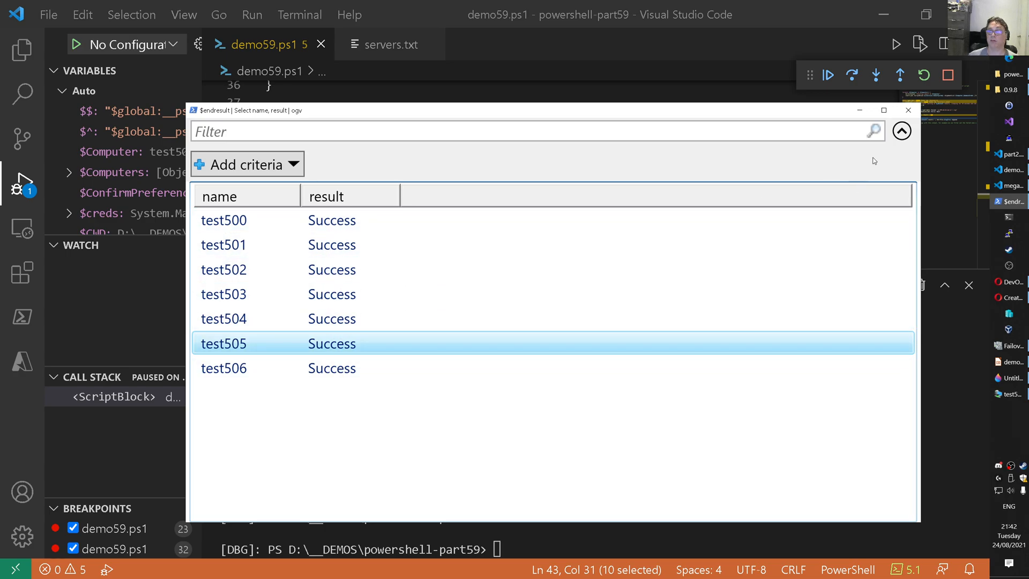
pyautogui.click(908, 110)
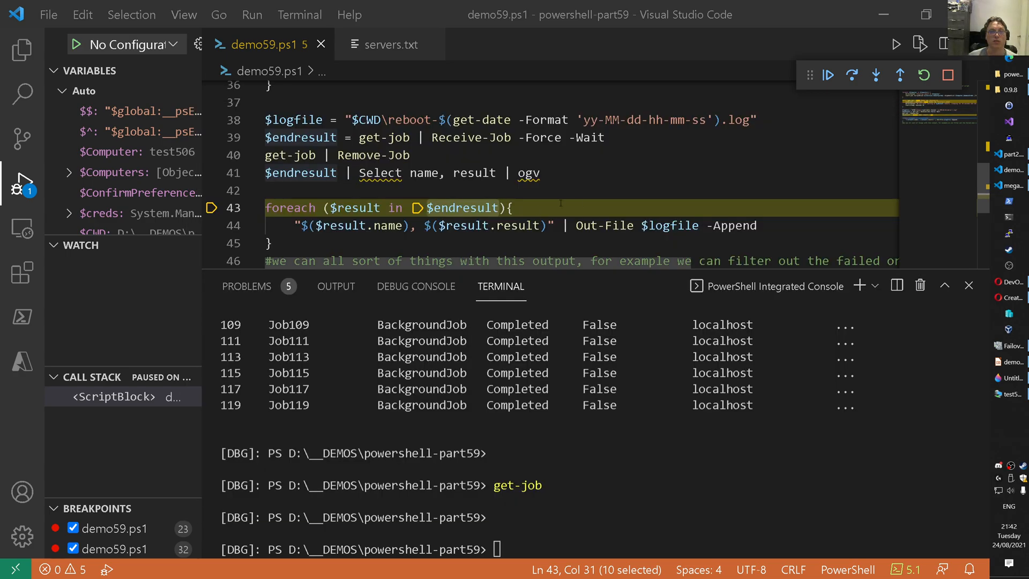
# Step through the log-writing foreach loop and let the script run to completion
pyautogui.click(514, 207)
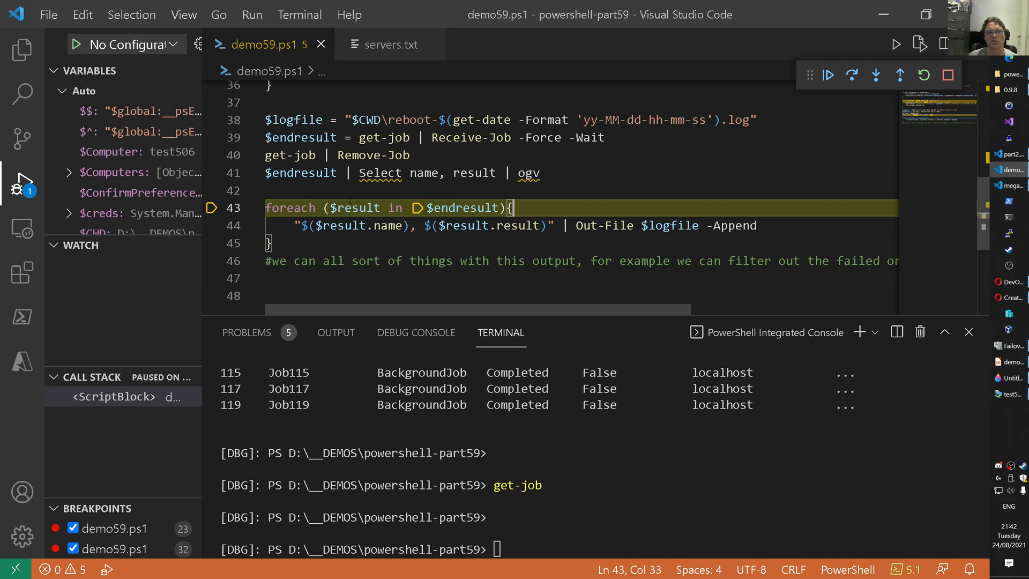
pyautogui.doubleClick(517, 226)
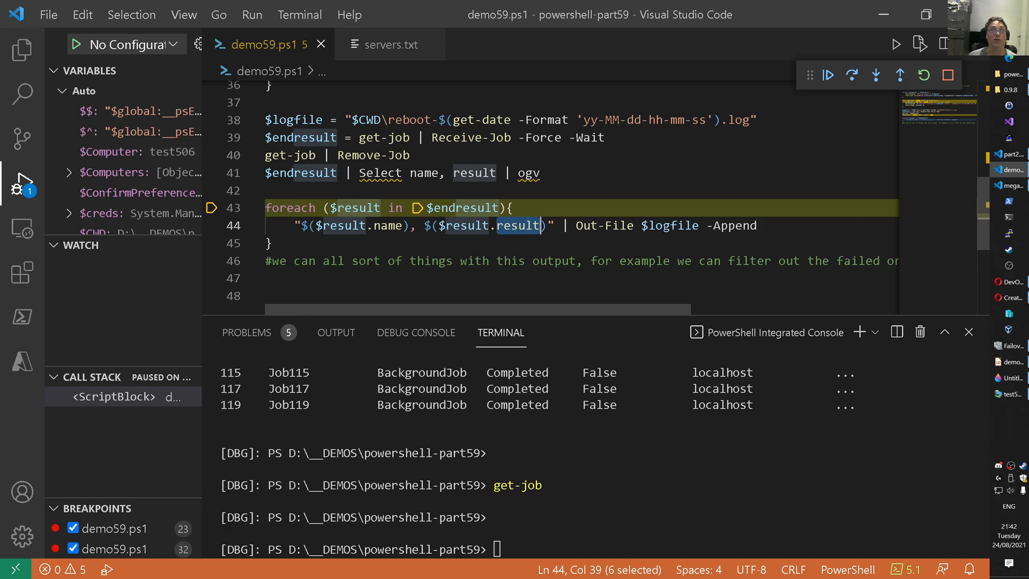
pyautogui.moveTo(21, 50)
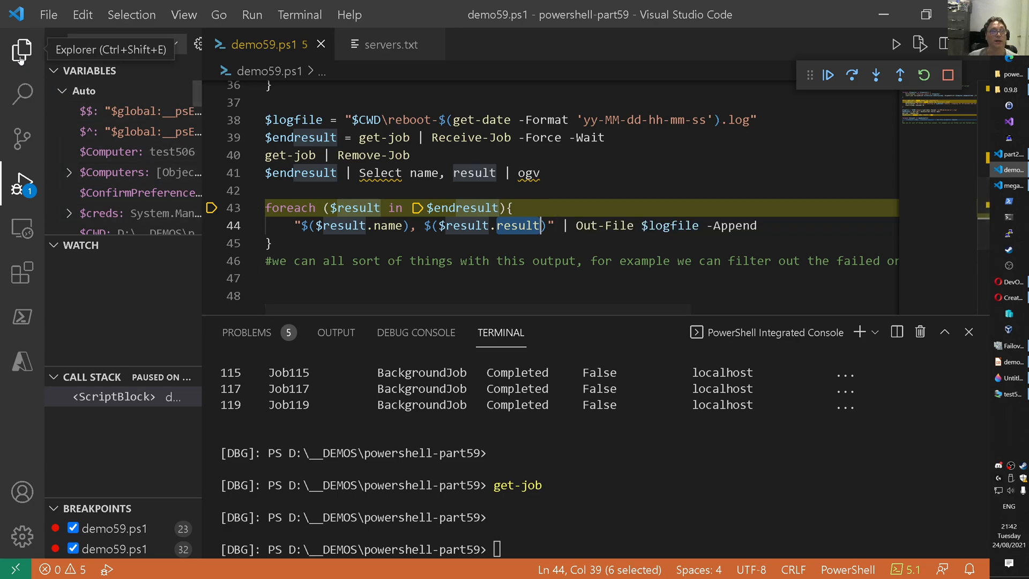
pyautogui.click(21, 50)
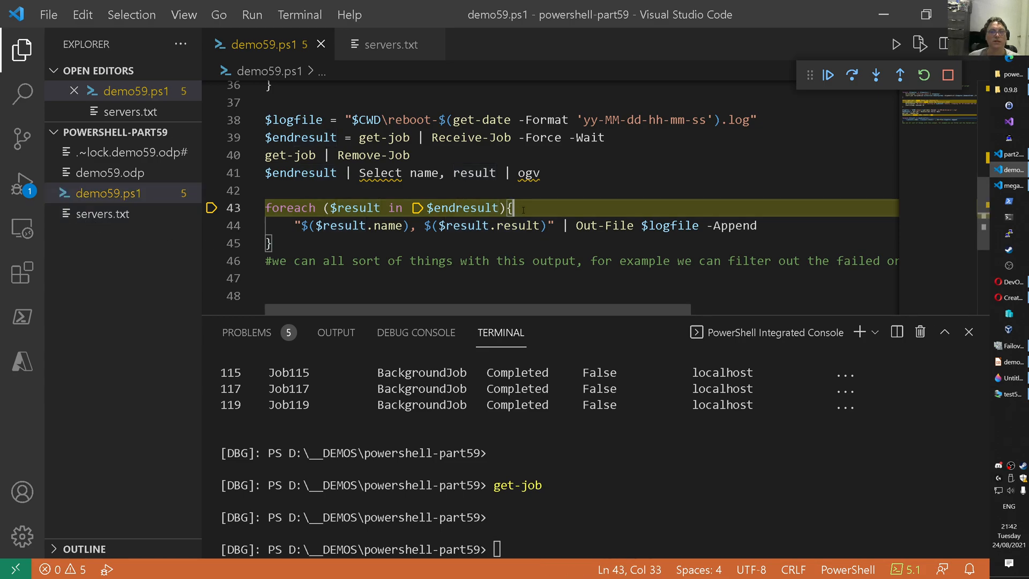
pyautogui.click(875, 74)
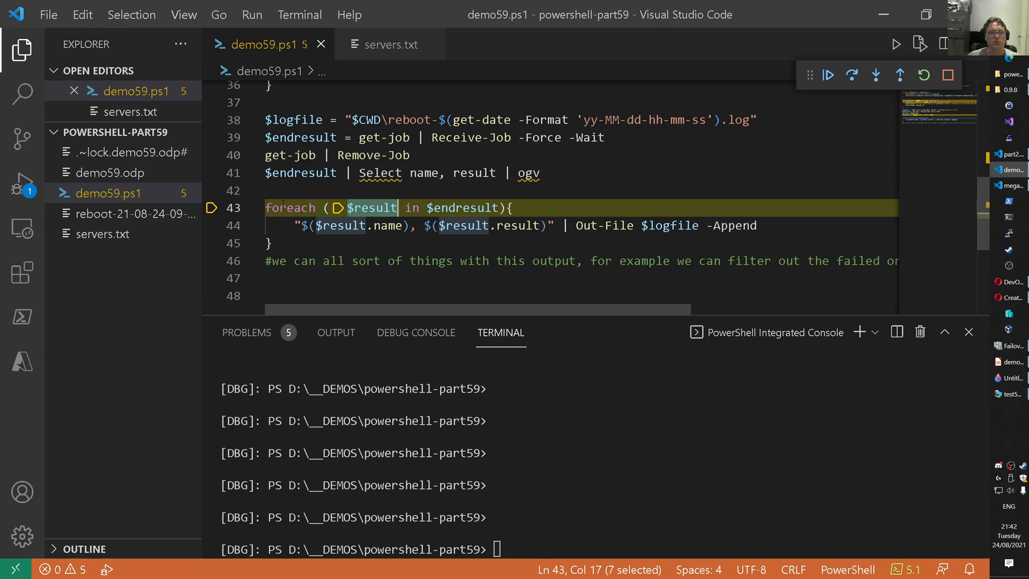
pyautogui.moveTo(128, 214)
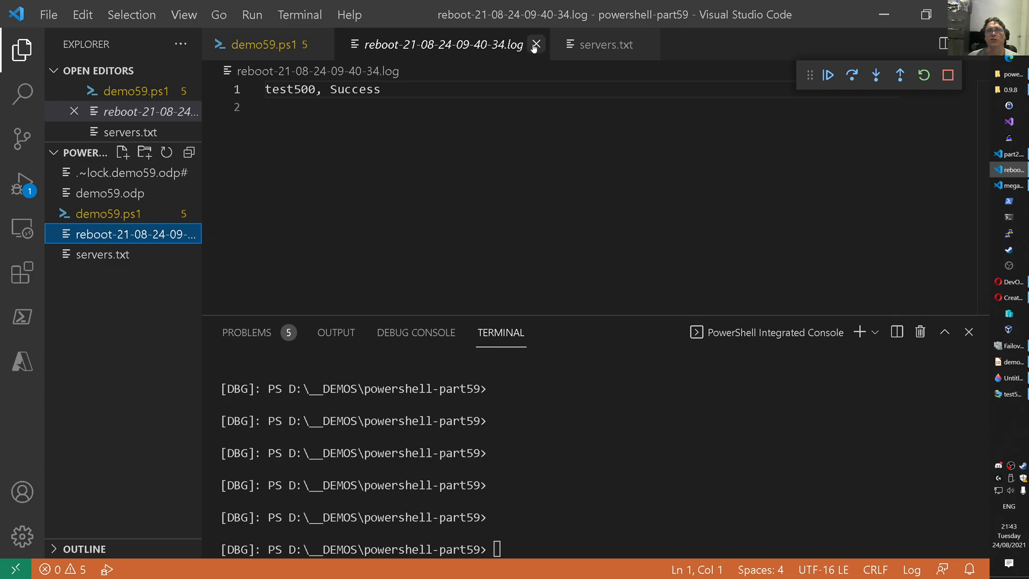
pyautogui.click(536, 44)
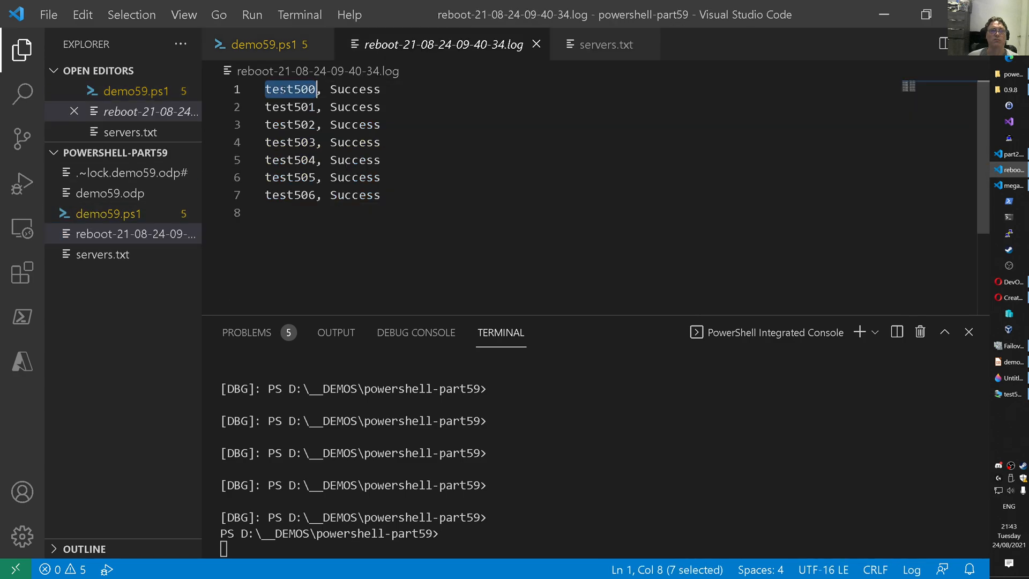
pyautogui.moveTo(290, 44)
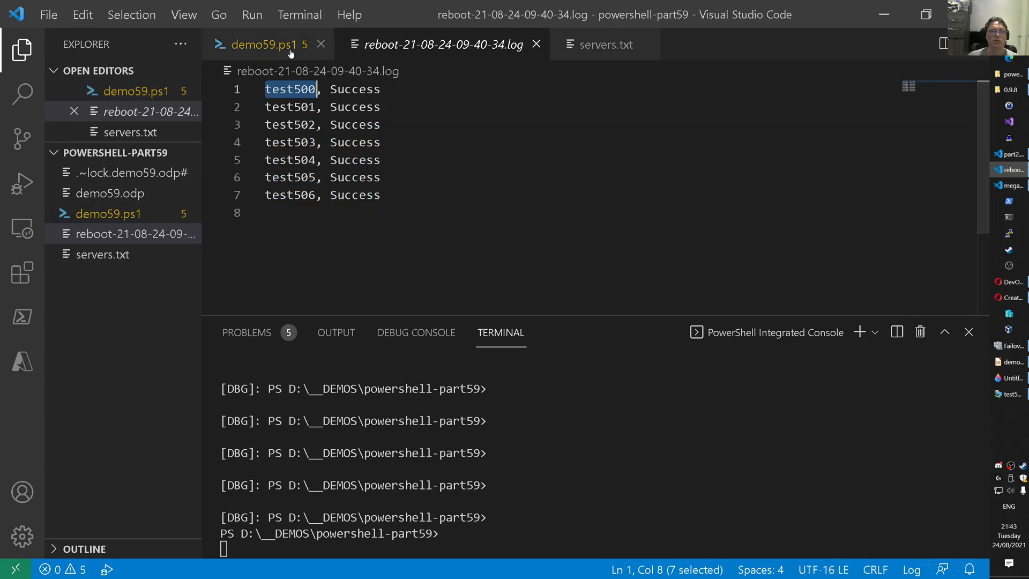
# Review the reboot log listing test500–test506 as Success, close it and servers.txt, return to the slides
pyautogui.click(267, 44)
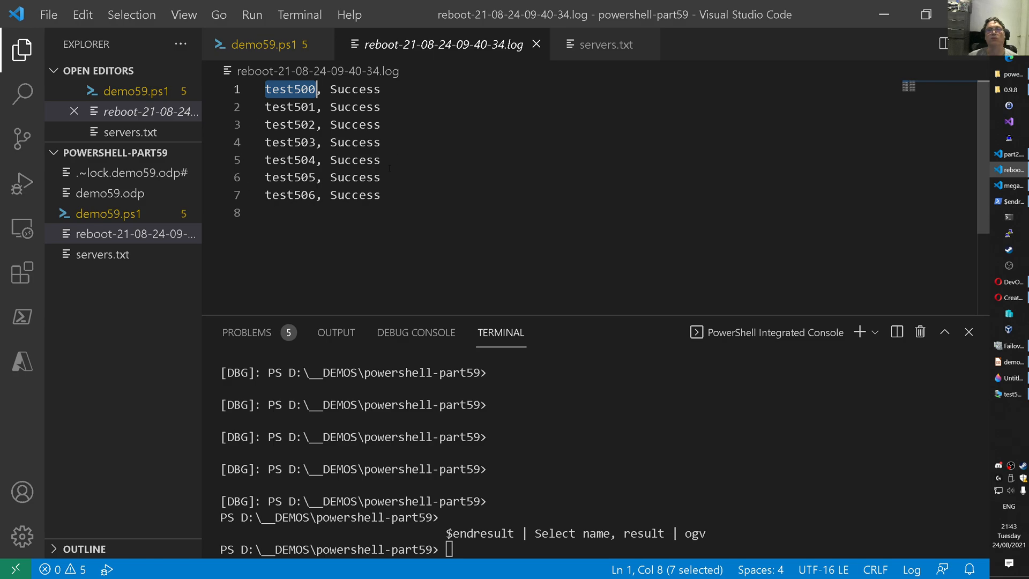
pyautogui.click(267, 44)
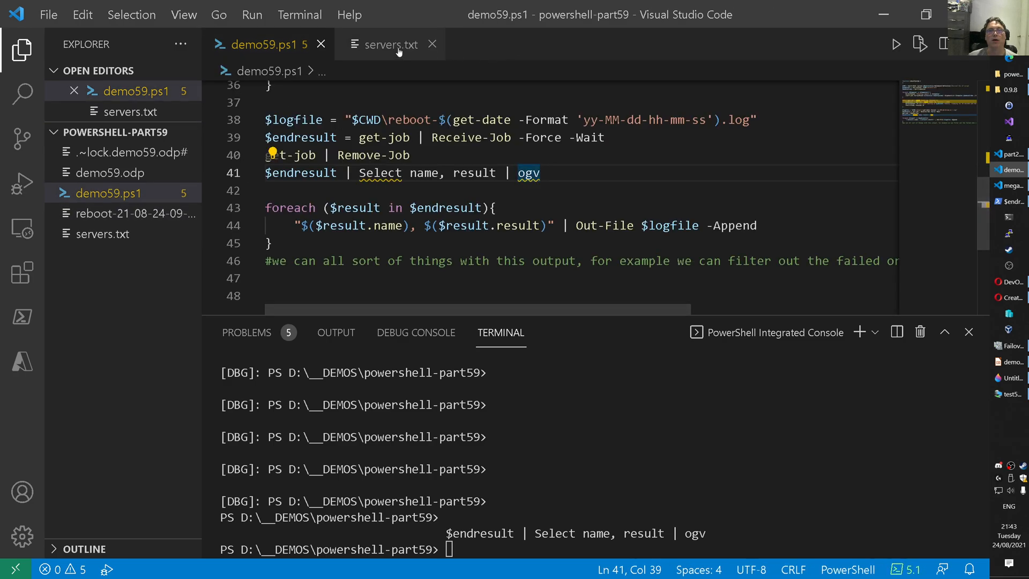
pyautogui.click(432, 44)
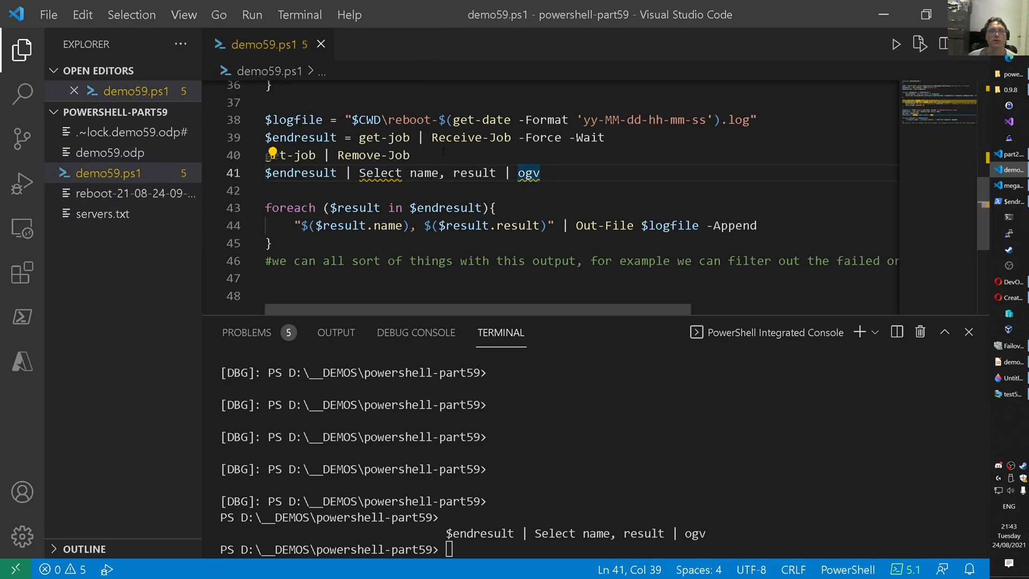
pyautogui.click(270, 244)
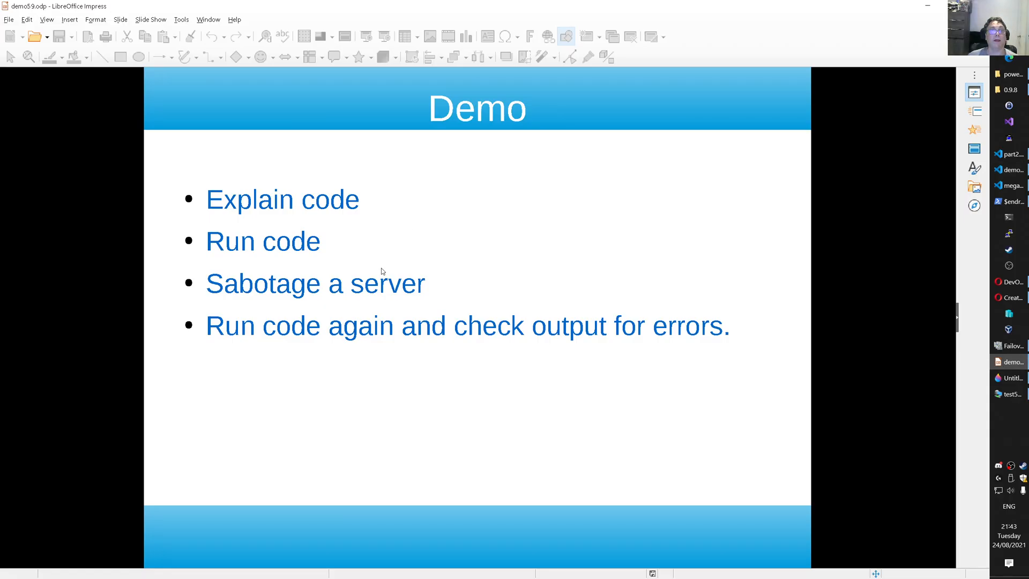
pyautogui.moveTo(261, 285)
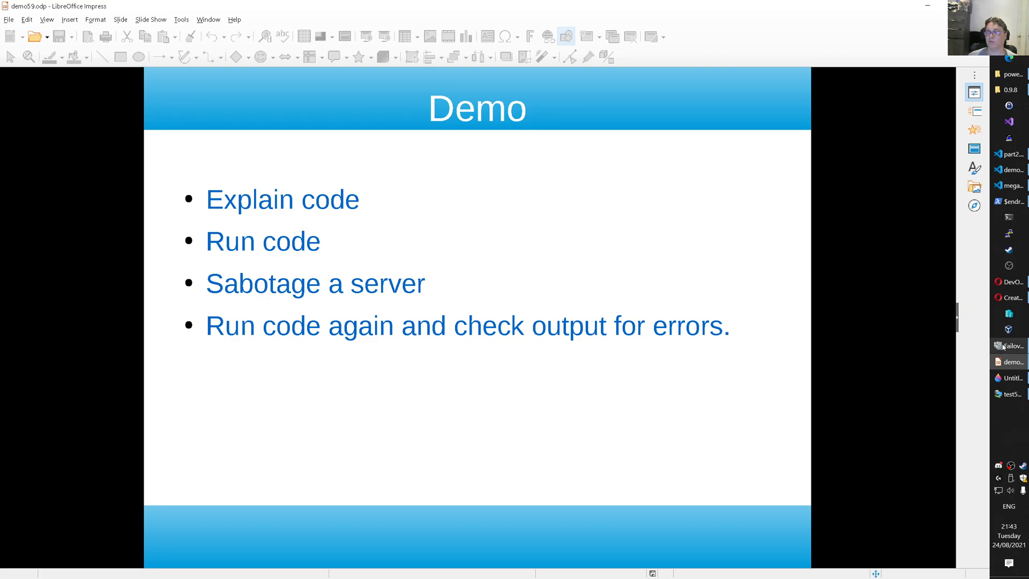
# Switch from the Demo slide to Failover Cluster Manager to sabotage a server
pyautogui.click(1009, 346)
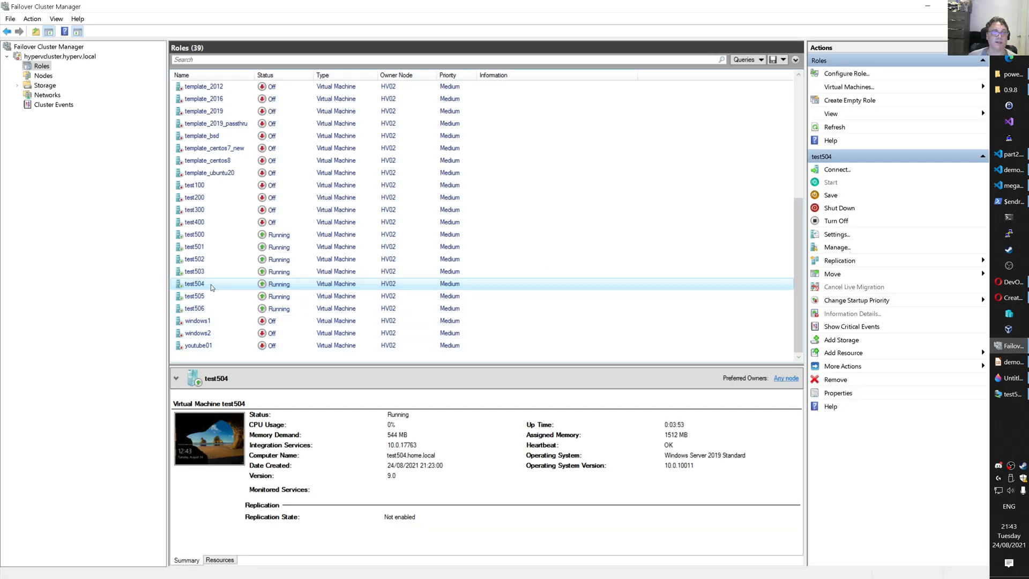
# Save the state of virtual machine test503 so its reboot will fail, then return to the slides
pyautogui.click(194, 272)
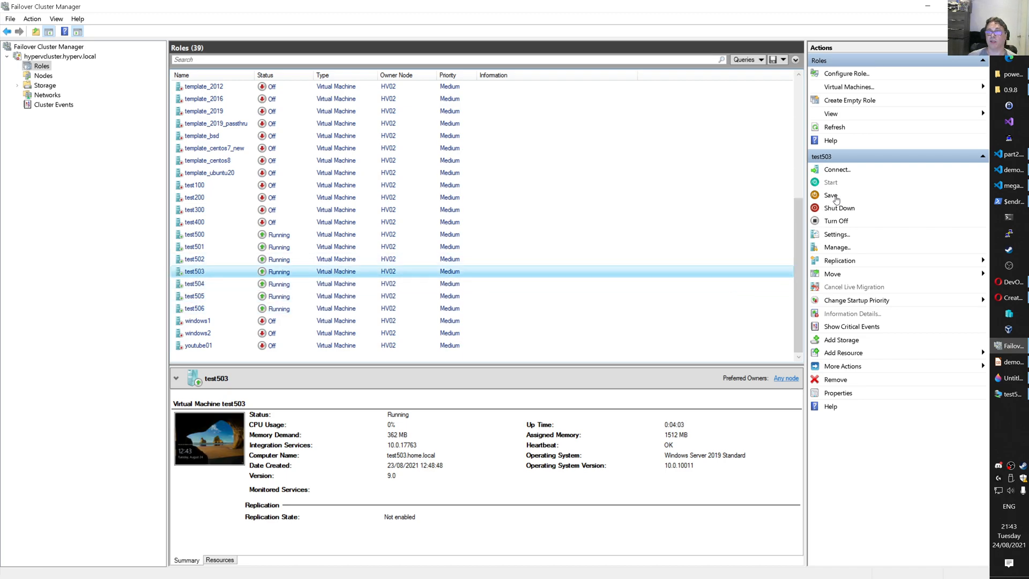
pyautogui.click(831, 195)
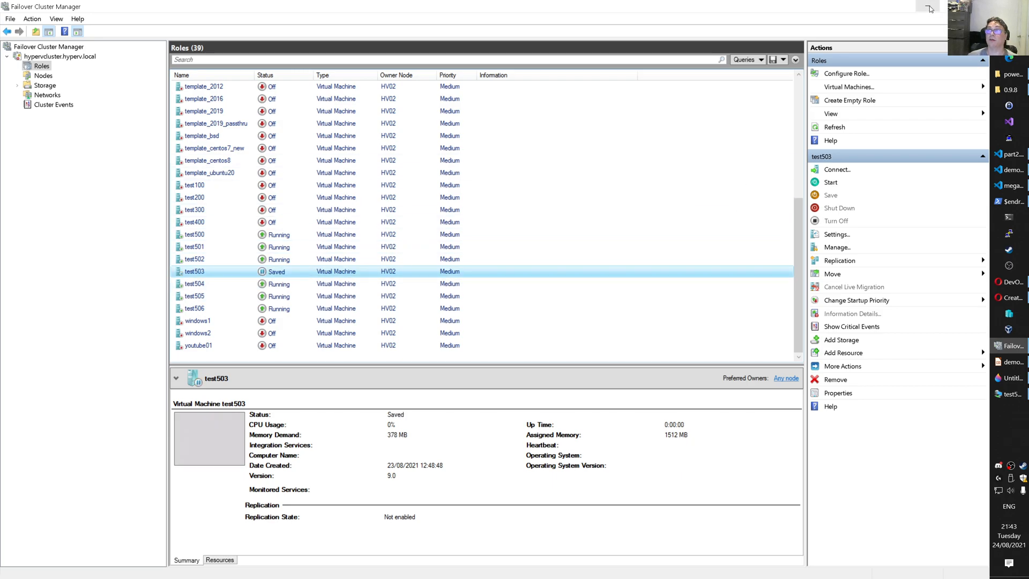
pyautogui.click(1013, 361)
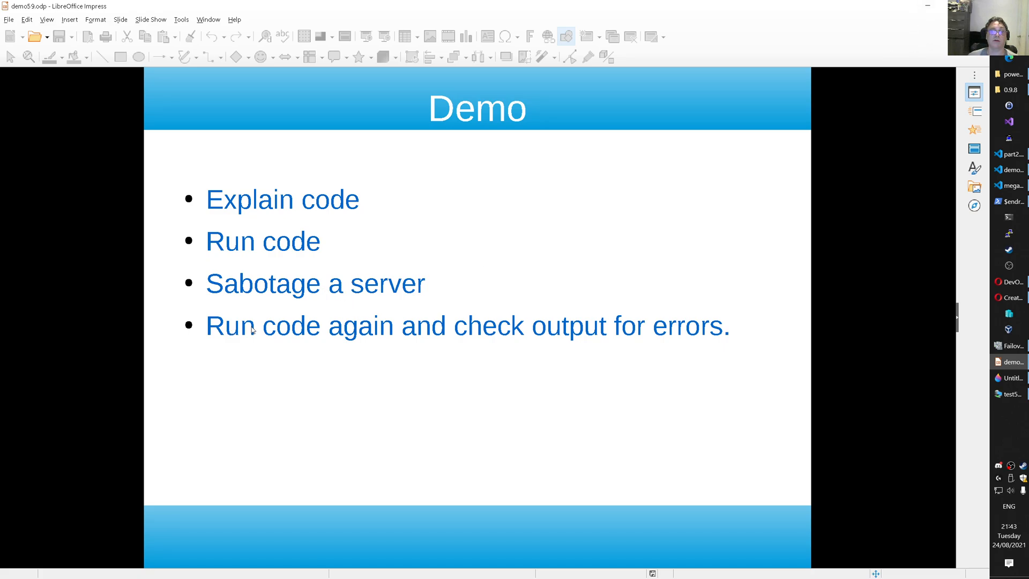
pyautogui.moveTo(870, 329)
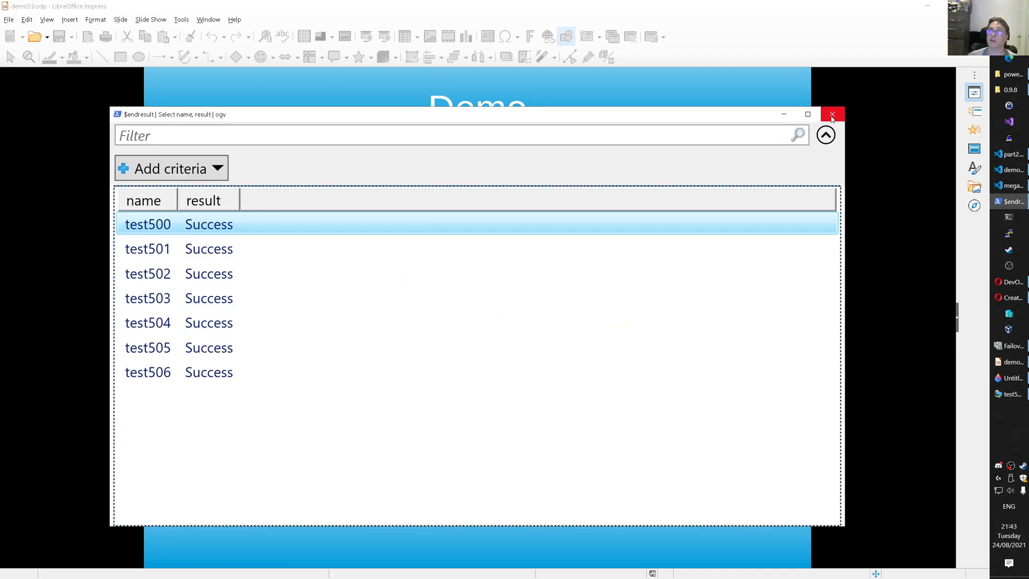
# Close the leftover Out-GridView results window
pyautogui.click(832, 114)
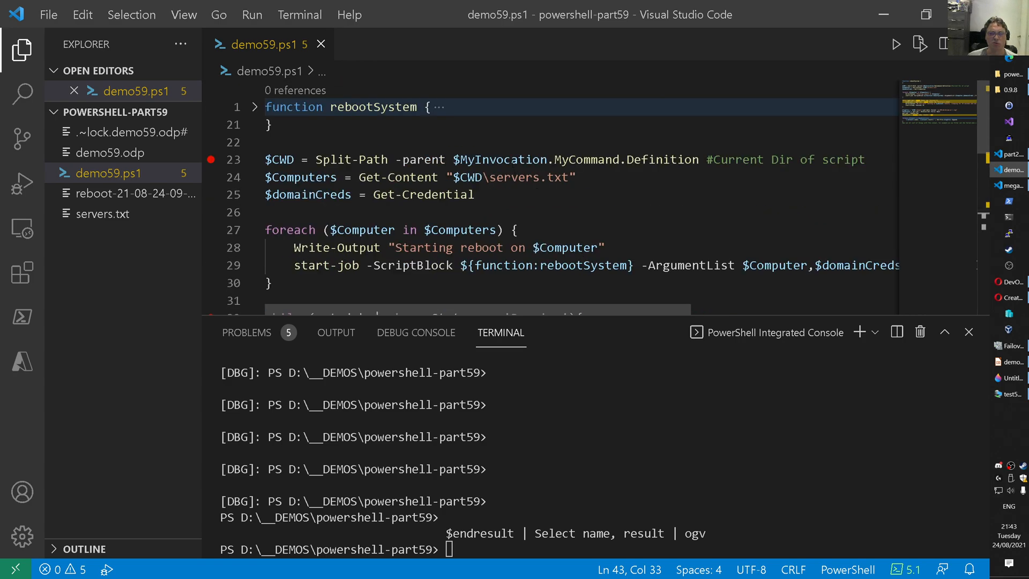
# Run demo59.ps1 again from the Explorer
pyautogui.scroll(-3)
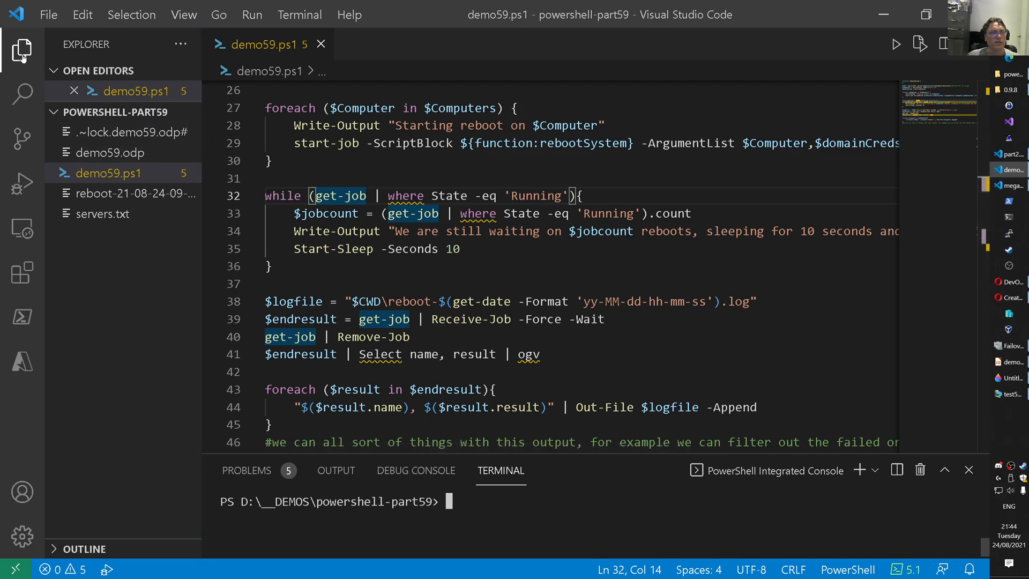
pyautogui.click(21, 49)
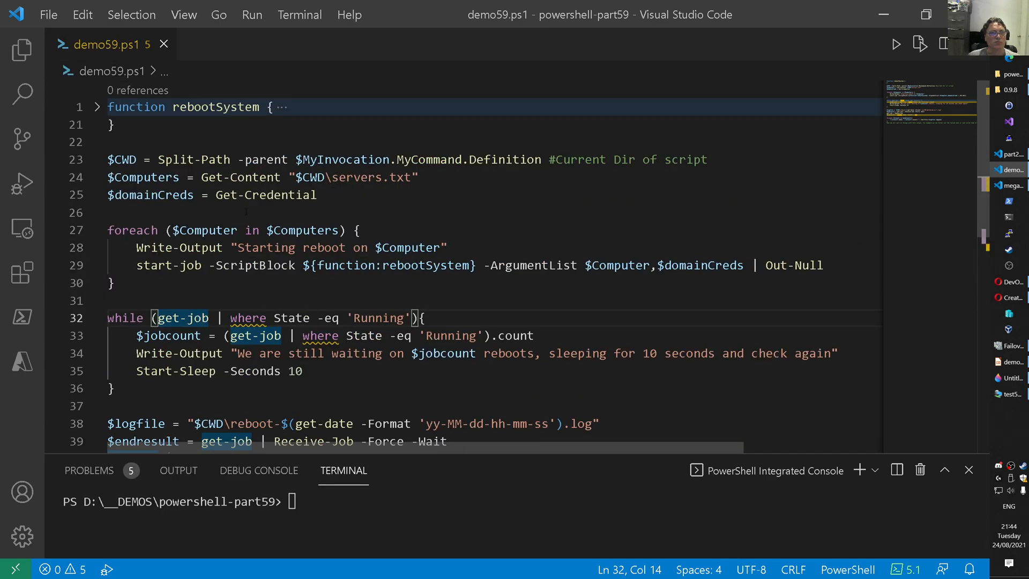
pyautogui.scroll(-3)
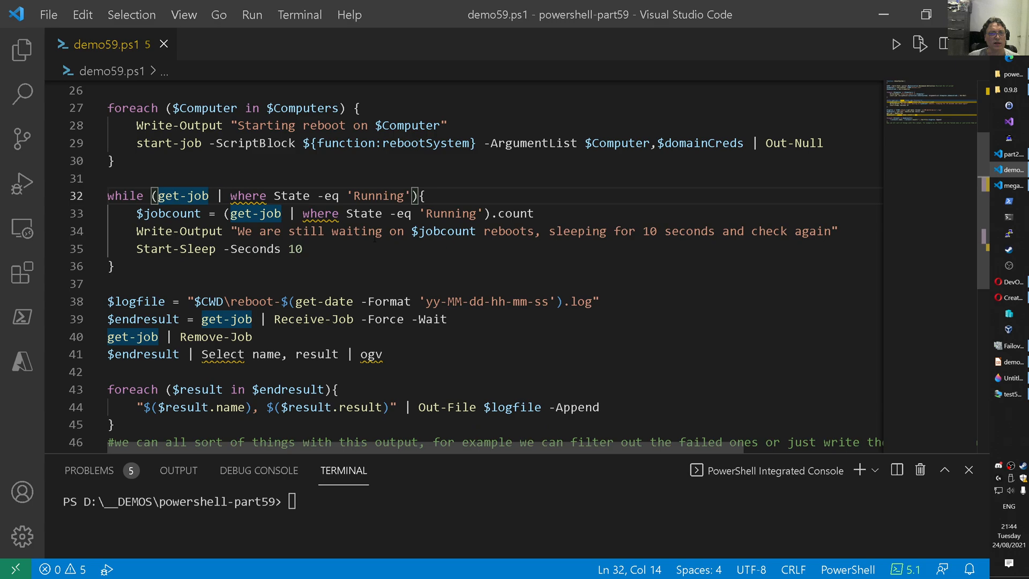
pyautogui.click(112, 266)
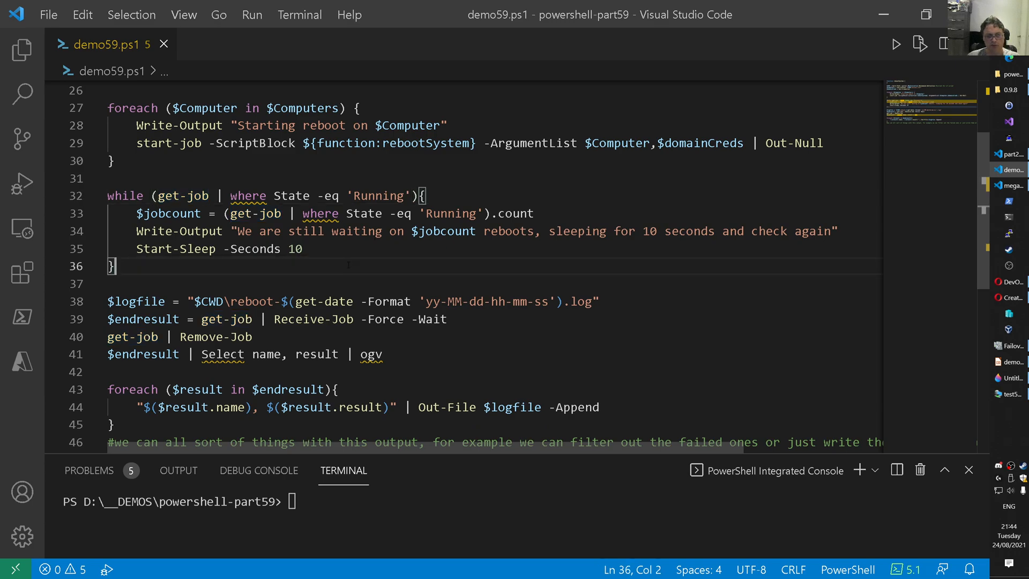
pyautogui.click(895, 44)
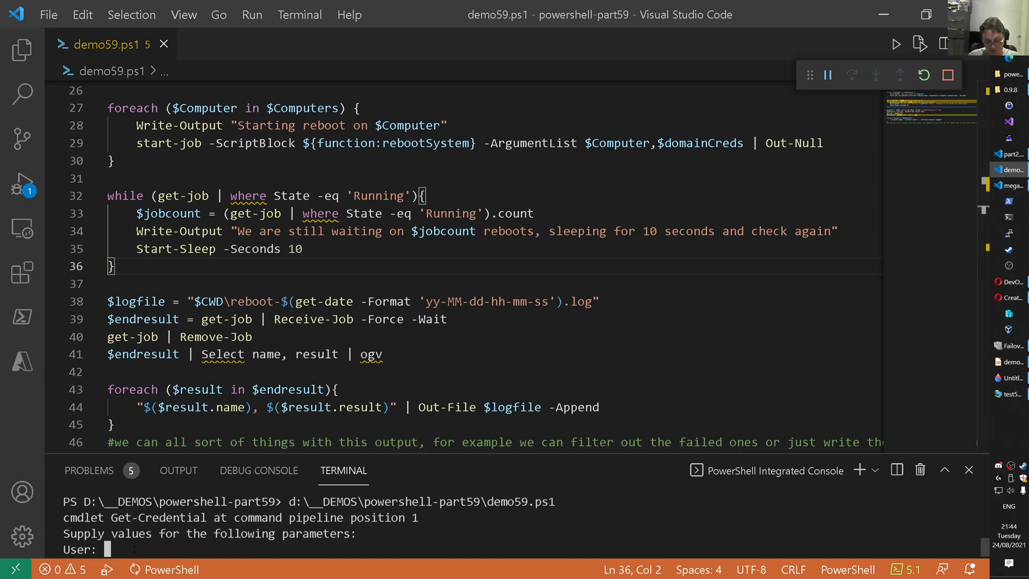
# Supply the home\ domain credentials to start the seven reboots, then bring up the test500 console
pyautogui.write('home\\mark')
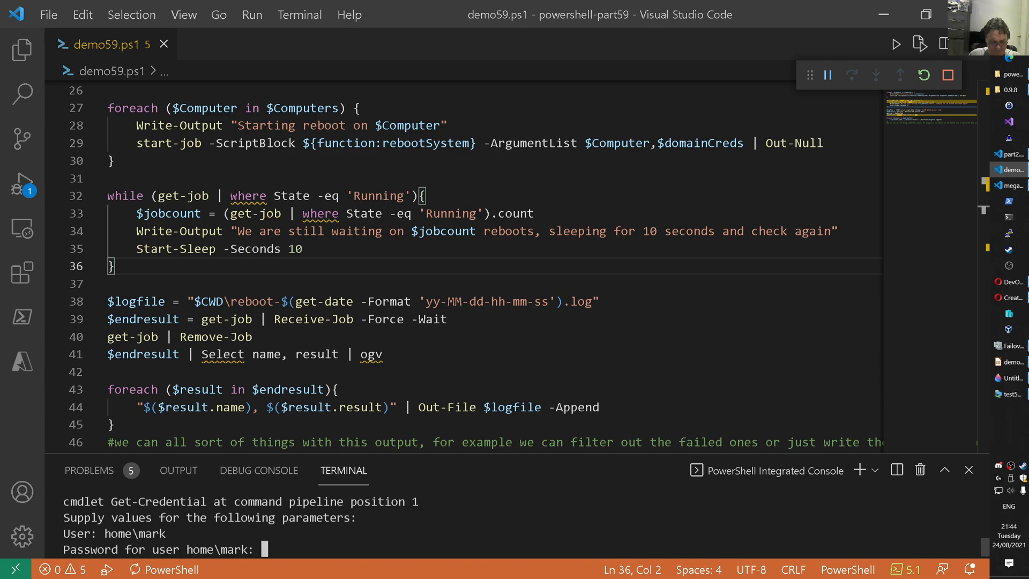
pyautogui.write('********')
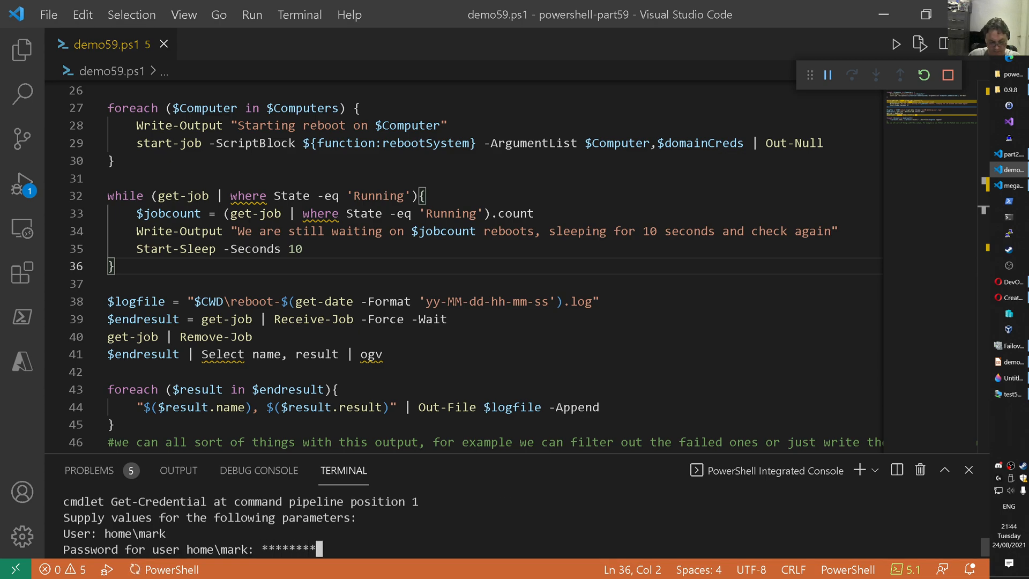
pyautogui.press('Return')
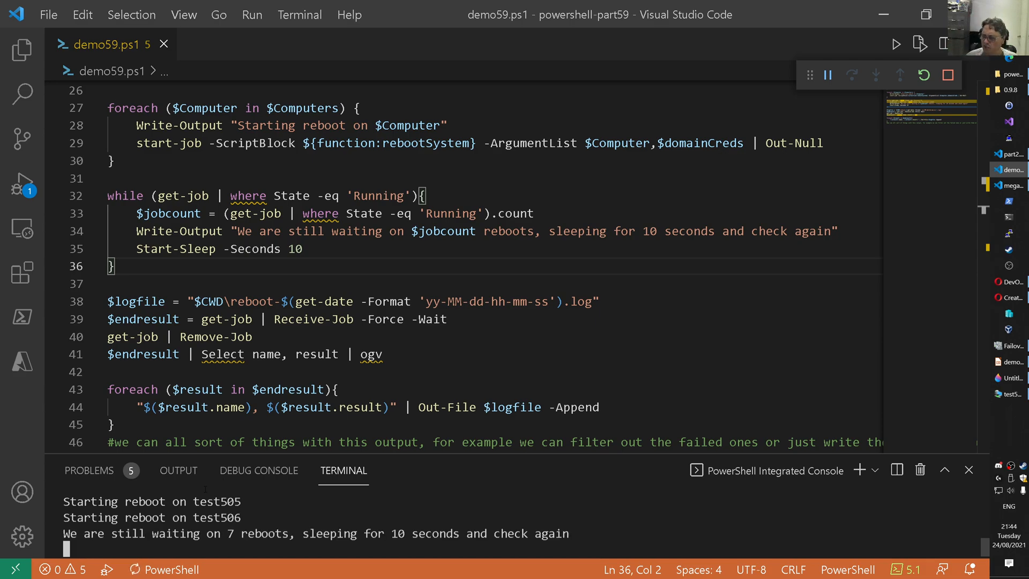
pyautogui.click(1011, 393)
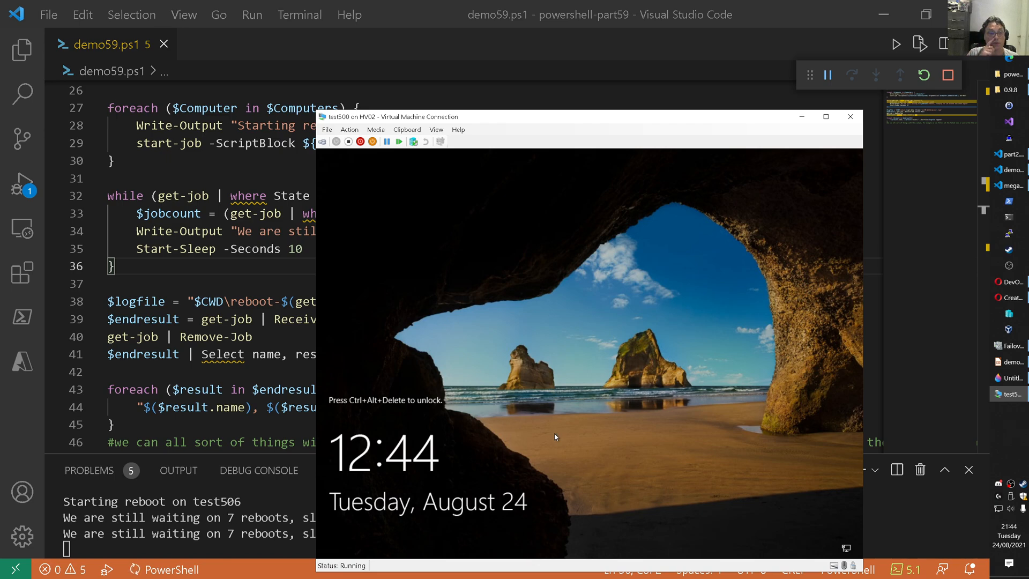
pyautogui.moveTo(547, 345)
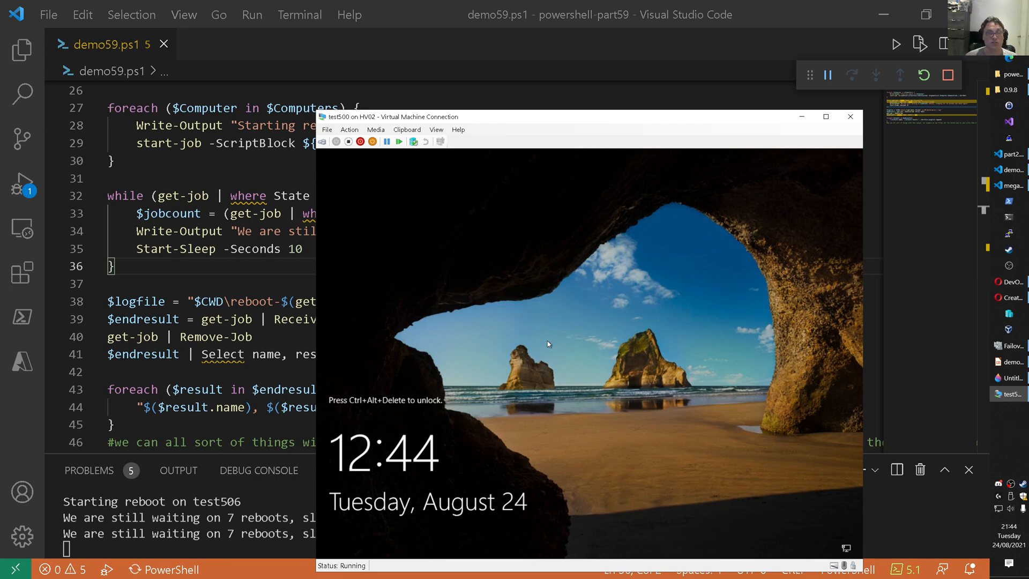
pyautogui.moveTo(496, 305)
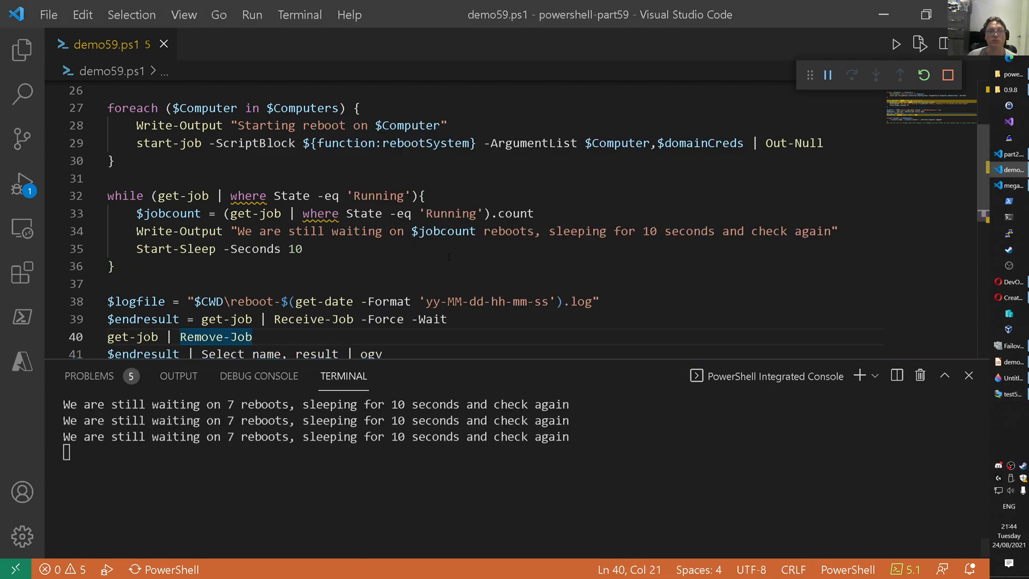
pyautogui.scroll(-3)
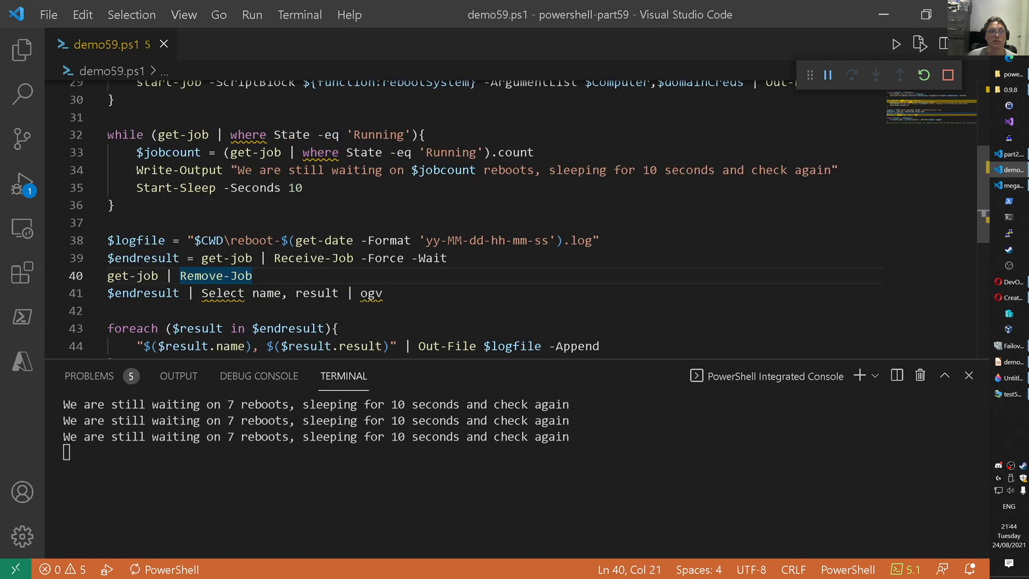
pyautogui.click(112, 205)
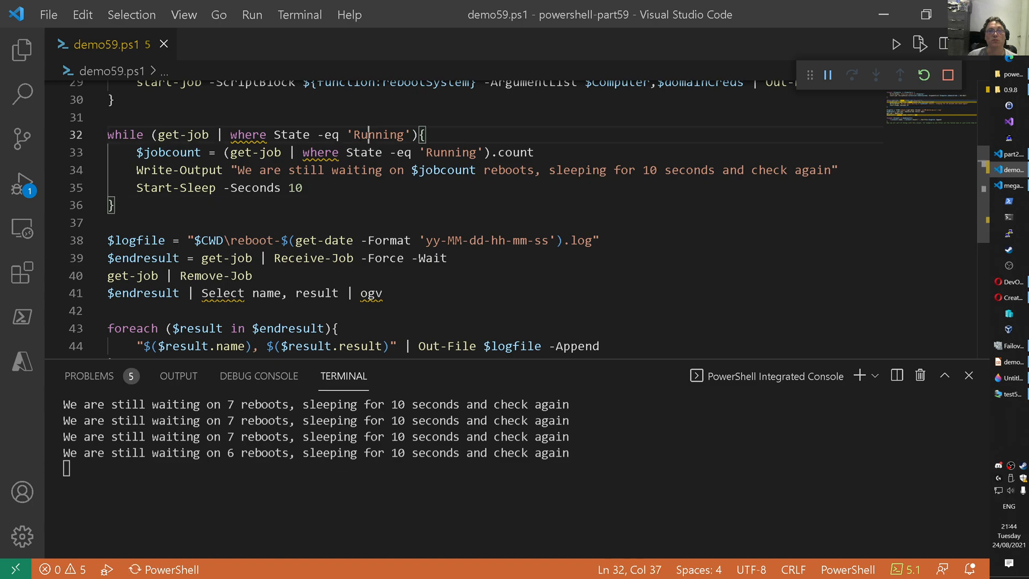
pyautogui.doubleClick(378, 135)
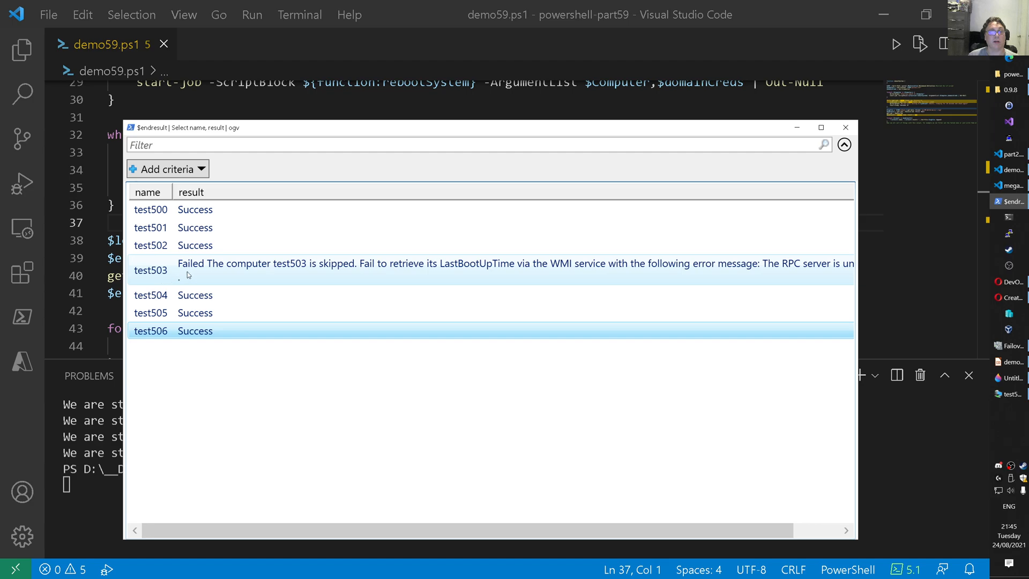
pyautogui.moveTo(299, 269)
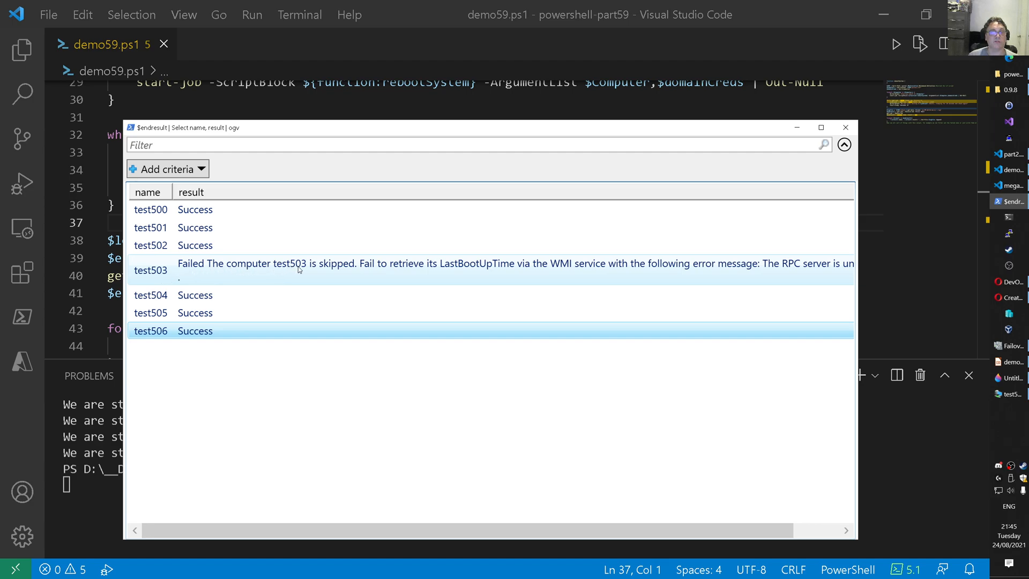
pyautogui.moveTo(490, 270)
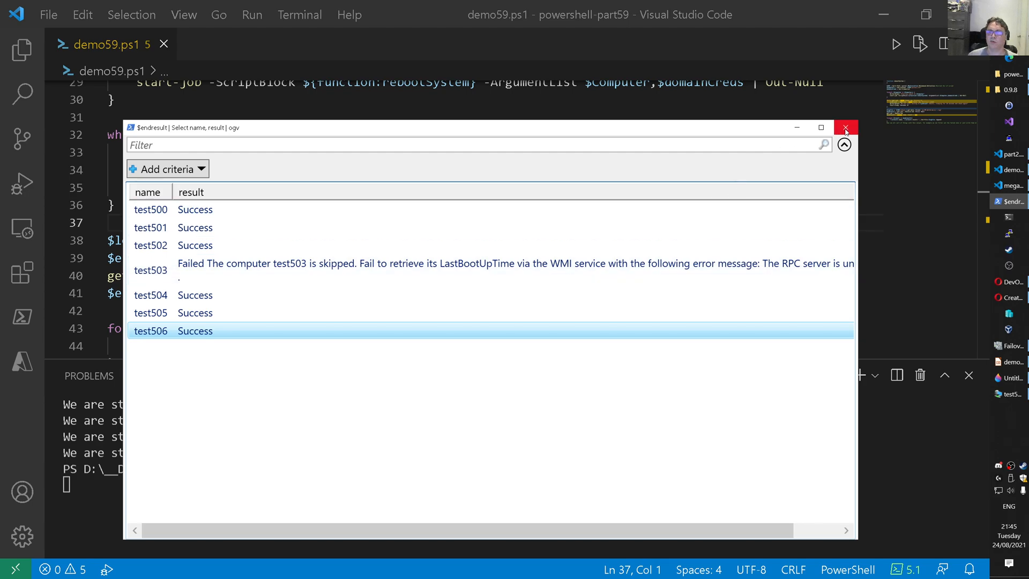
# Close the results grid showing test503 failed and the others succeeded
pyautogui.click(846, 127)
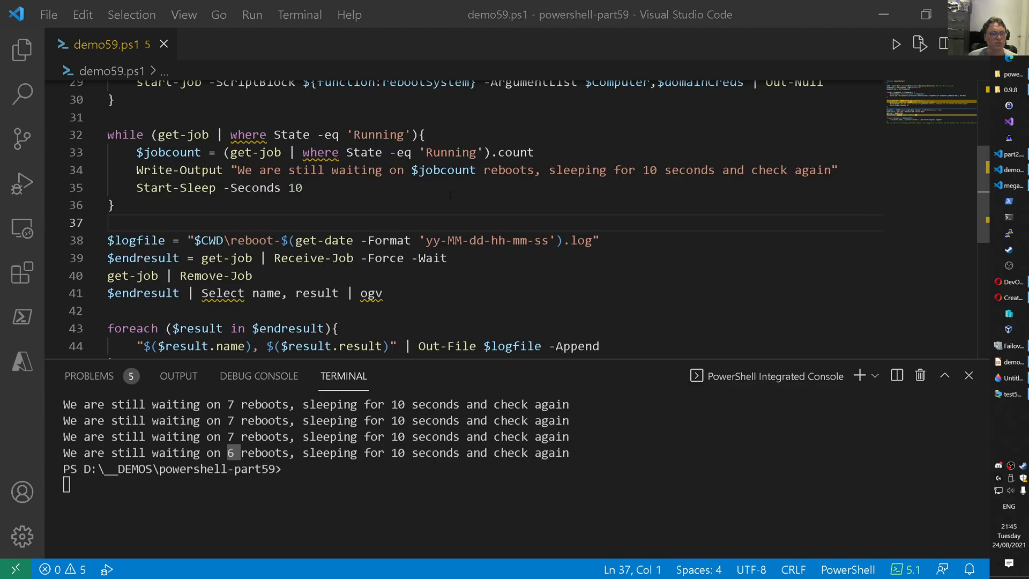
# Open the newest reboot log, confirm test503's failure entry, and close the log
pyautogui.click(21, 49)
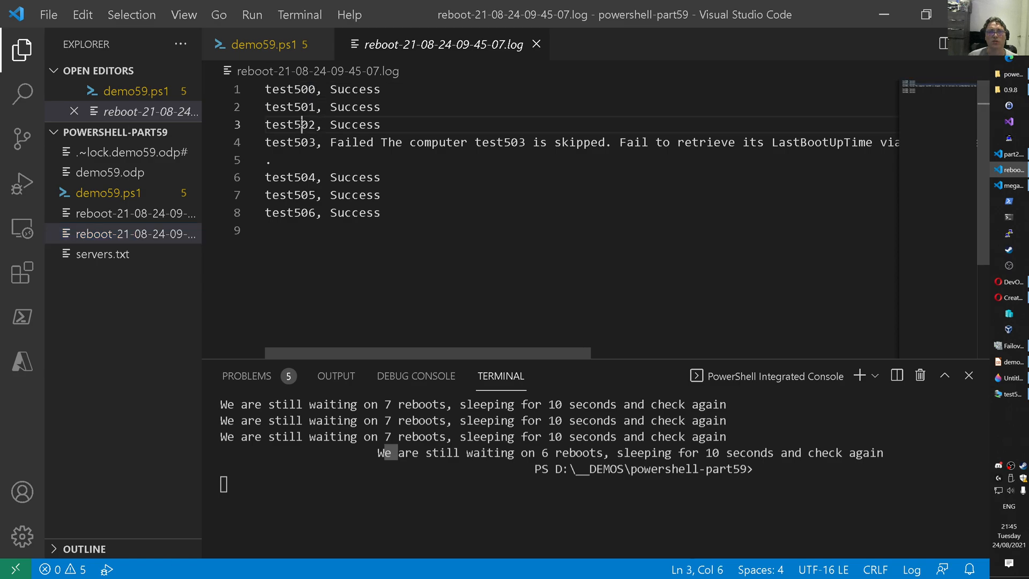
pyautogui.doubleClick(289, 142)
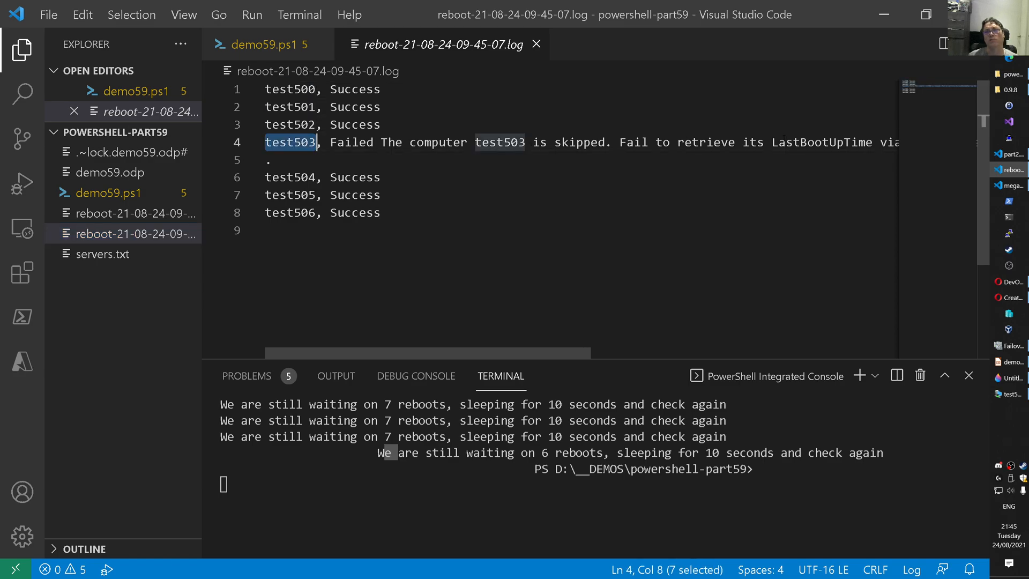
pyautogui.moveTo(536, 44)
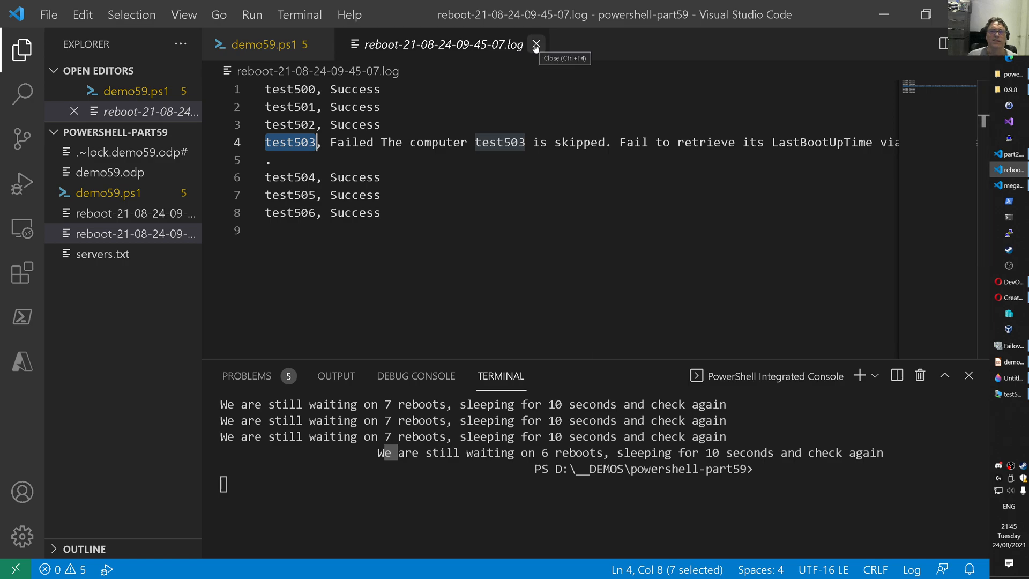
pyautogui.click(536, 44)
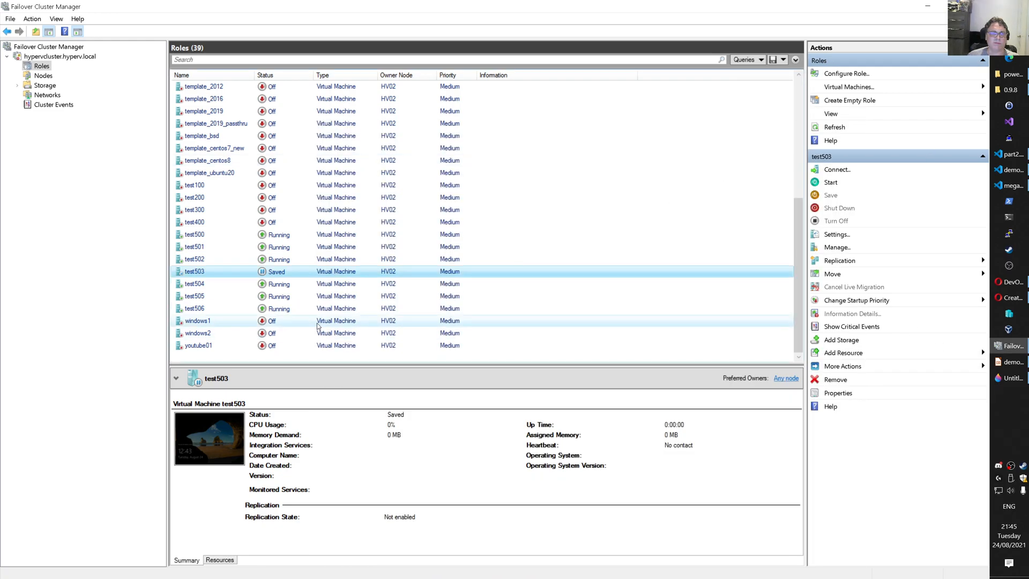
# Start the saved test503 VM, then put test501 and test505 into a saved state
pyautogui.click(830, 183)
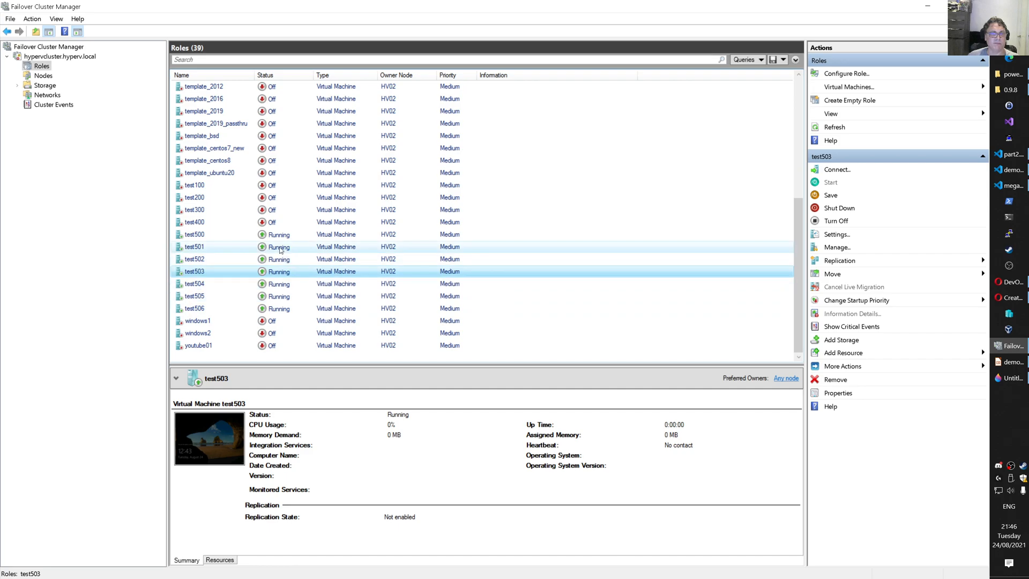
pyautogui.click(194, 246)
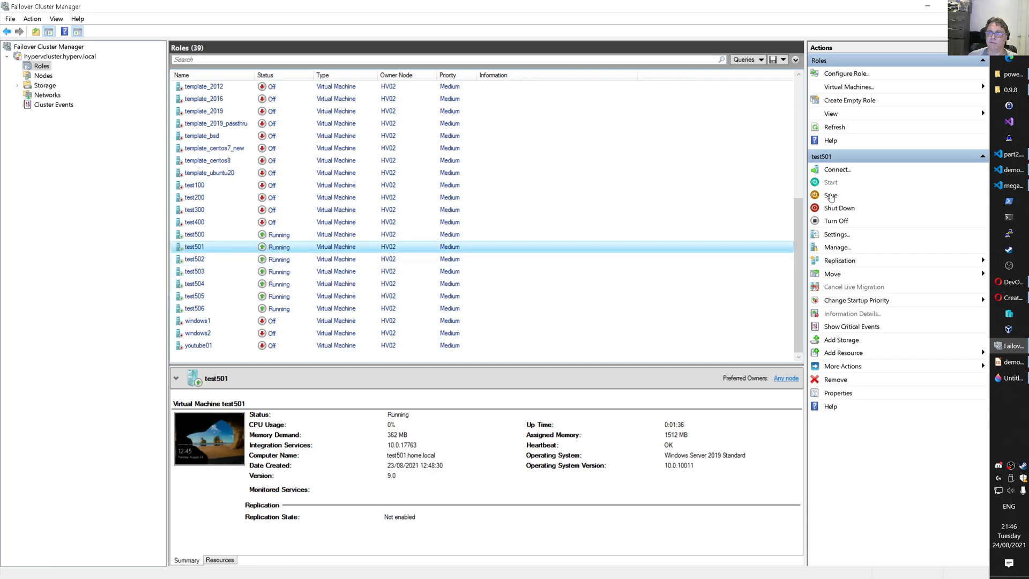
pyautogui.click(831, 195)
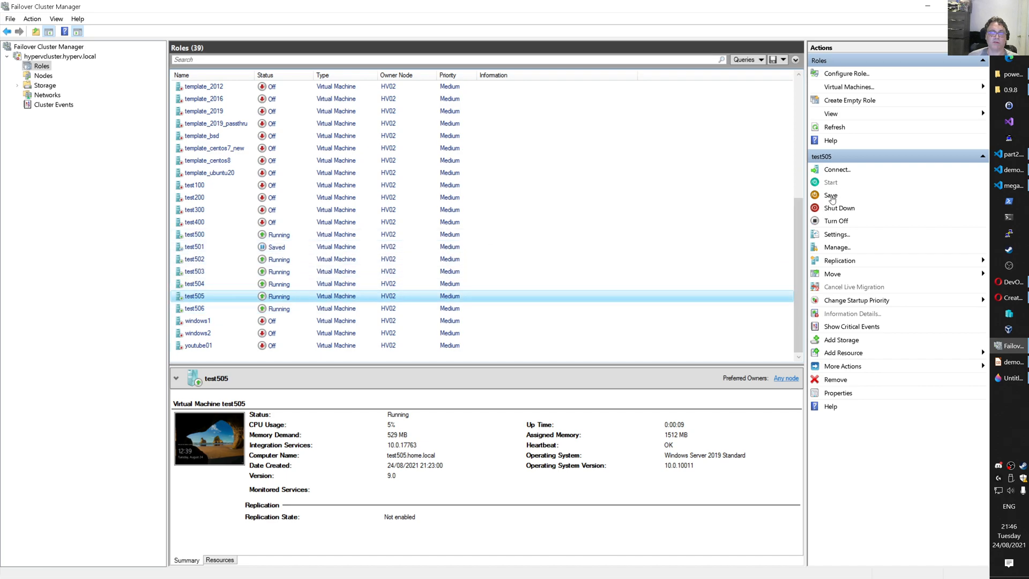
pyautogui.click(830, 195)
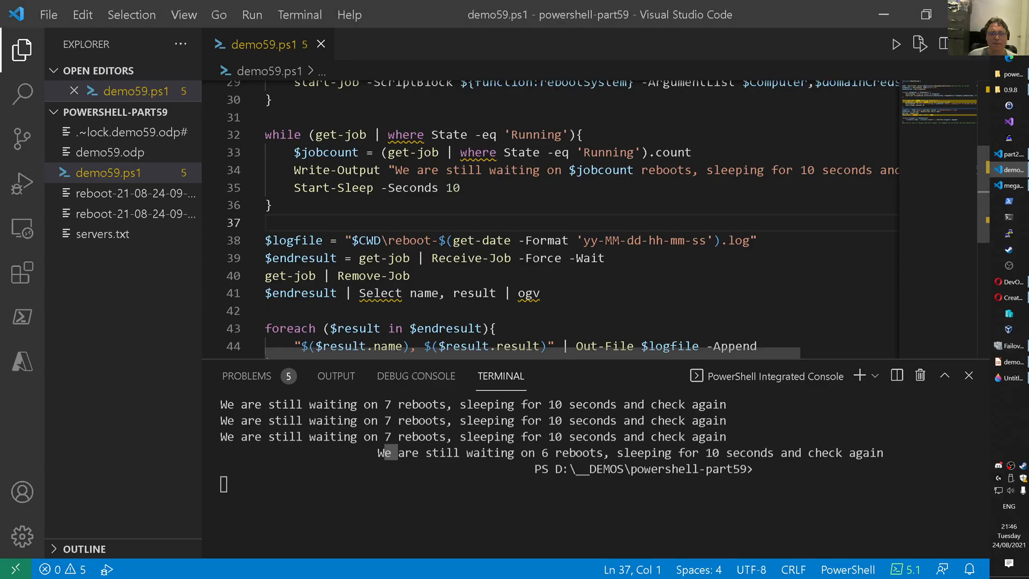
# Comment out the Get-Credential line by editing the $domainCreds assignment in demo59.ps1
pyautogui.scroll(3)
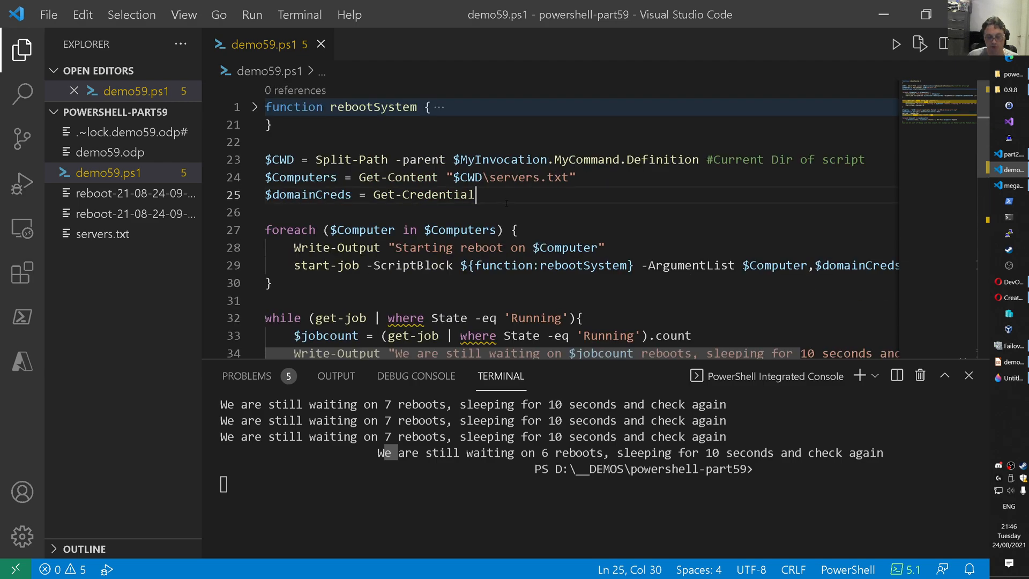
pyautogui.doubleClick(425, 194)
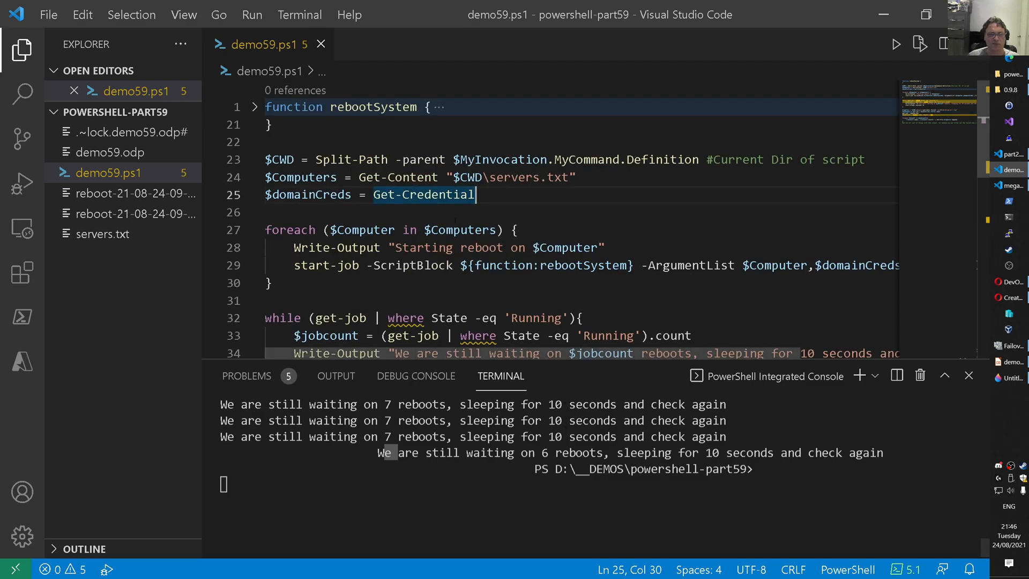
pyautogui.doubleClick(307, 194)
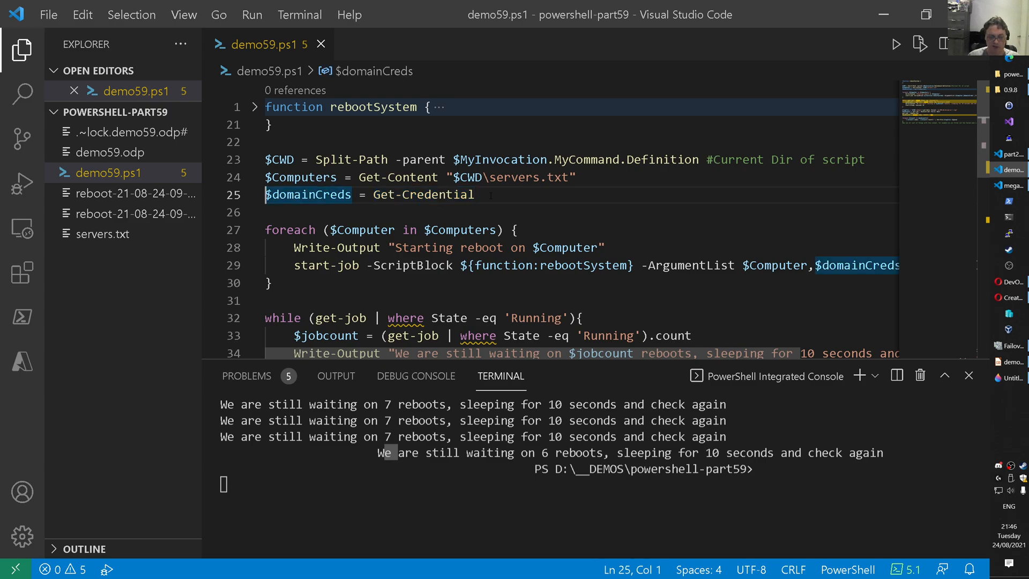
pyautogui.write('$')
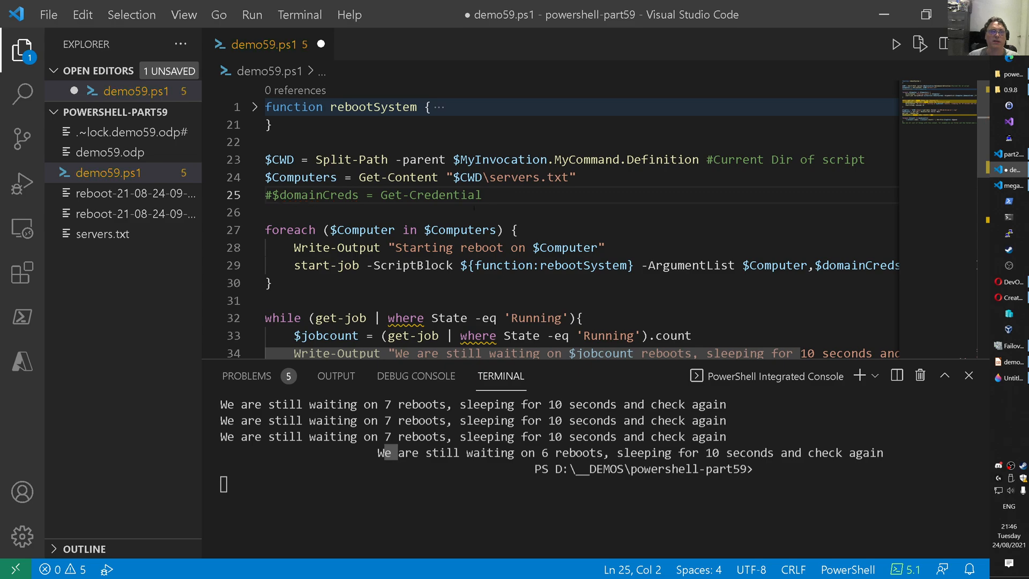
# Delete the earlier all-success reboot log file from the Explorer
pyautogui.click(136, 193)
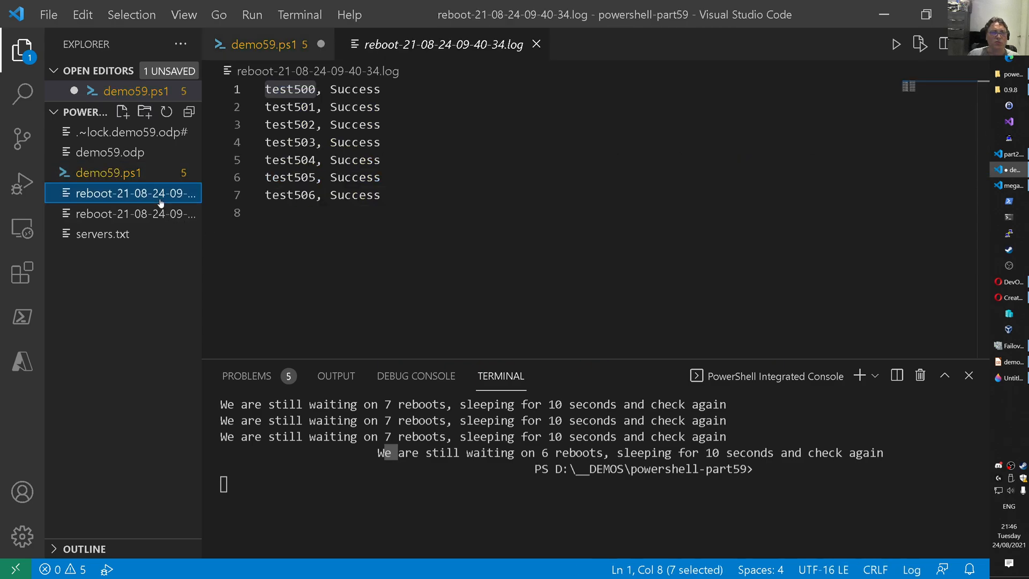
pyautogui.press('Delete')
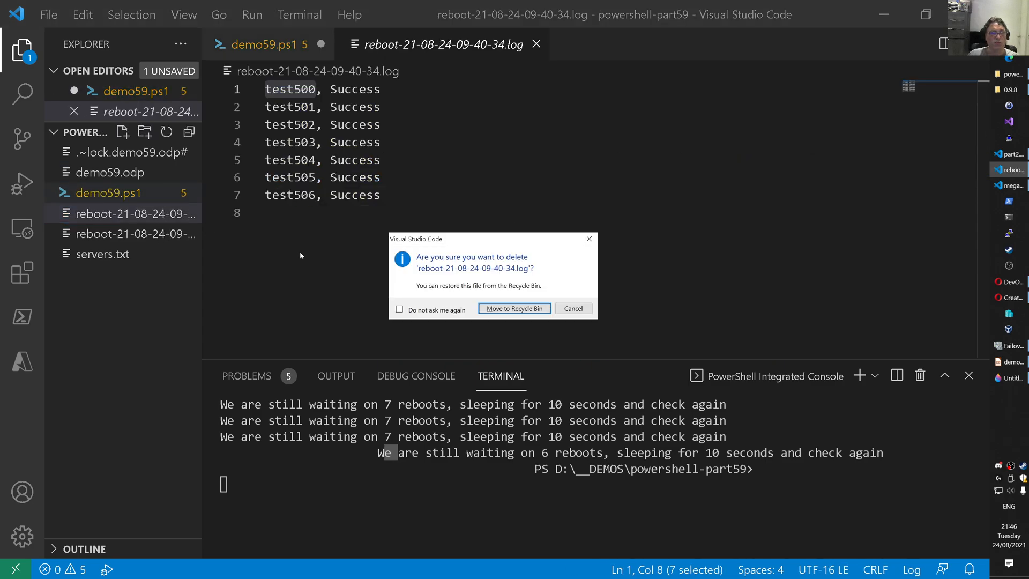
pyautogui.click(513, 309)
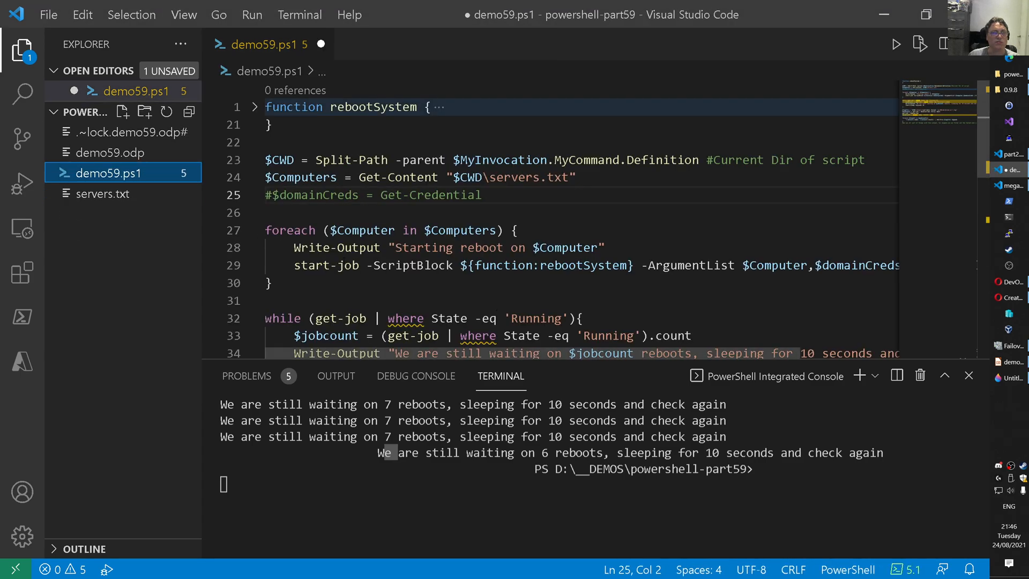
# Review servers.txt, then rerun demo59.ps1 so reboots start on test500 through test506
pyautogui.click(104, 194)
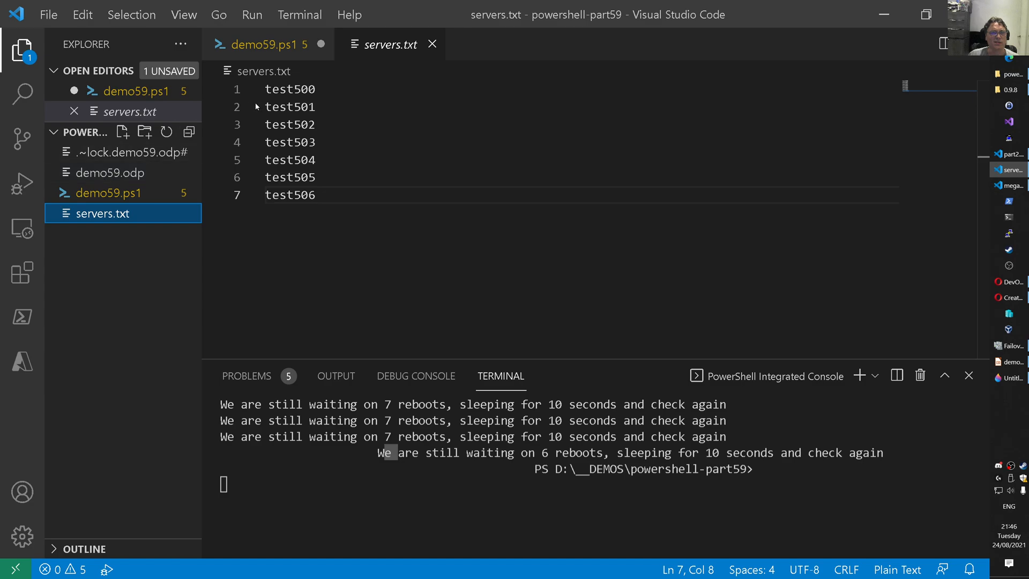
pyautogui.click(263, 44)
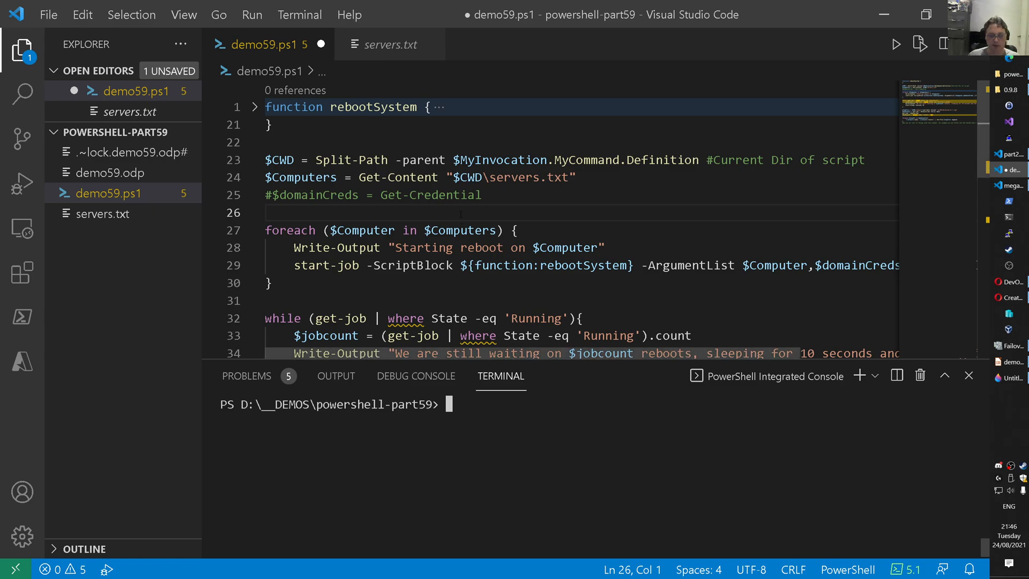
pyautogui.click(895, 44)
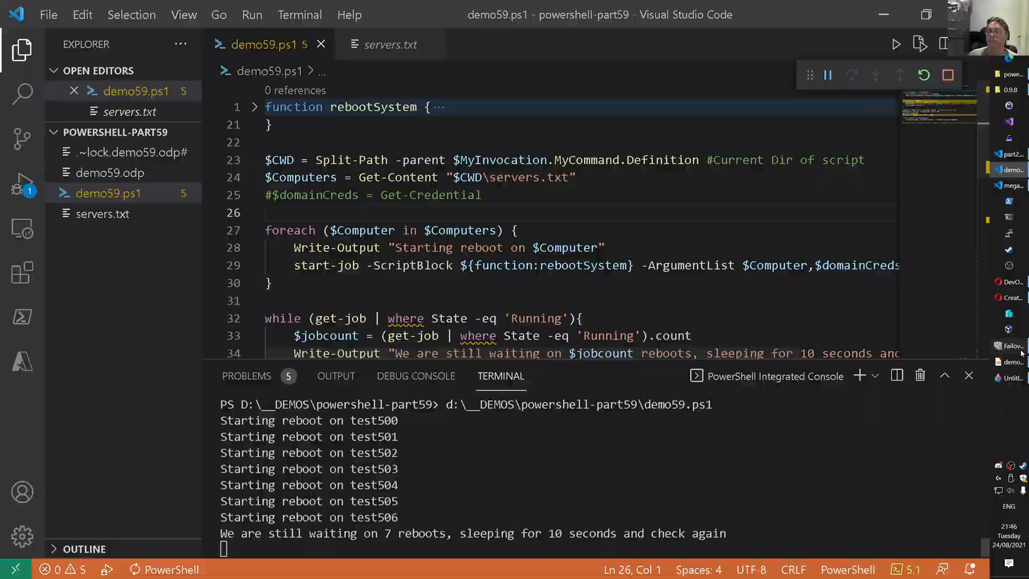
# Let the job loop finish until the Out-GridView results for the seven servers appear
pyautogui.click(1011, 346)
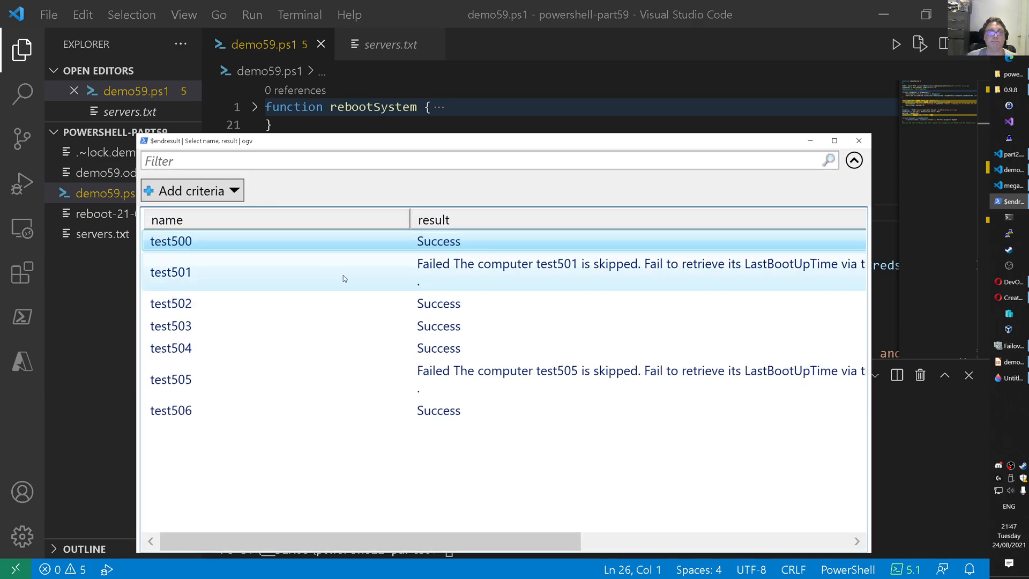
# Resize the grid columns to read the result text, then close the results grid
pyautogui.moveTo(409, 219); pyautogui.dragTo(284, 219)
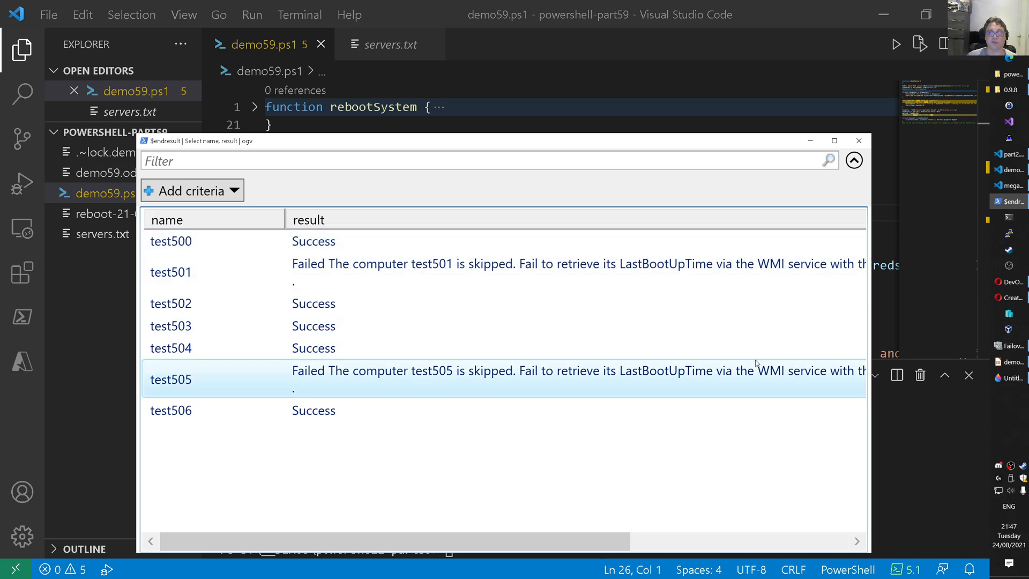
pyautogui.hscroll(3)
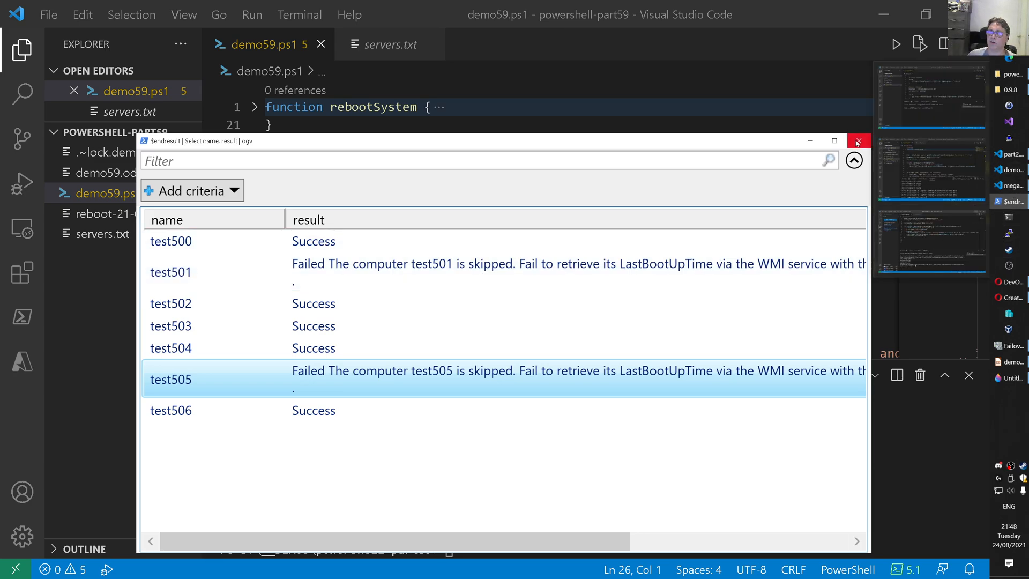
pyautogui.click(857, 140)
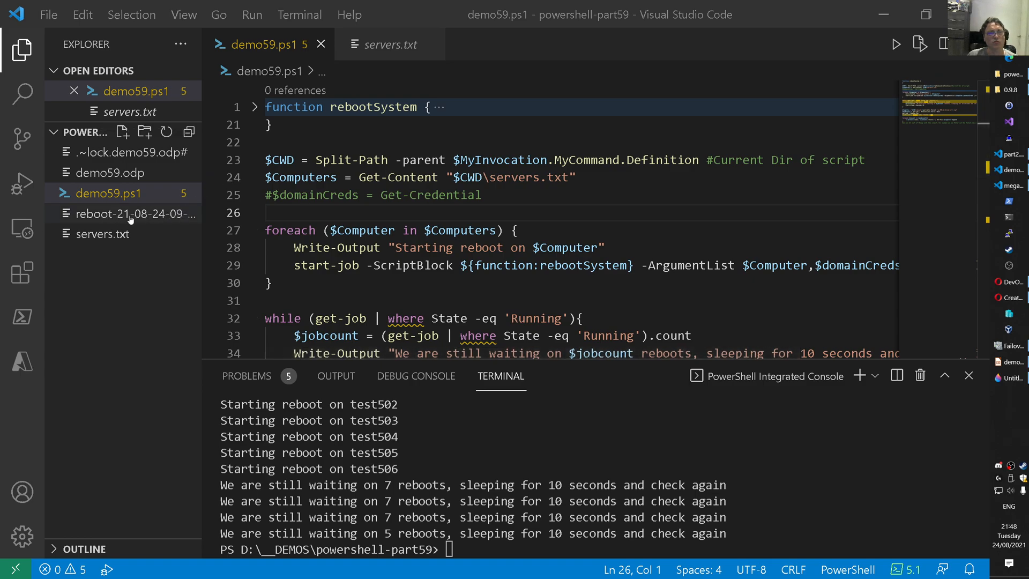
pyautogui.moveTo(130, 214)
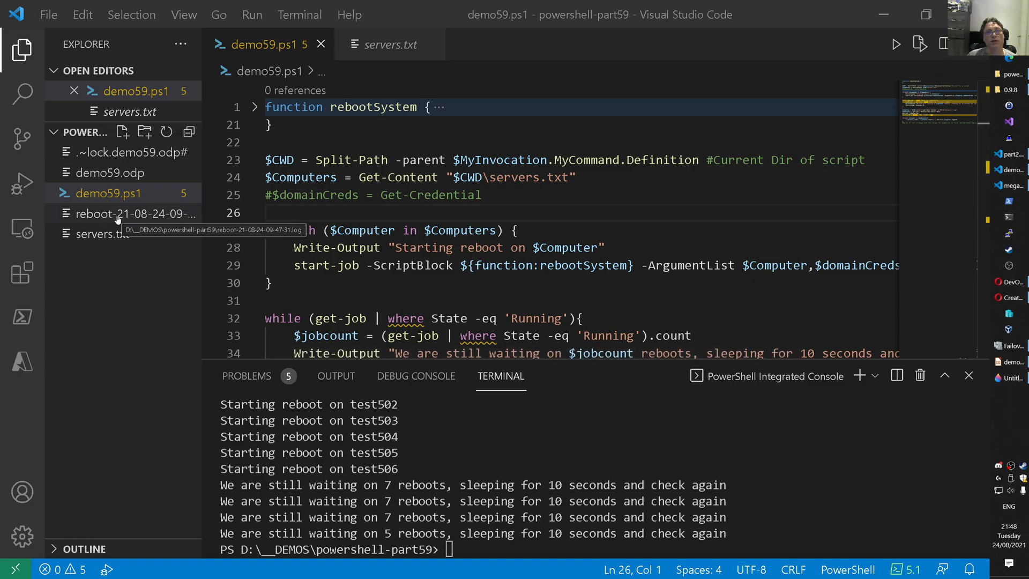
# Open the new reboot log showing test501 and test505 failed, highlighting test500
pyautogui.click(135, 214)
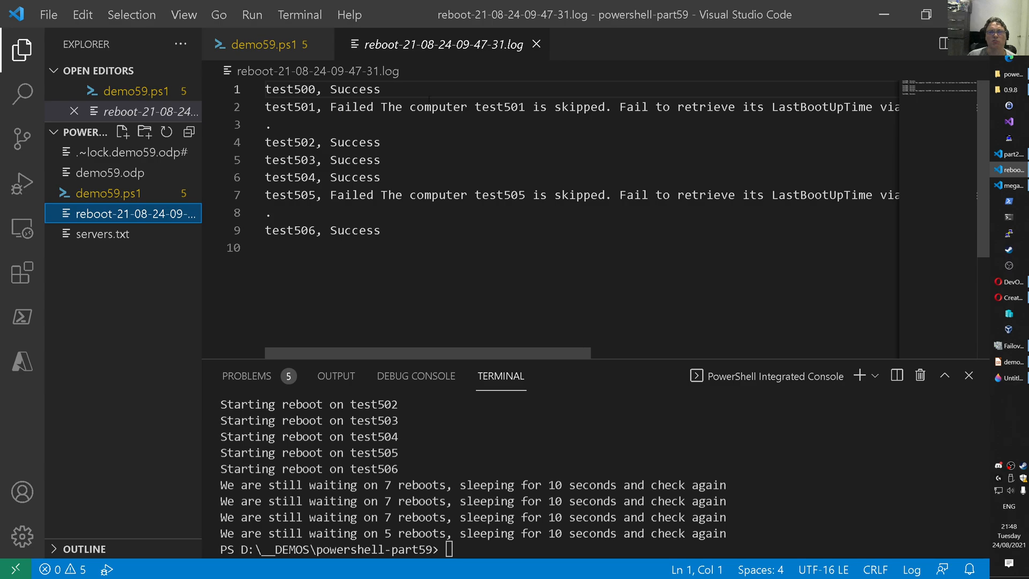
pyautogui.doubleClick(289, 89)
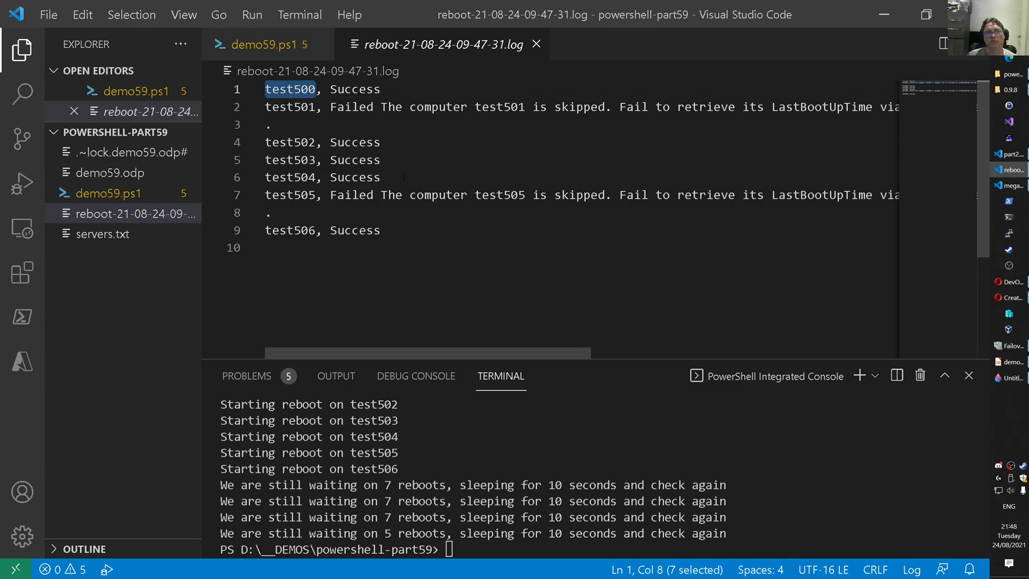
# Rerun demo59.ps1, close the grid, and check the newest log where test501 and test505 fail again
pyautogui.click(267, 44)
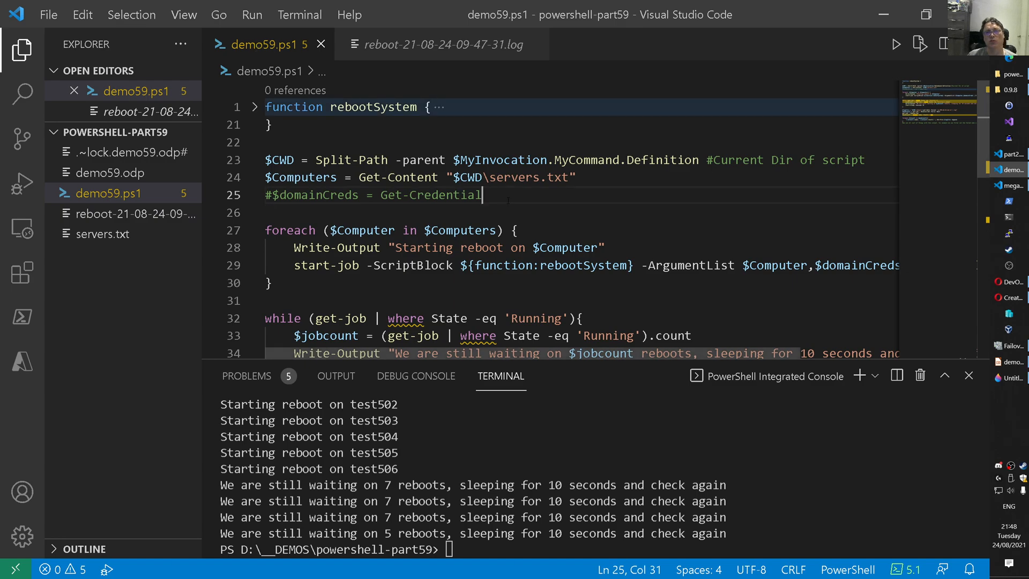
pyautogui.click(896, 44)
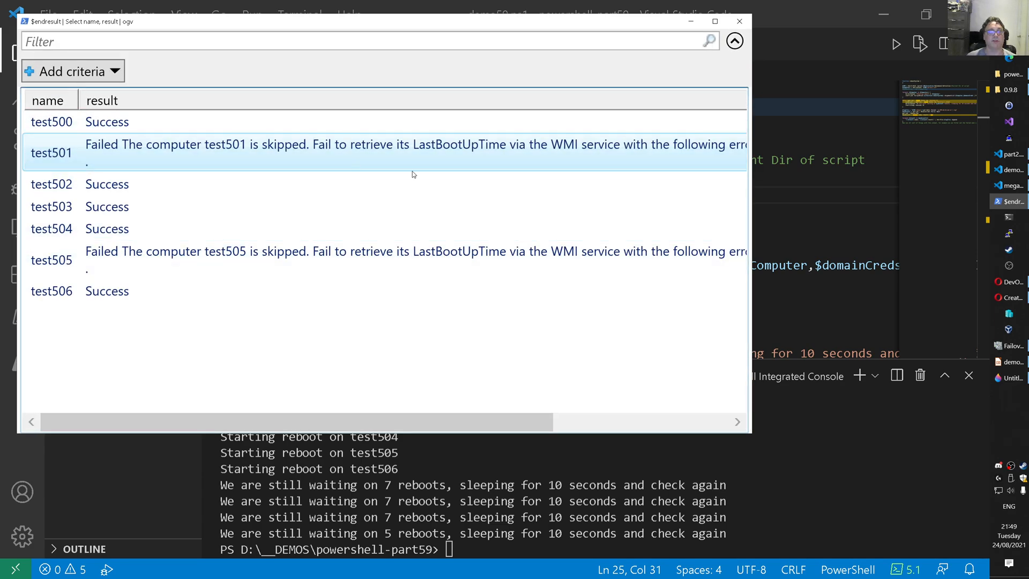
pyautogui.click(739, 22)
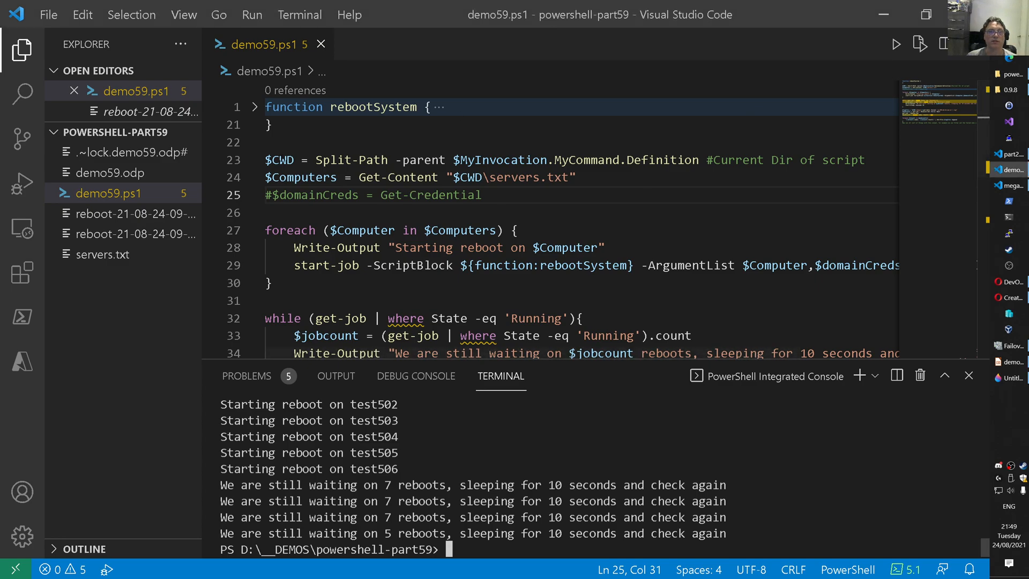
pyautogui.click(135, 234)
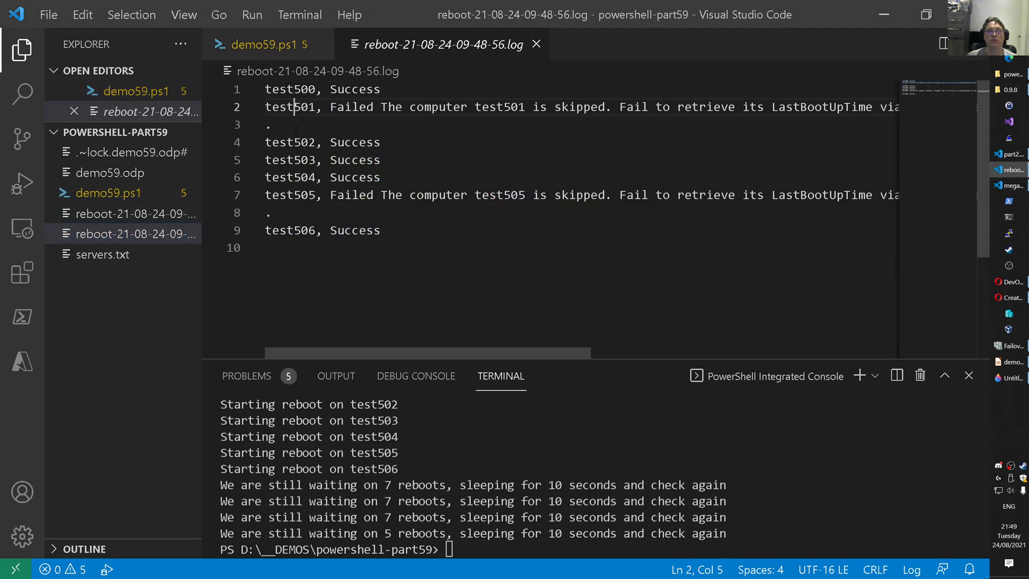
pyautogui.click(266, 44)
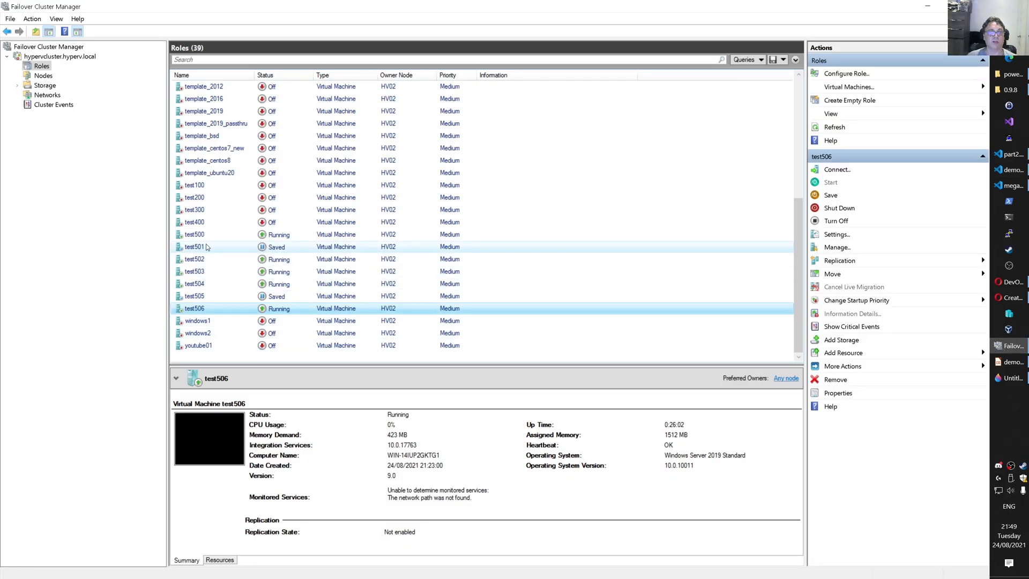
# In Failover Cluster Manager, start the saved test501 and test505 virtual machines
pyautogui.click(194, 247)
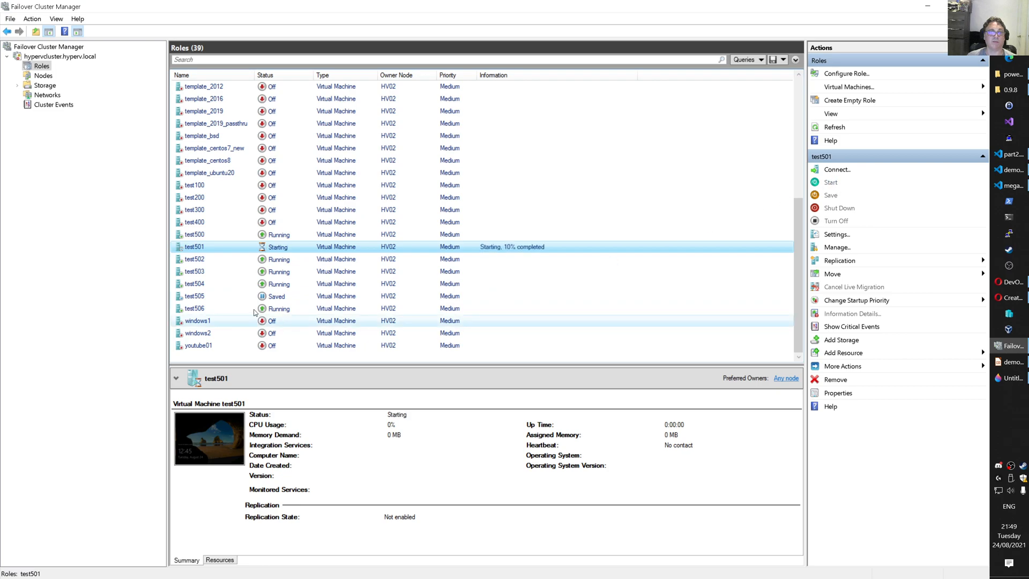
pyautogui.click(194, 296)
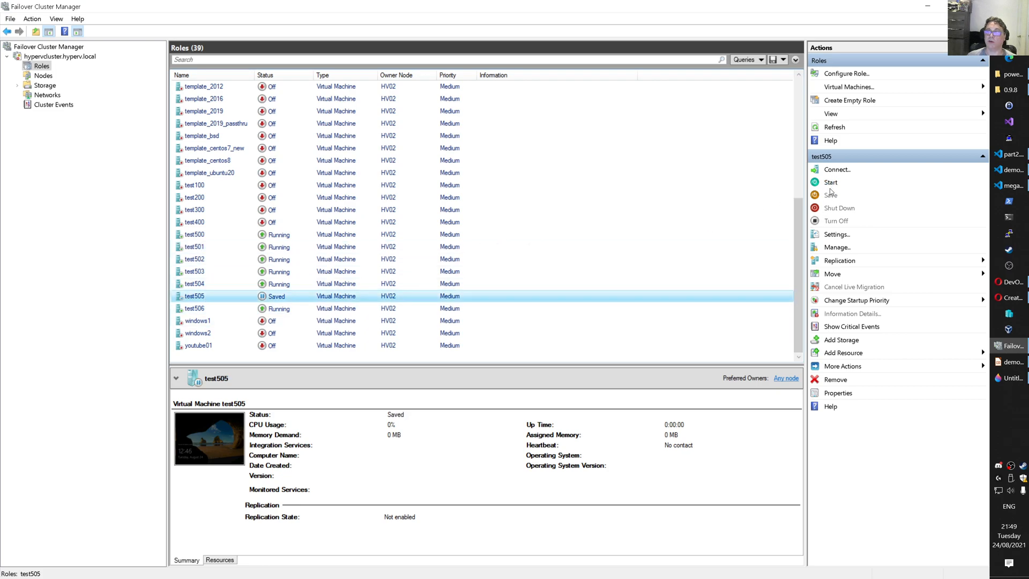
pyautogui.click(830, 182)
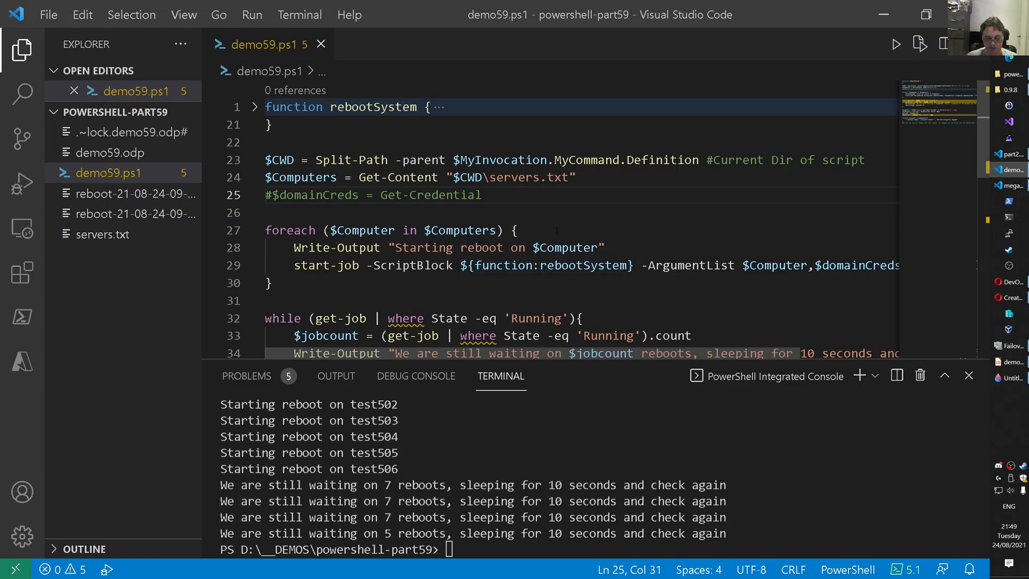
# Rerun the script with all seven servers reporting Success, then return to the Impress Demo slide
pyautogui.click(897, 44)
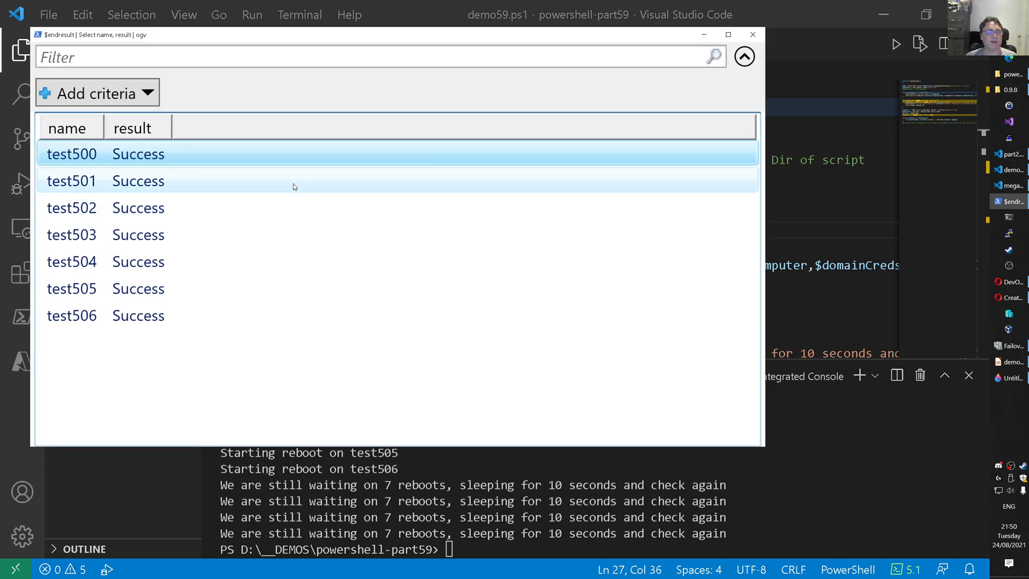
pyautogui.click(753, 35)
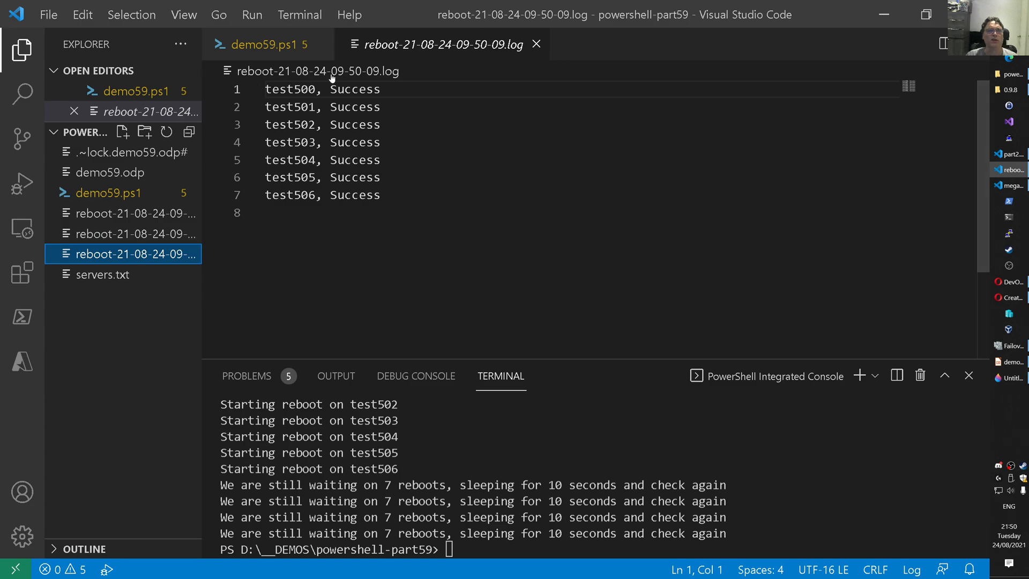
pyautogui.click(1011, 361)
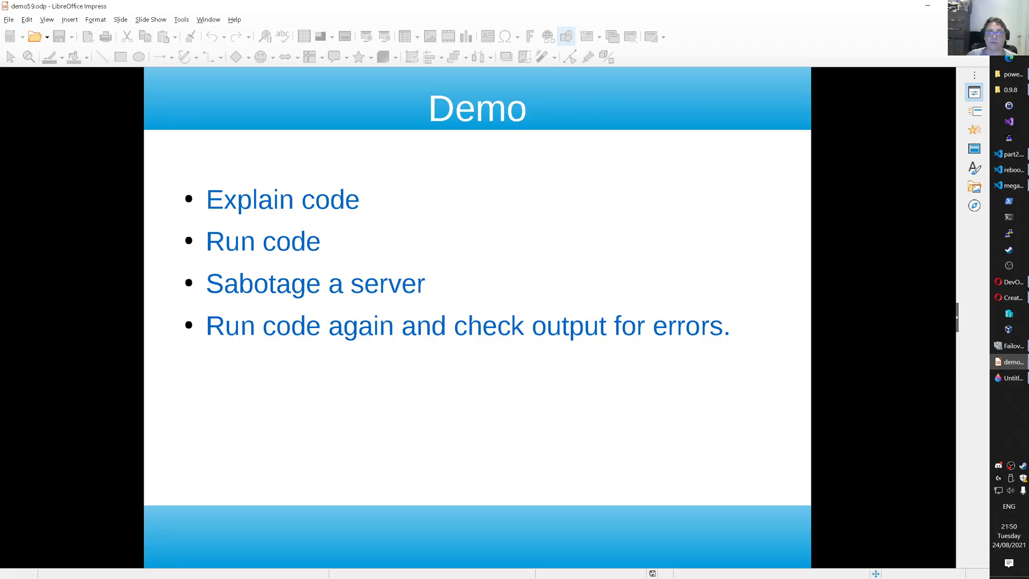
pyautogui.moveTo(323, 282)
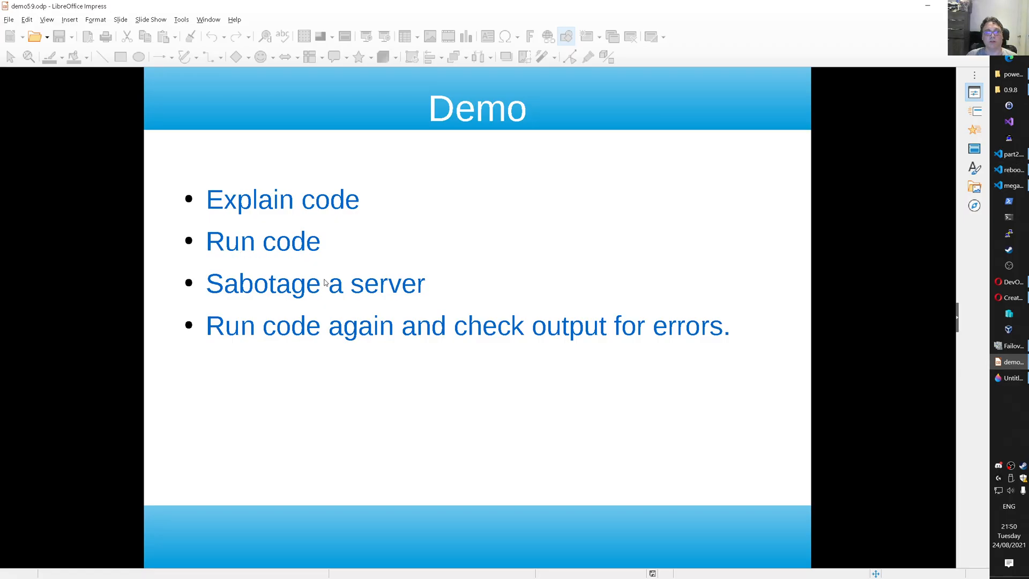
pyautogui.moveTo(467, 339)
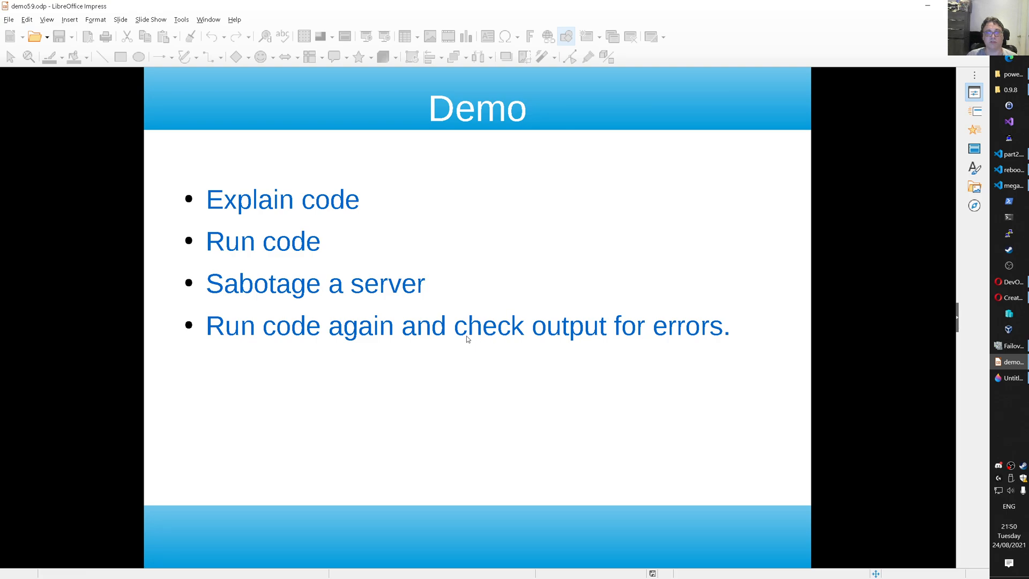
pyautogui.moveTo(551, 329)
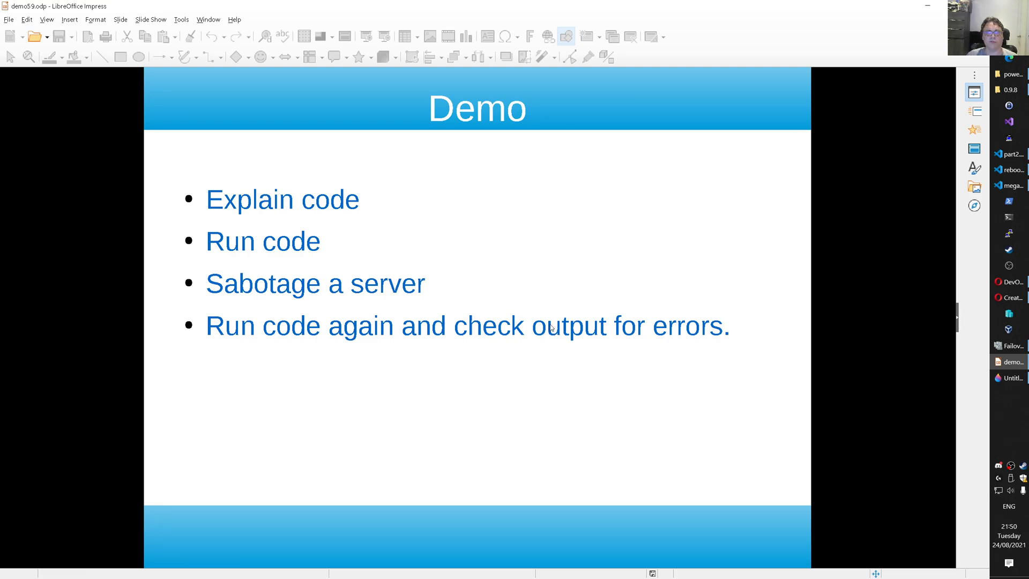